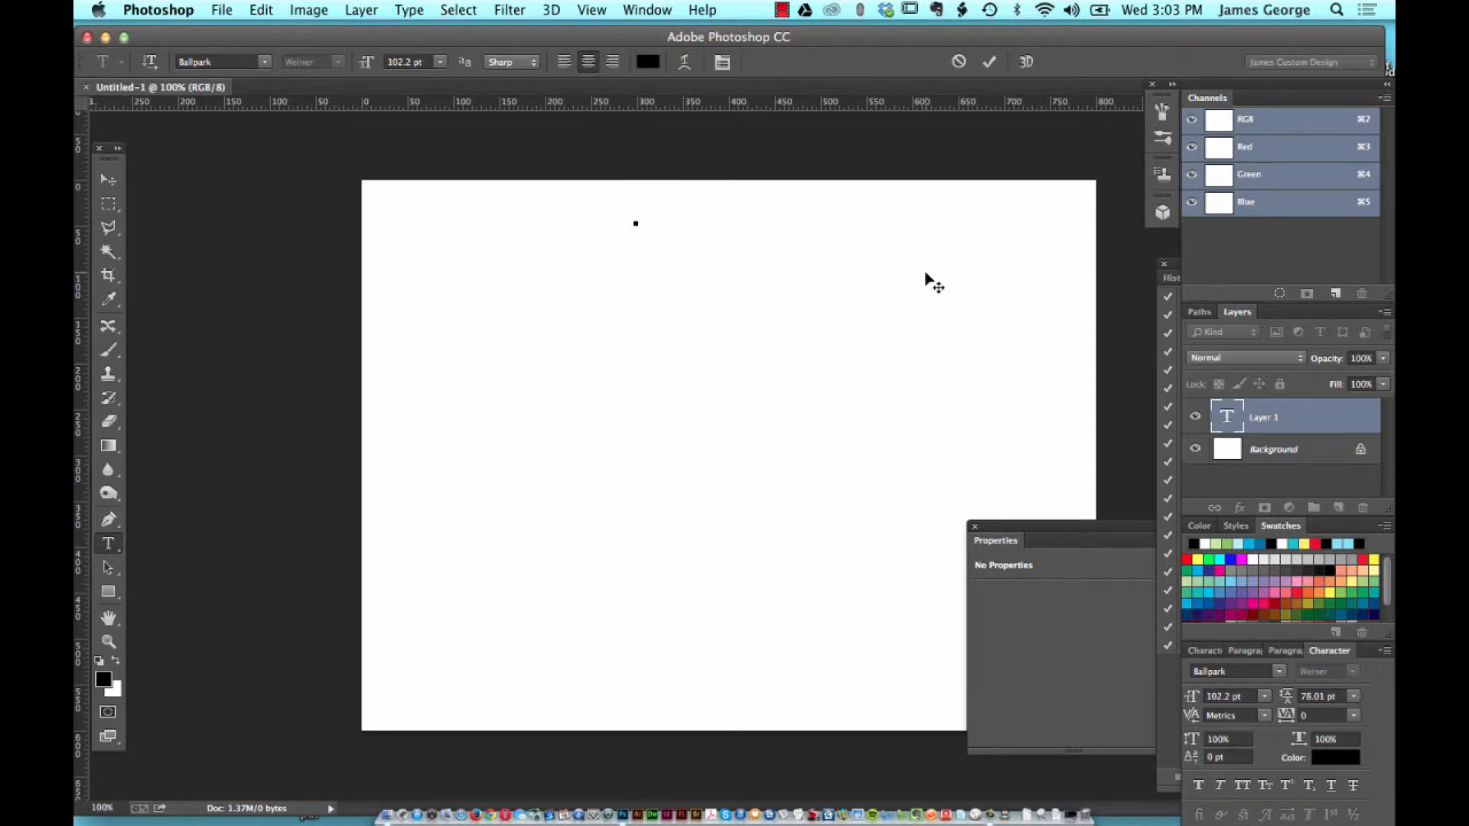
mouse_move(163, 129)
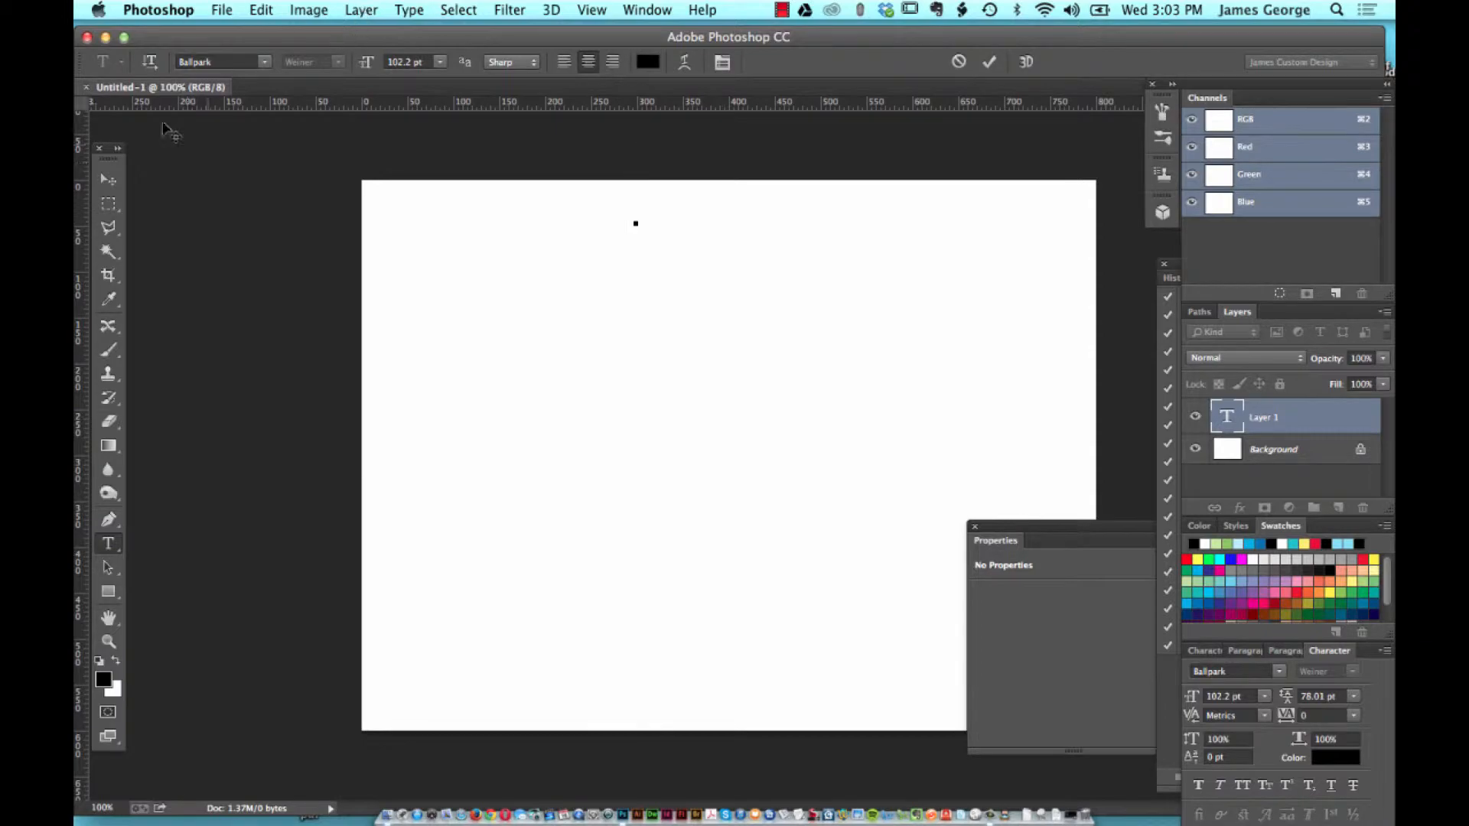
mouse_move(432, 453)
type("Creative")
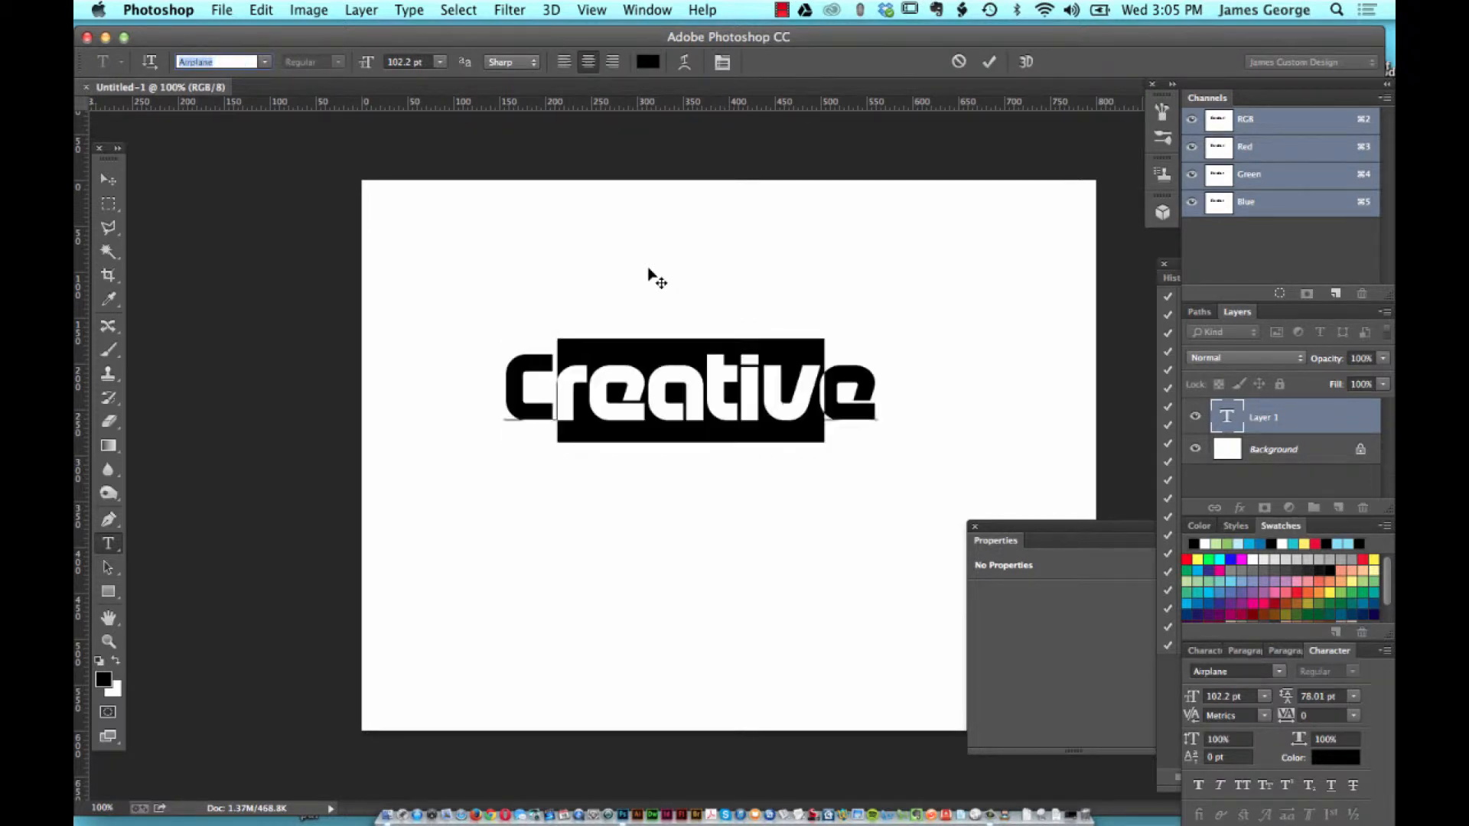
Cycle through typefaces on CREATIVE, ending on the bold all-caps Archive face
left_click(263, 61)
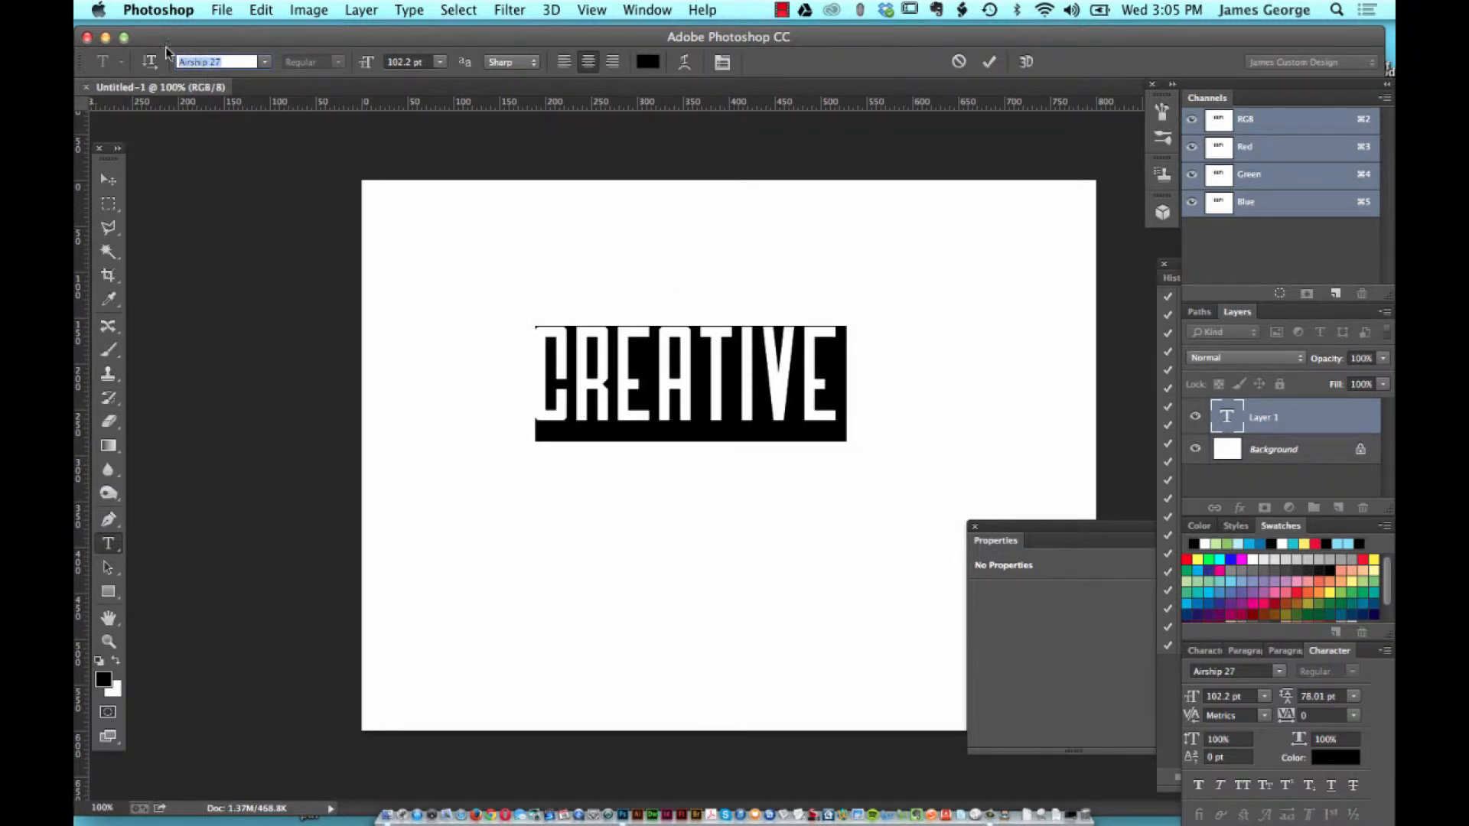
left_click(218, 62)
type("Akko Rounded")
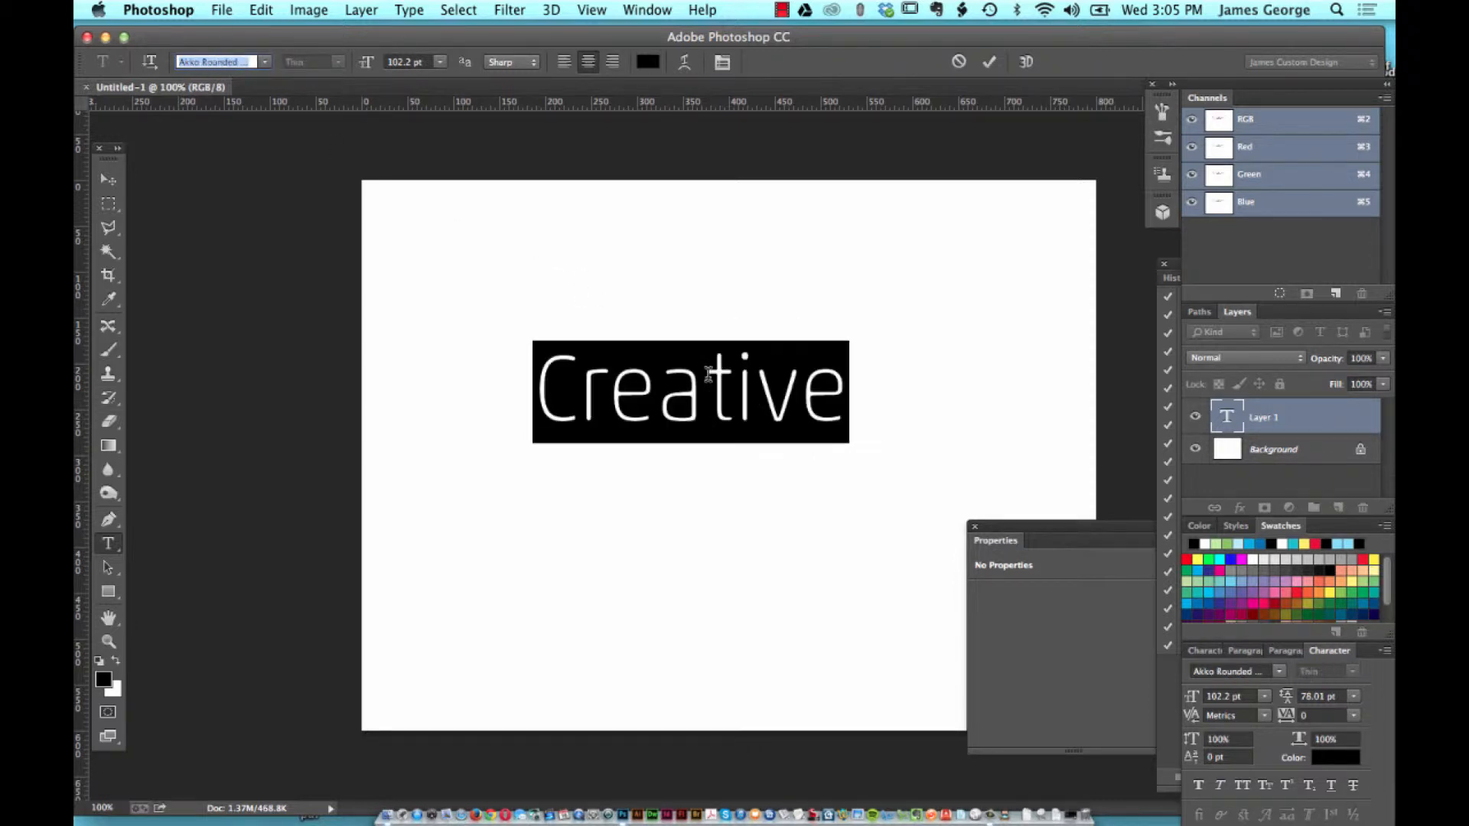
left_click(264, 61)
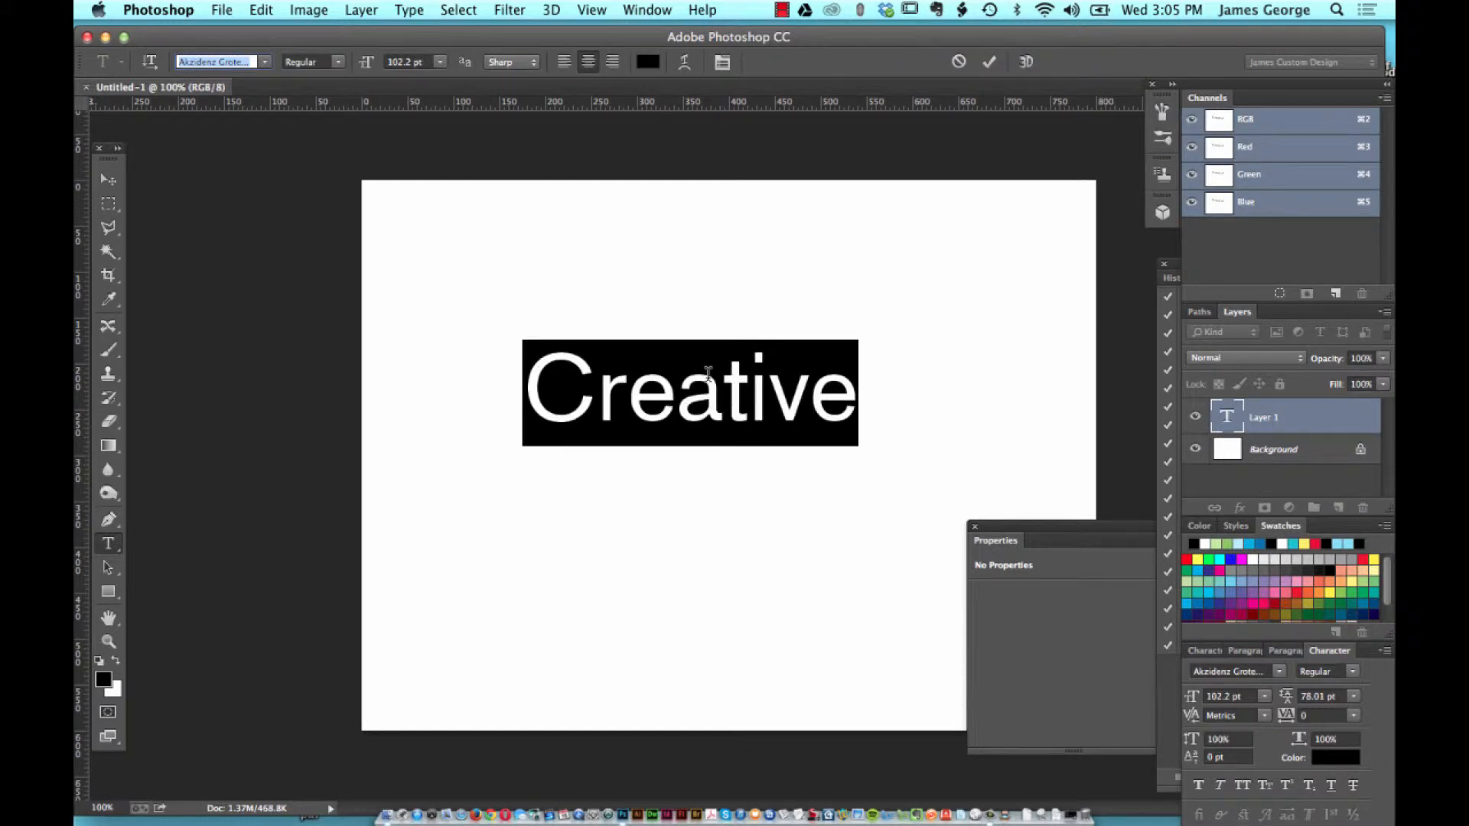
left_click(219, 61)
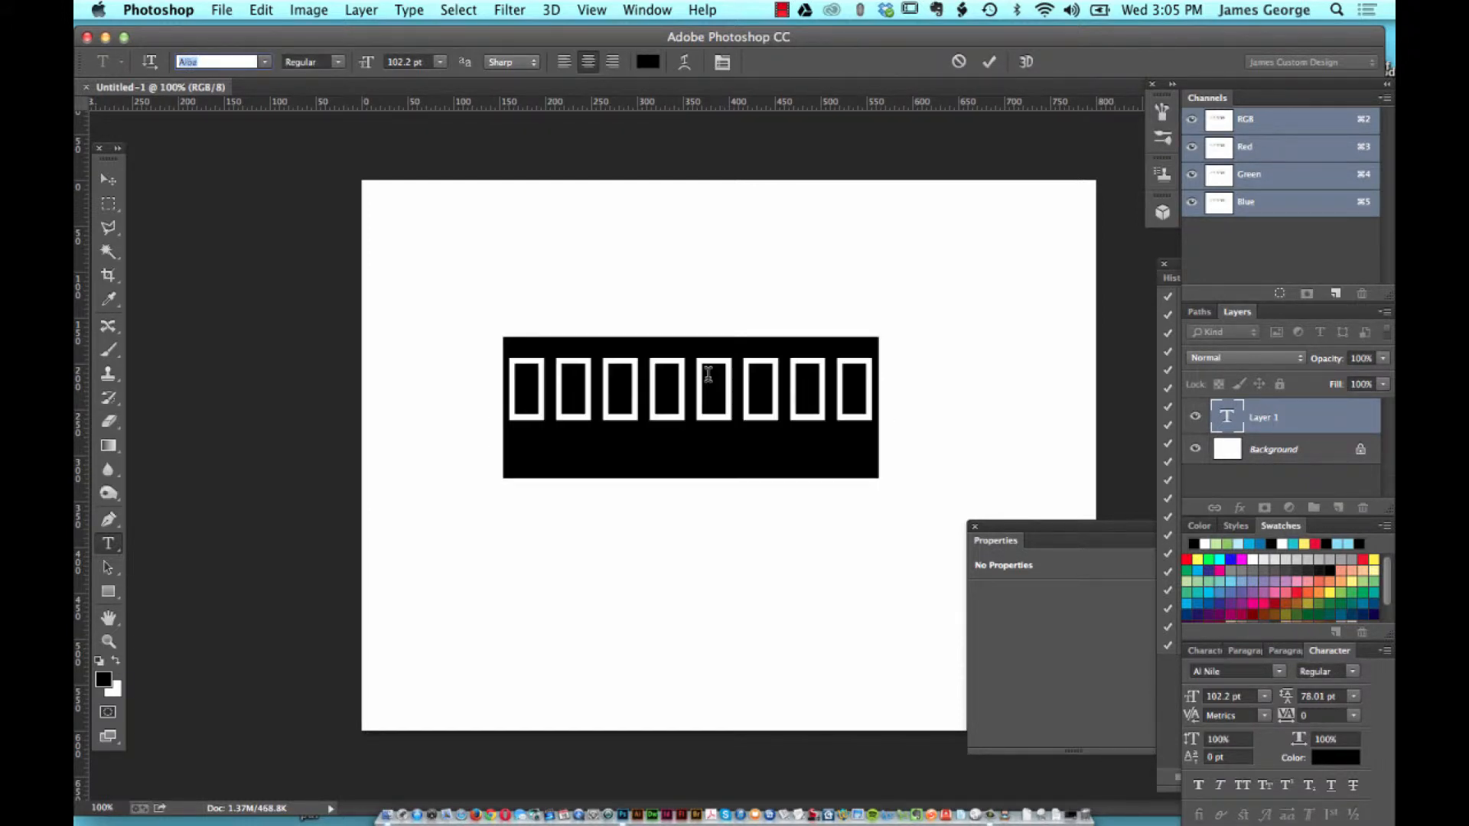
left_click(220, 61)
type("Apple Chancery")
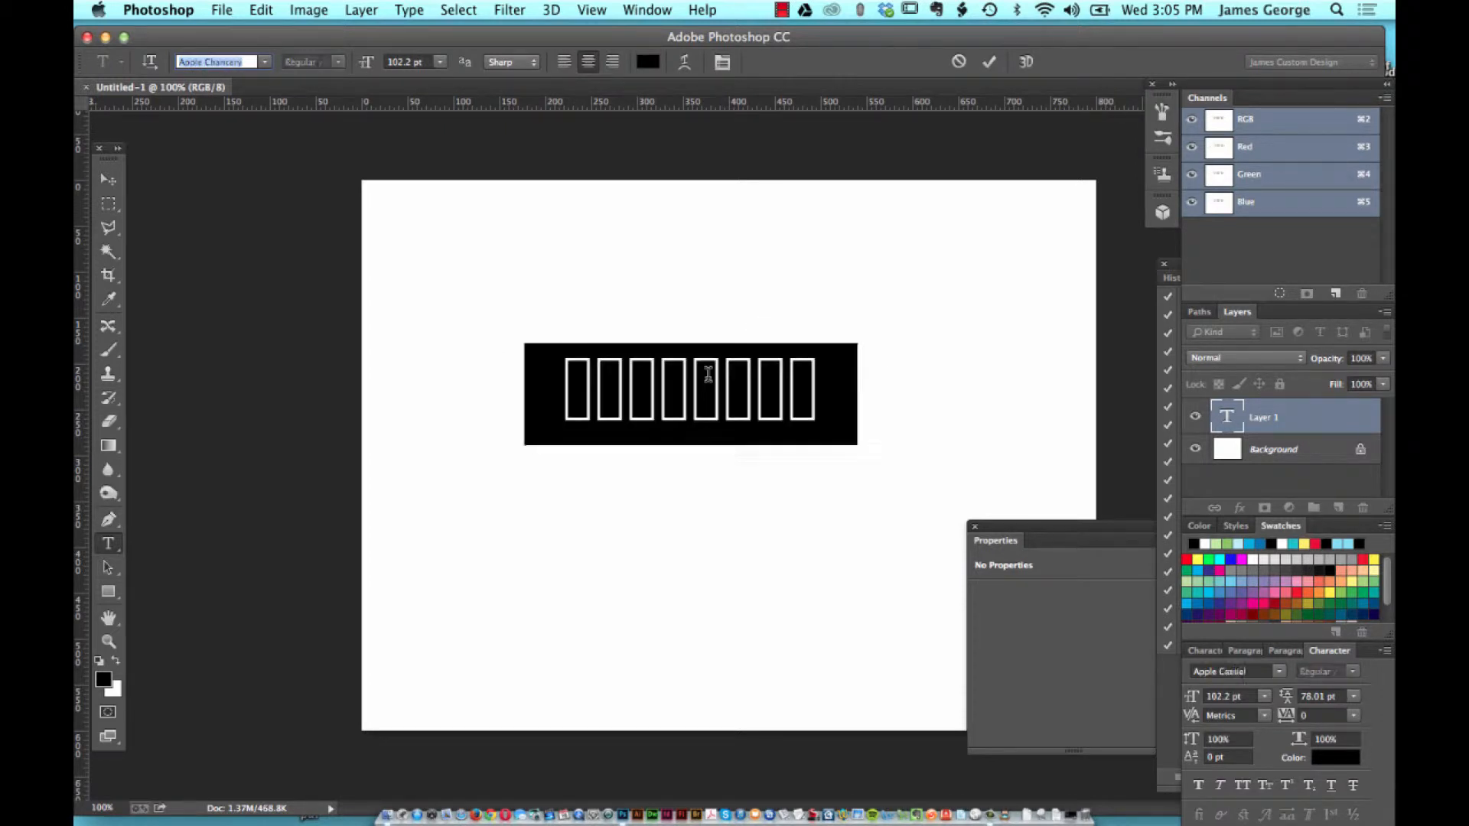
left_click(265, 61)
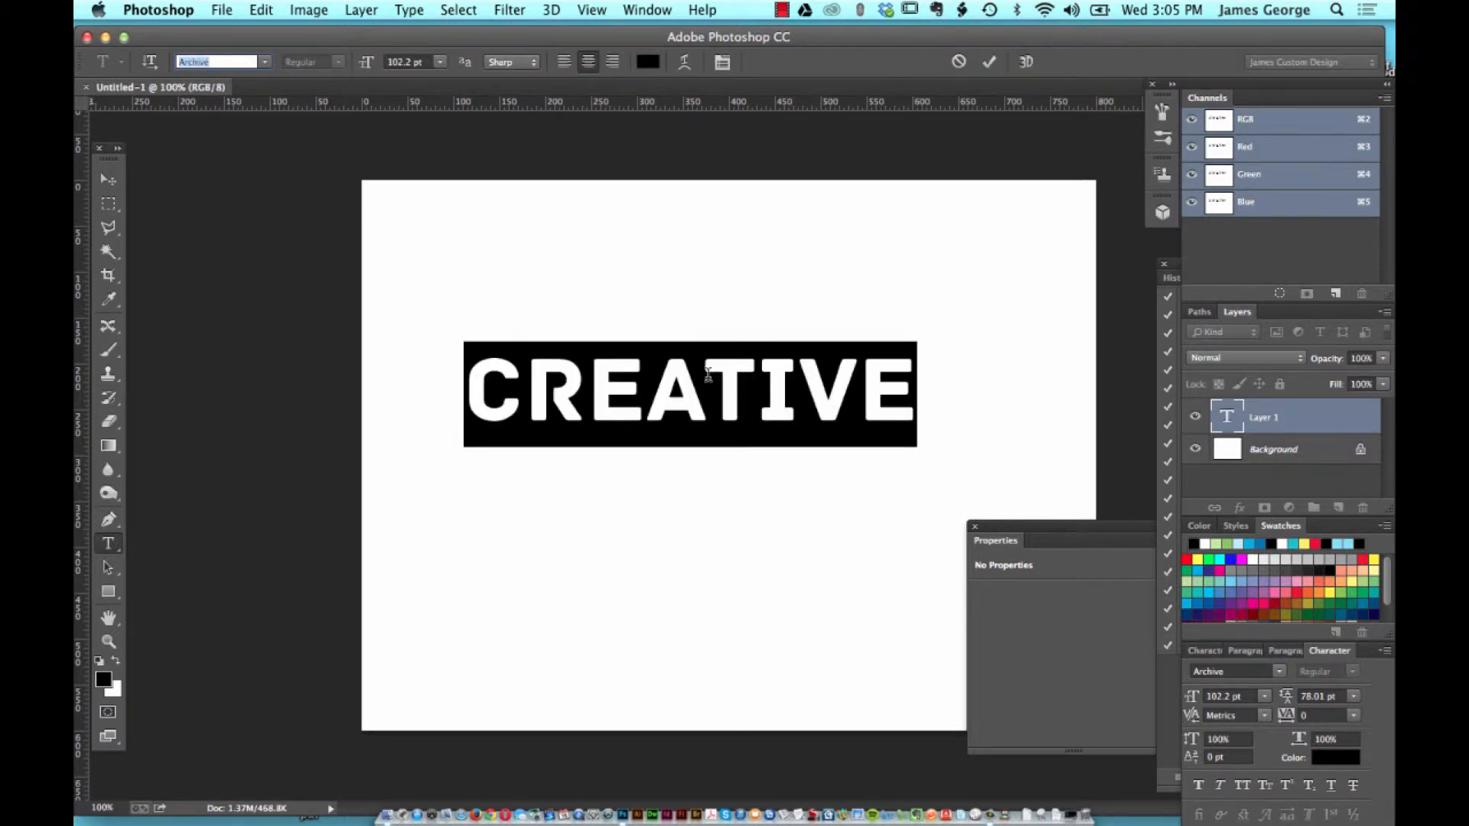
mouse_move(690, 372)
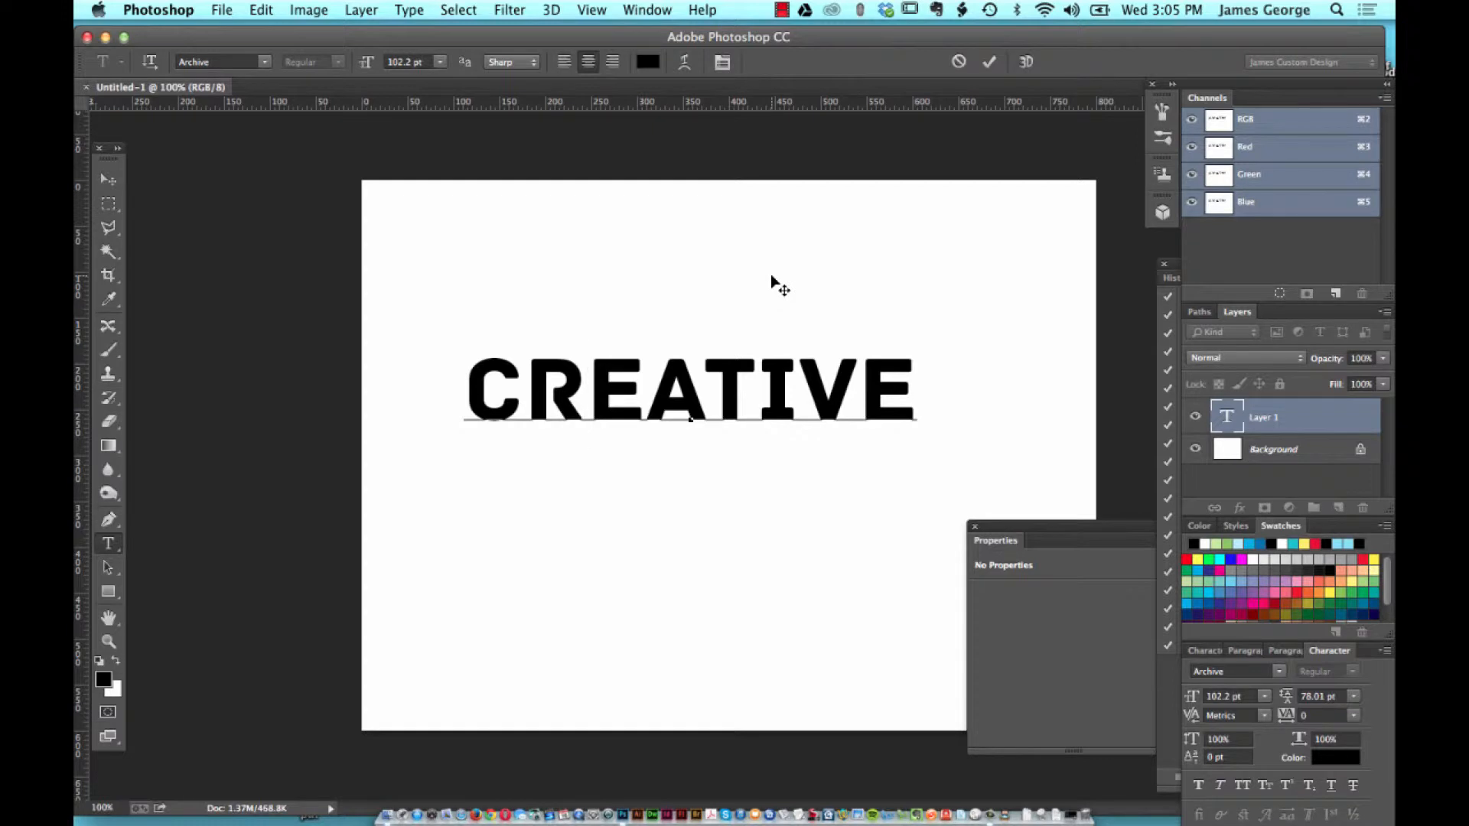
mouse_move(745, 301)
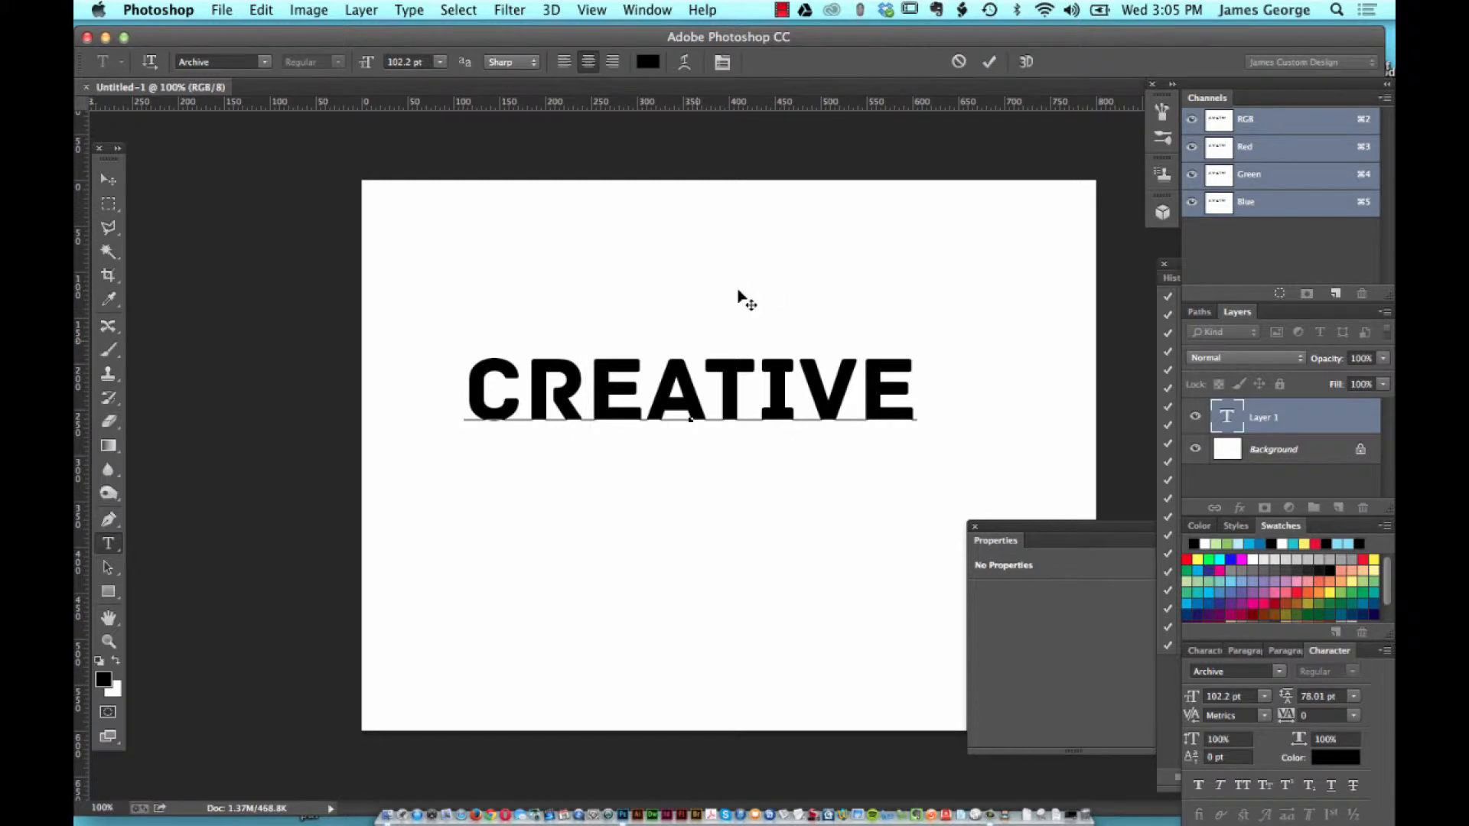
Adjust the kerning between R and E in CREATIVE, entering a value of 20
left_click(588, 400)
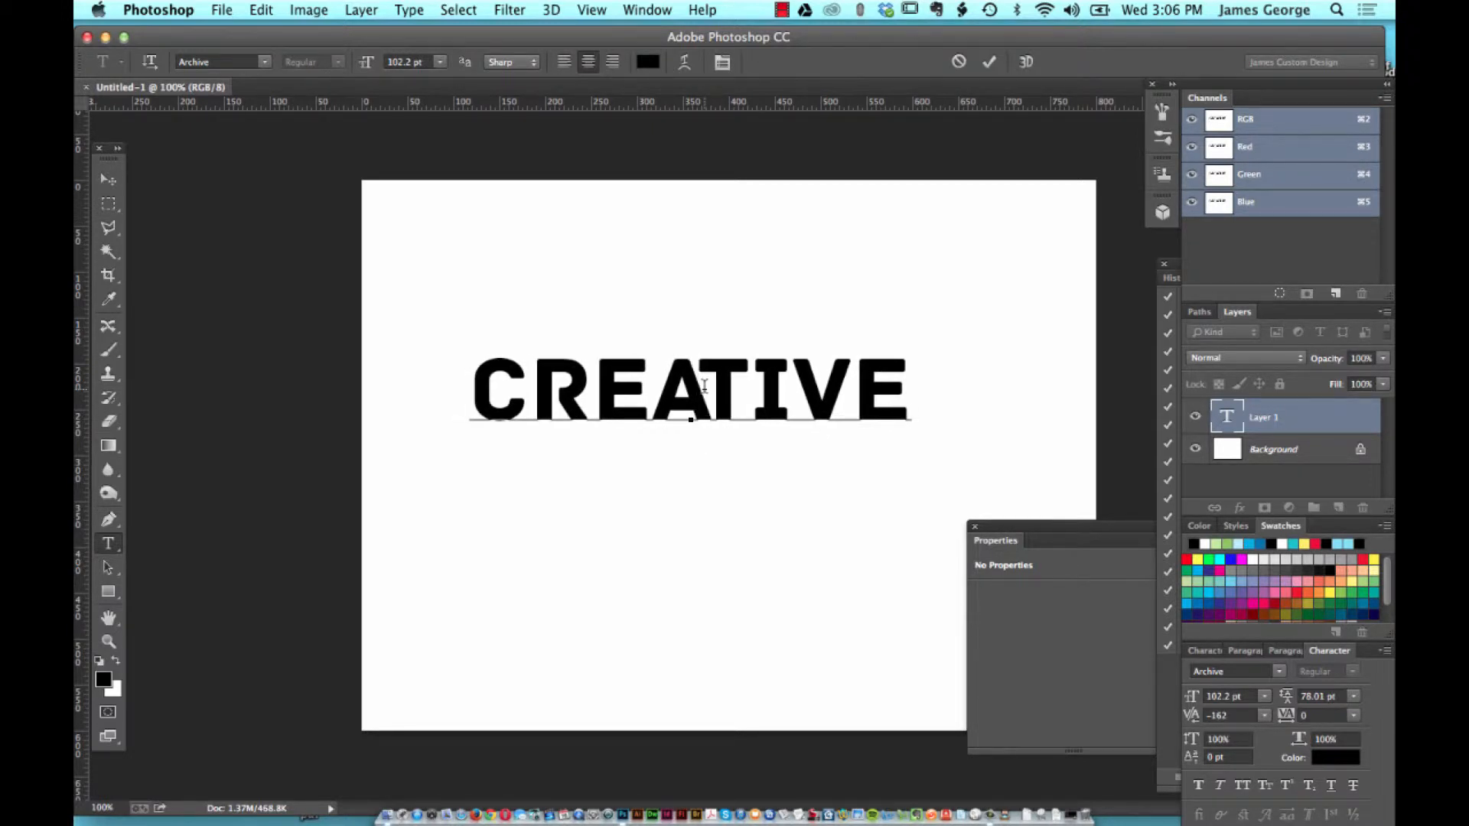
left_click(1234, 716)
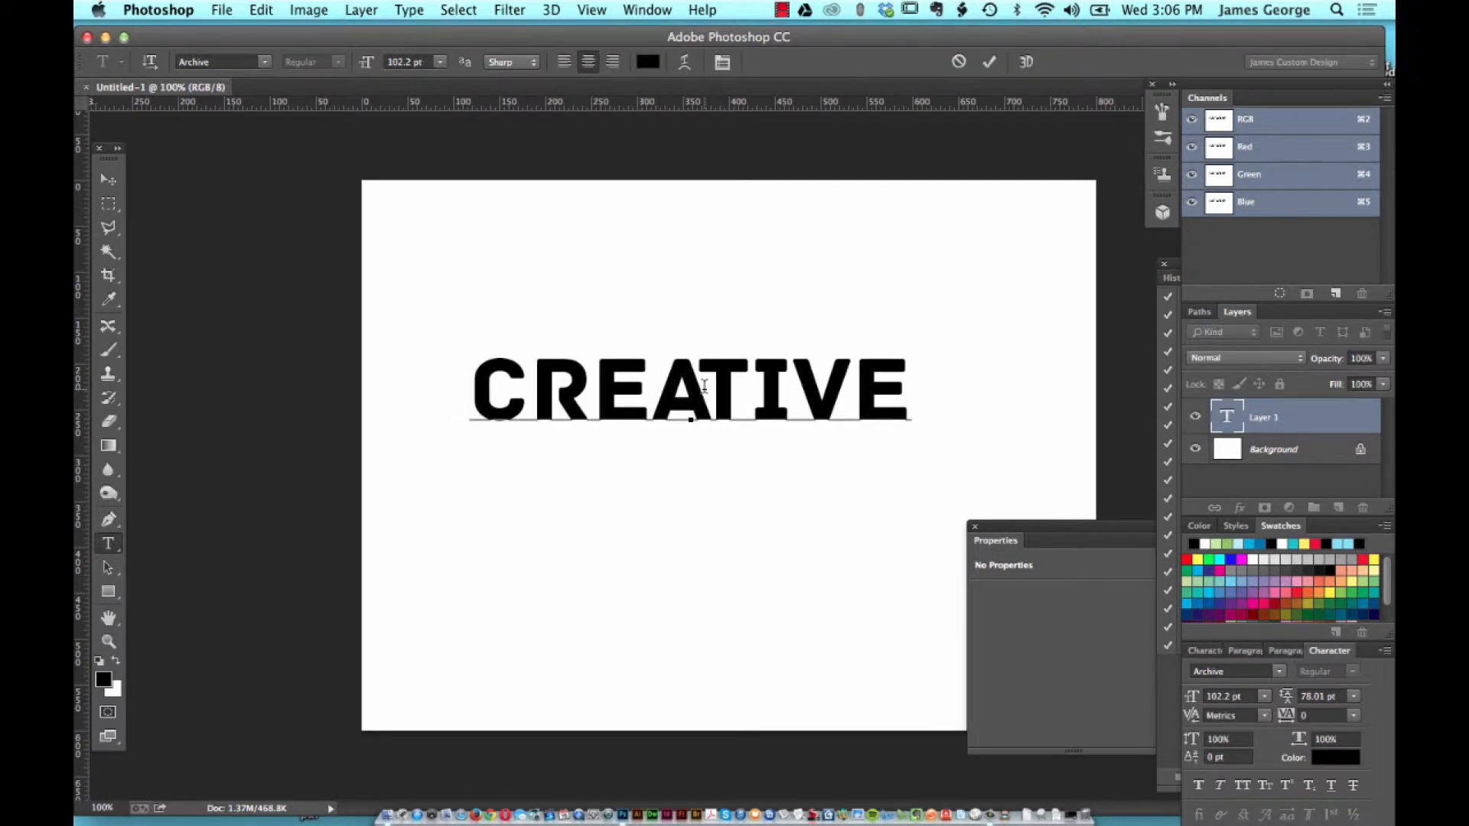
left_click(591, 402)
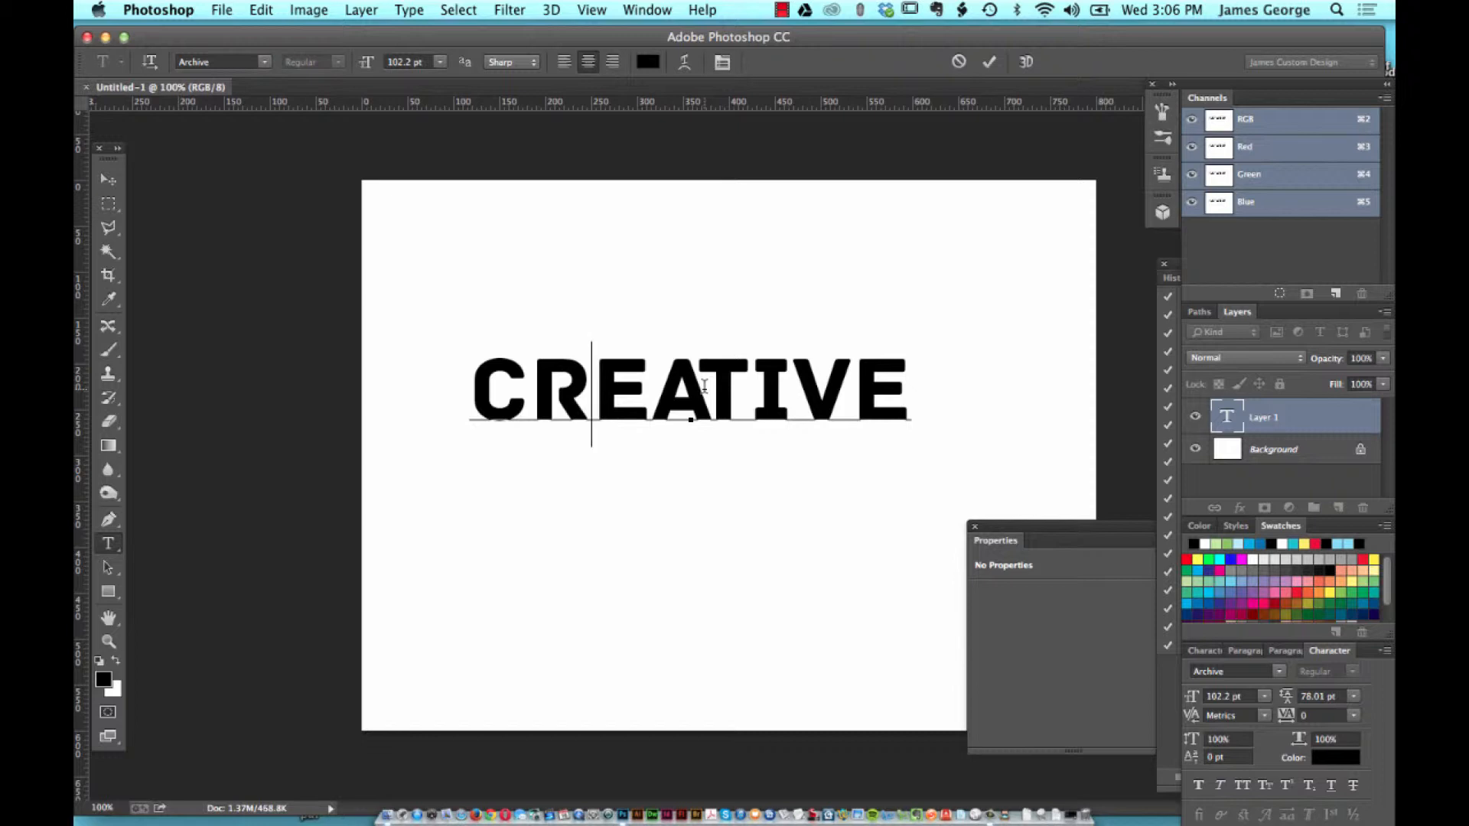
type("20")
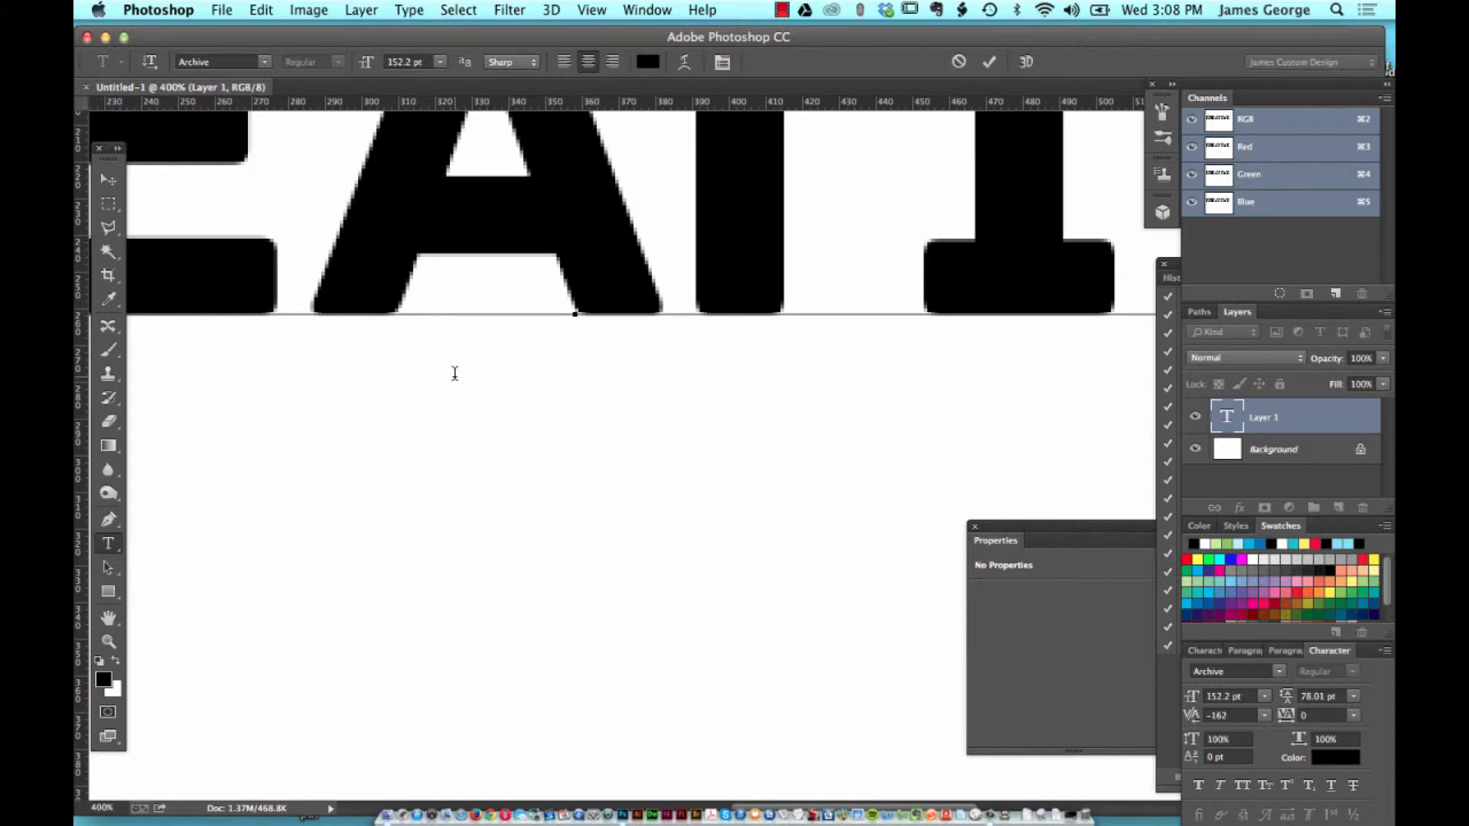
mouse_move(532, 279)
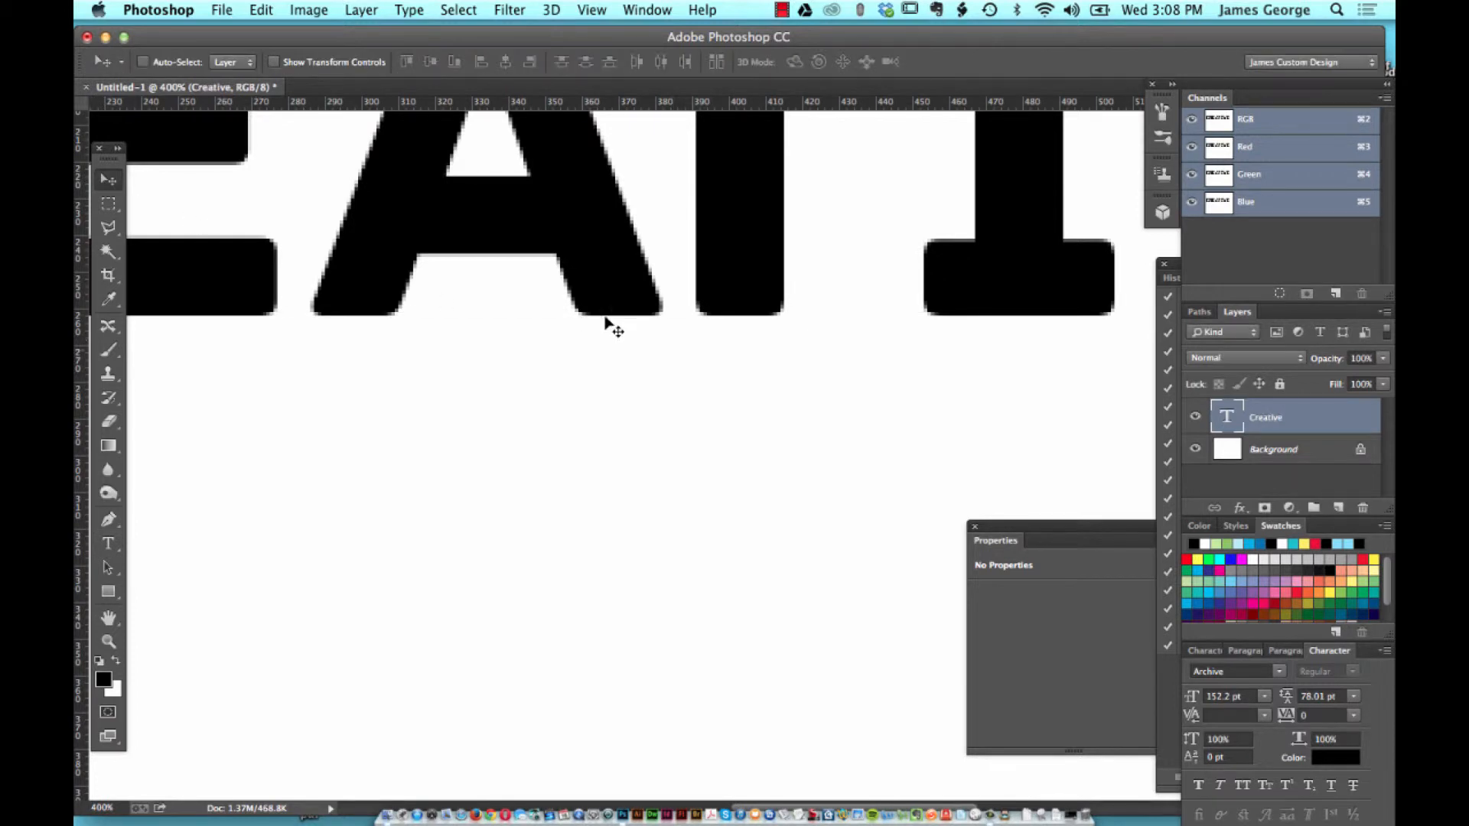
mouse_move(472, 419)
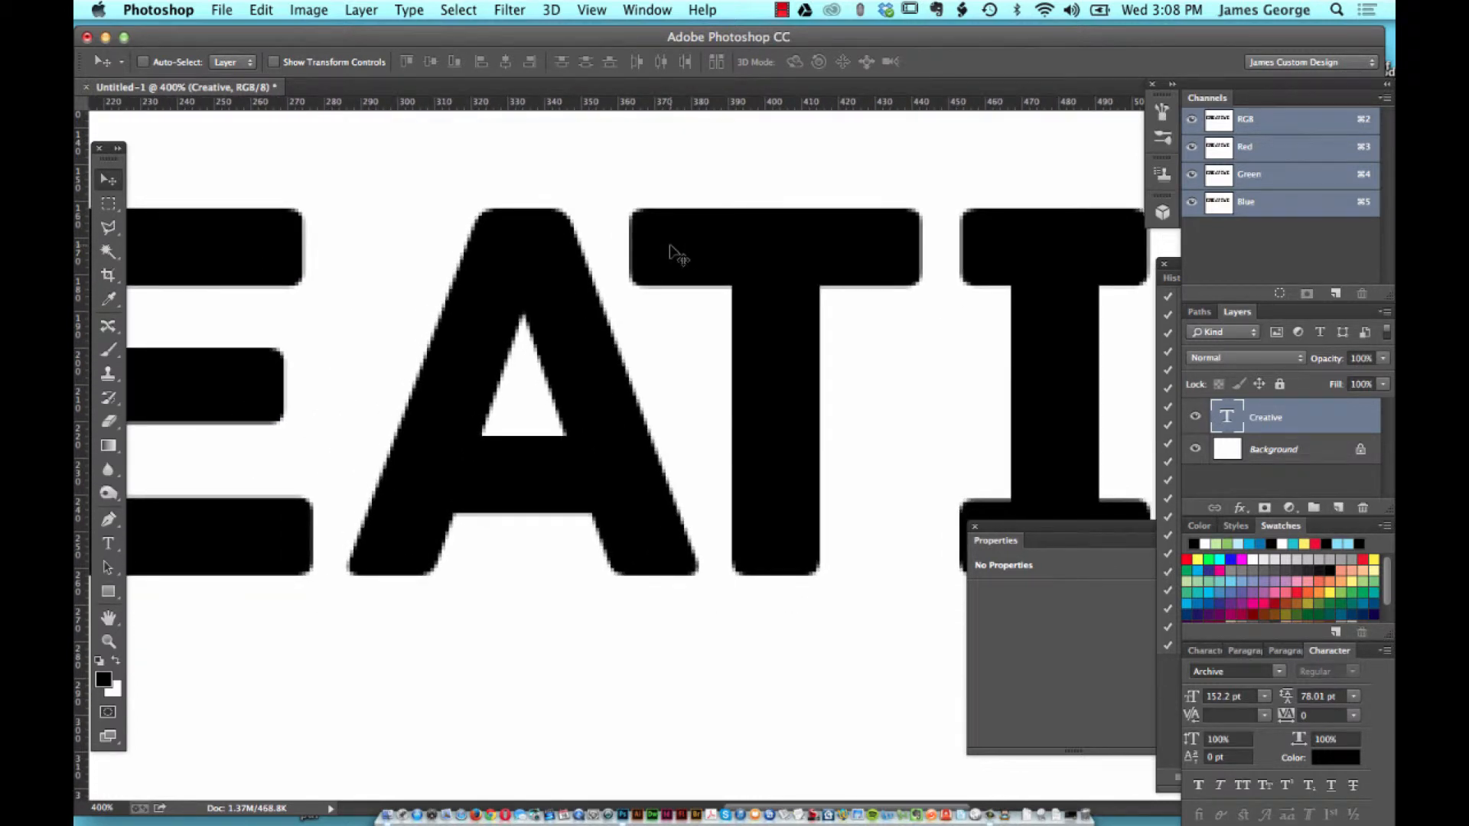
Select the Magic Wand tool
left_click(109, 254)
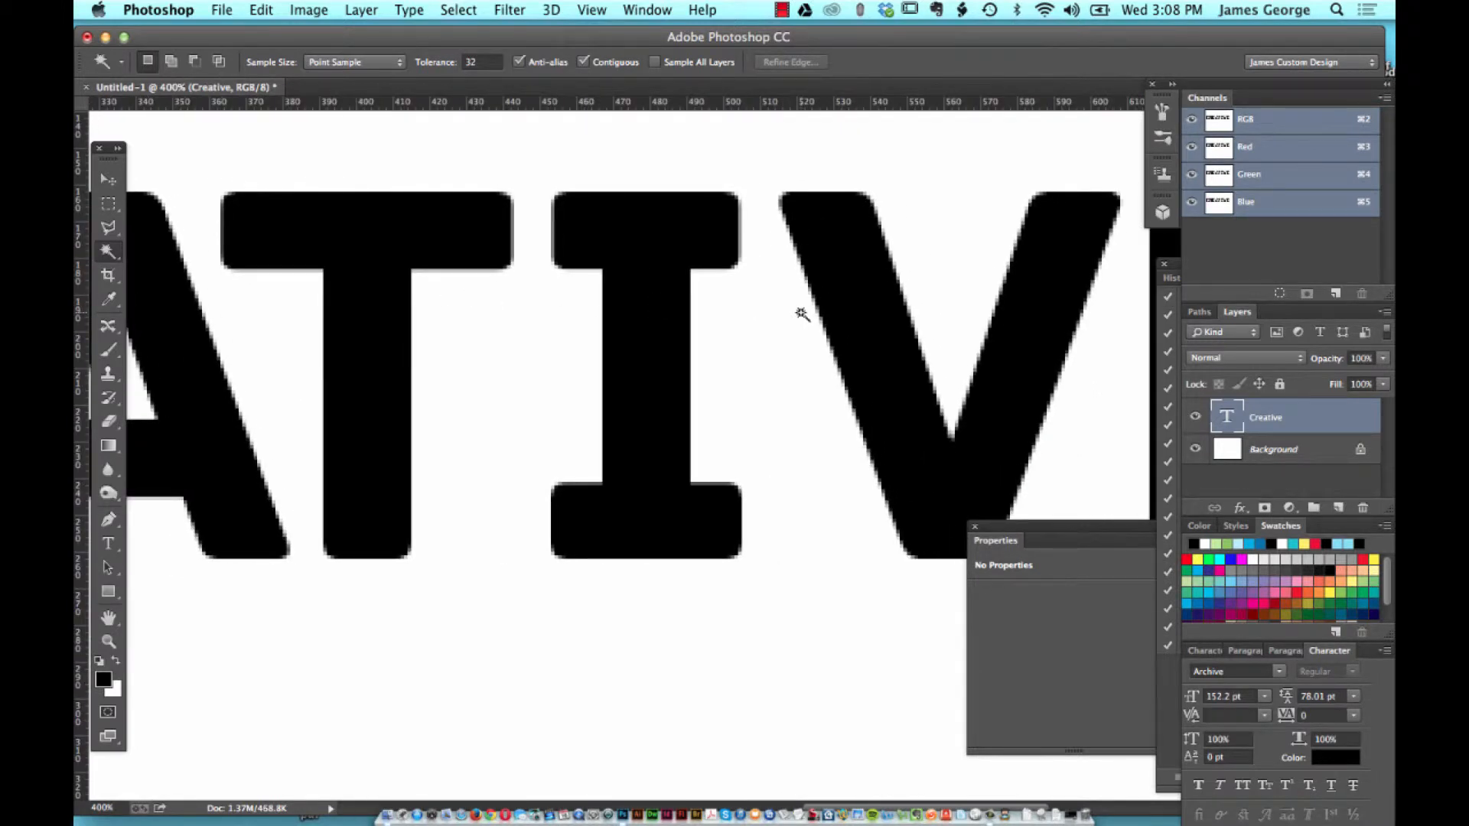
mouse_move(691, 376)
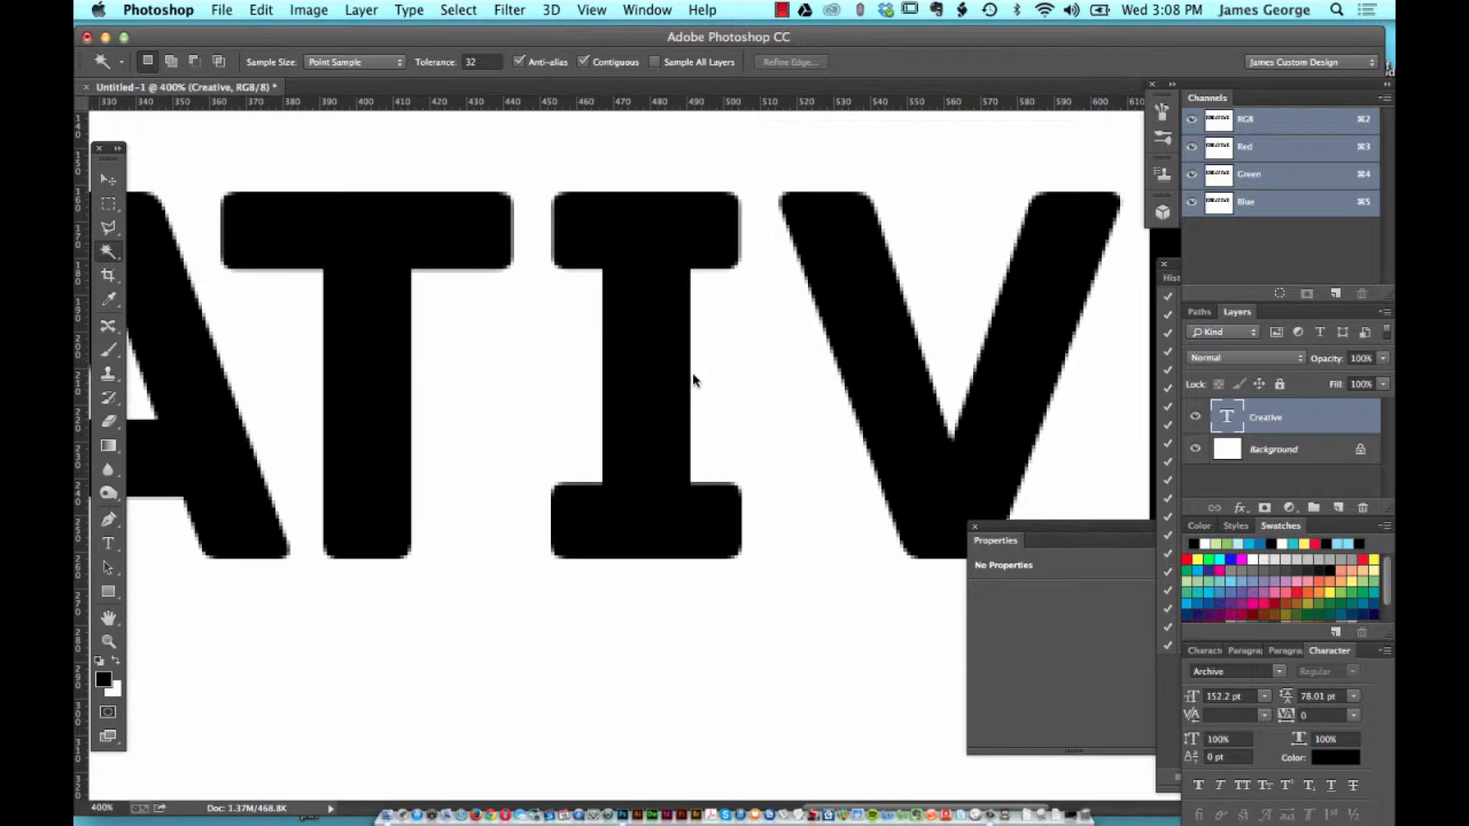
mouse_move(551, 613)
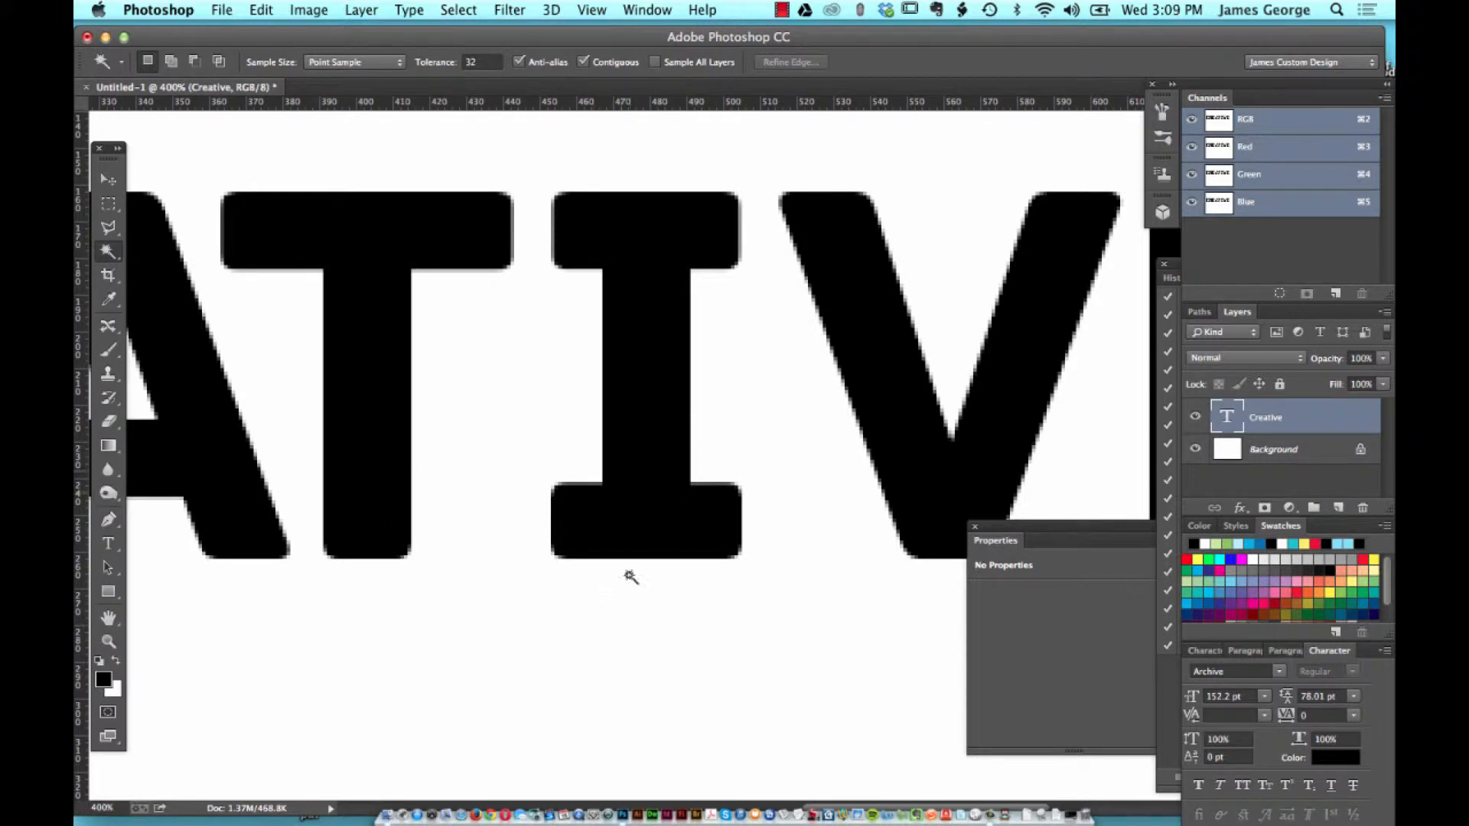
mouse_move(582, 364)
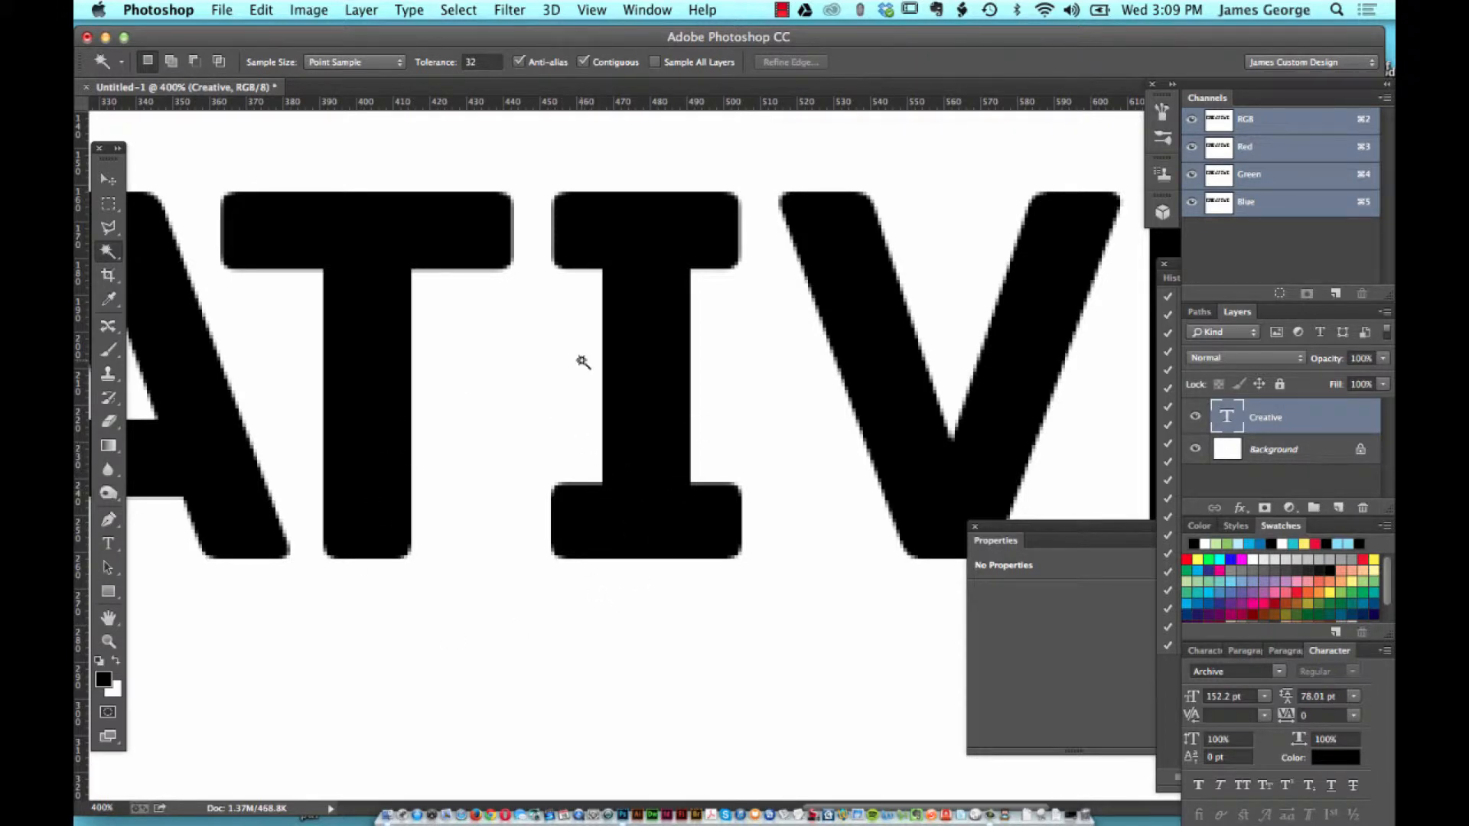
mouse_move(582, 365)
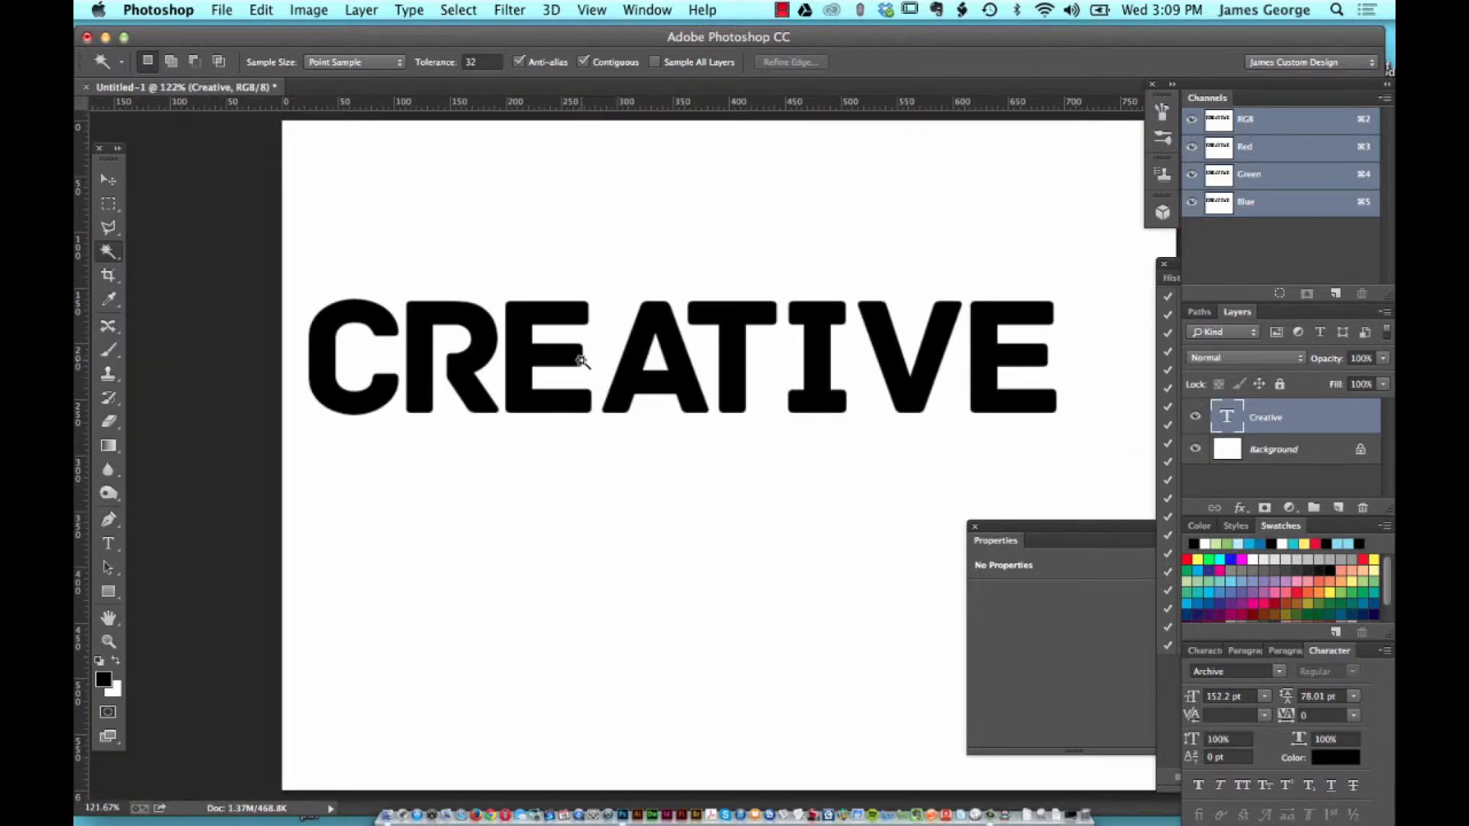
mouse_move(939, 79)
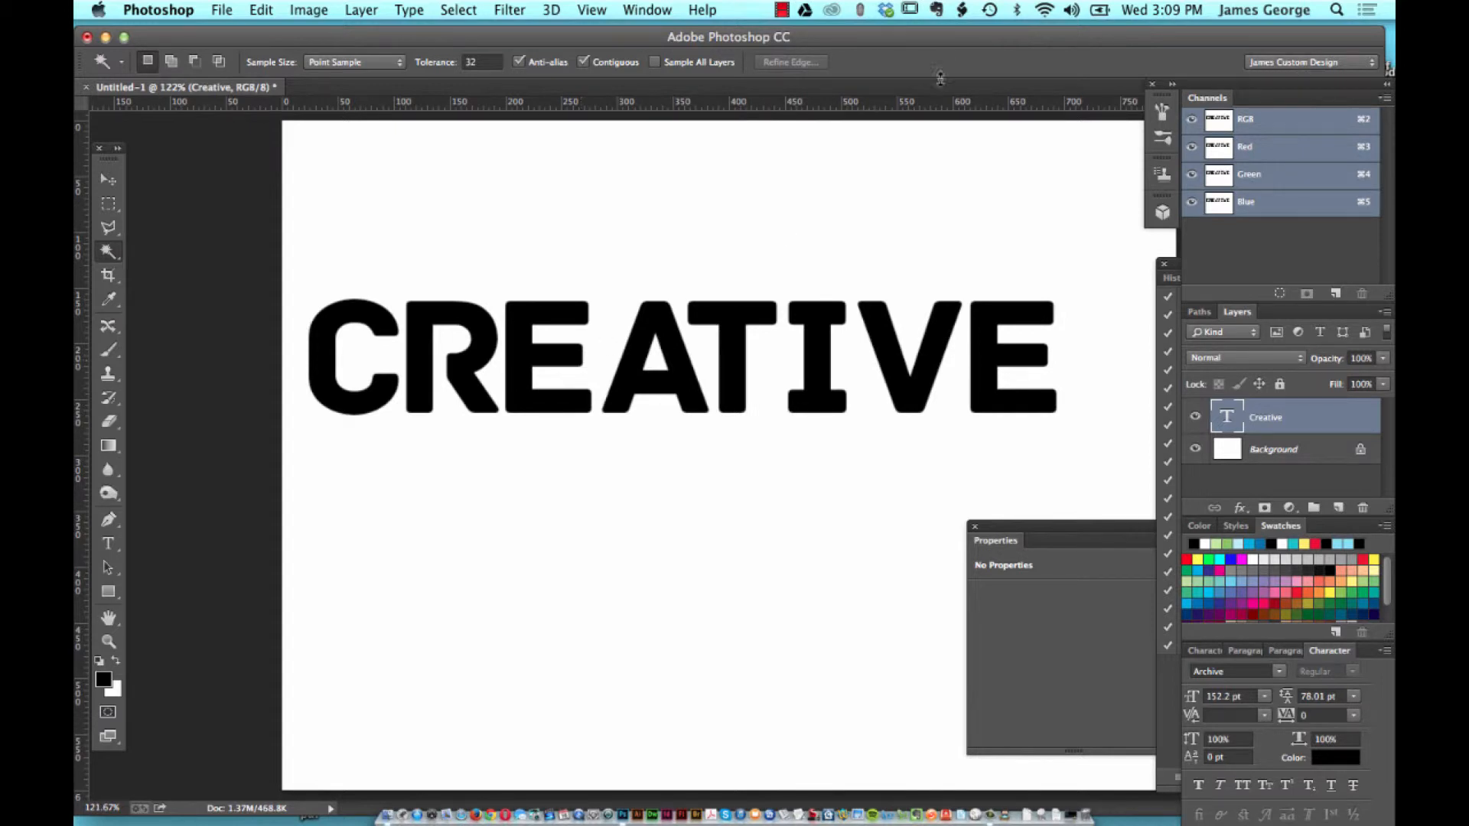
mouse_move(349, 774)
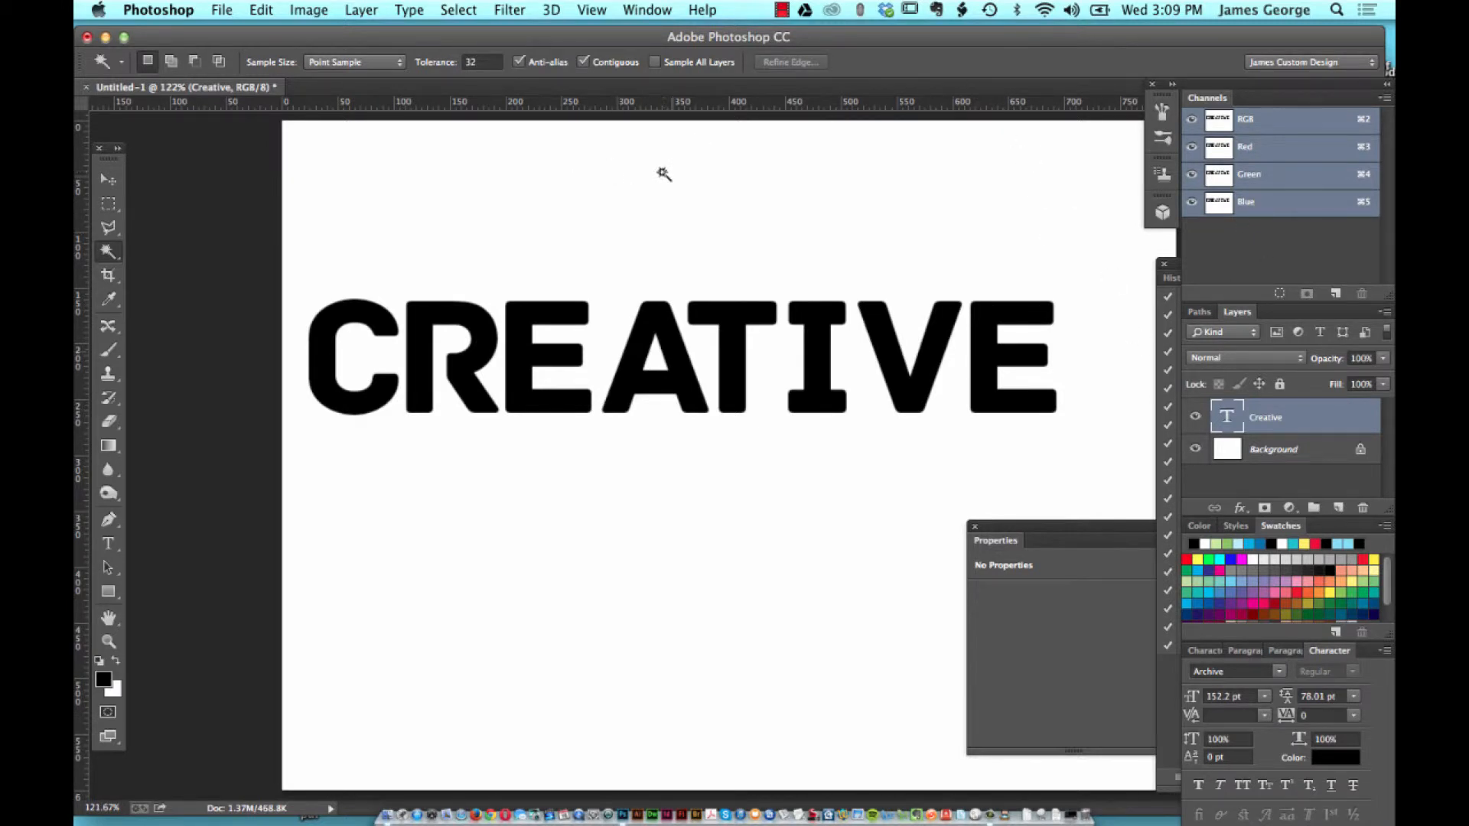
mouse_move(656, 353)
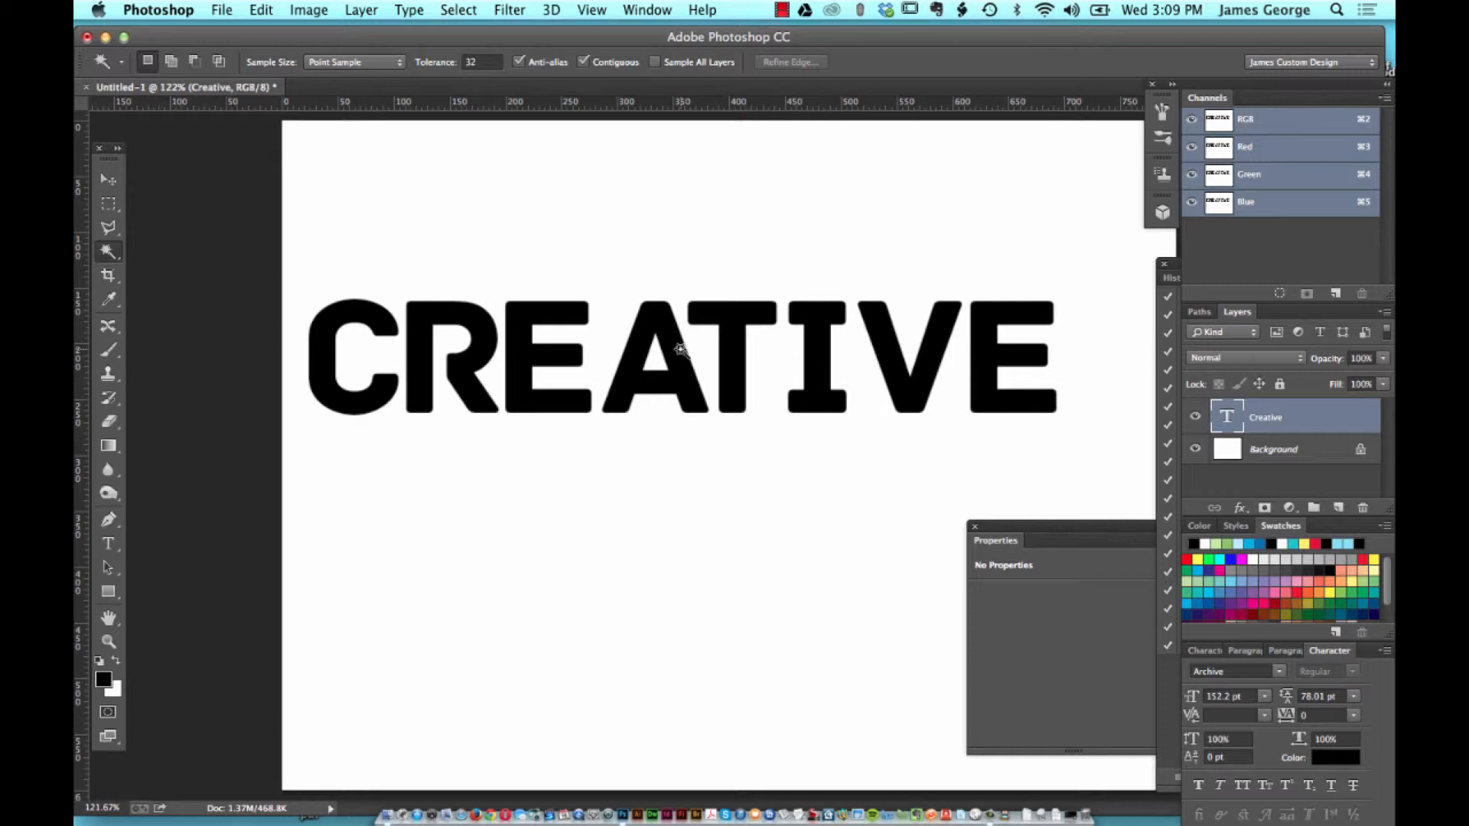
mouse_move(688, 362)
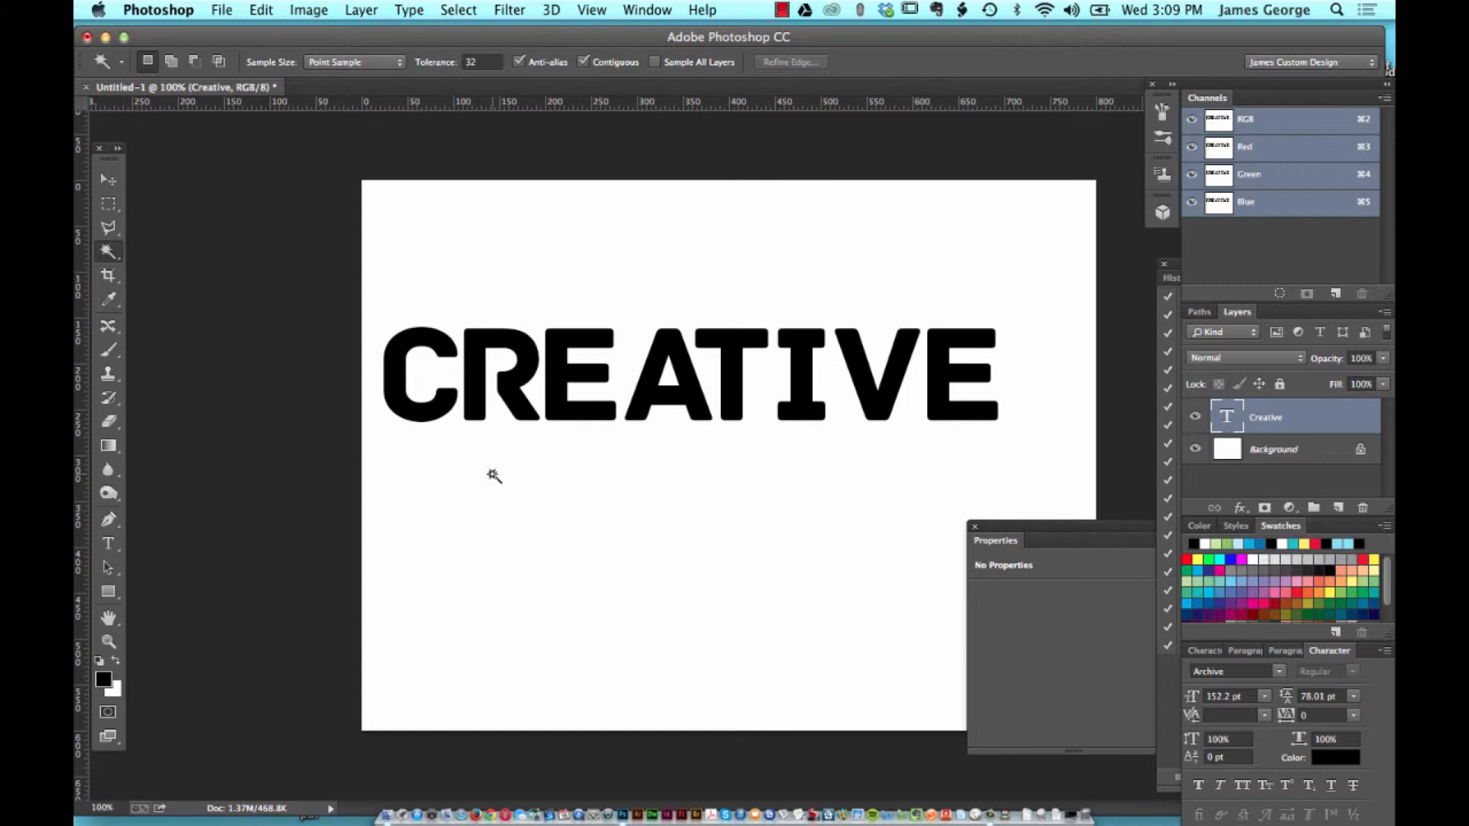
mouse_move(494, 479)
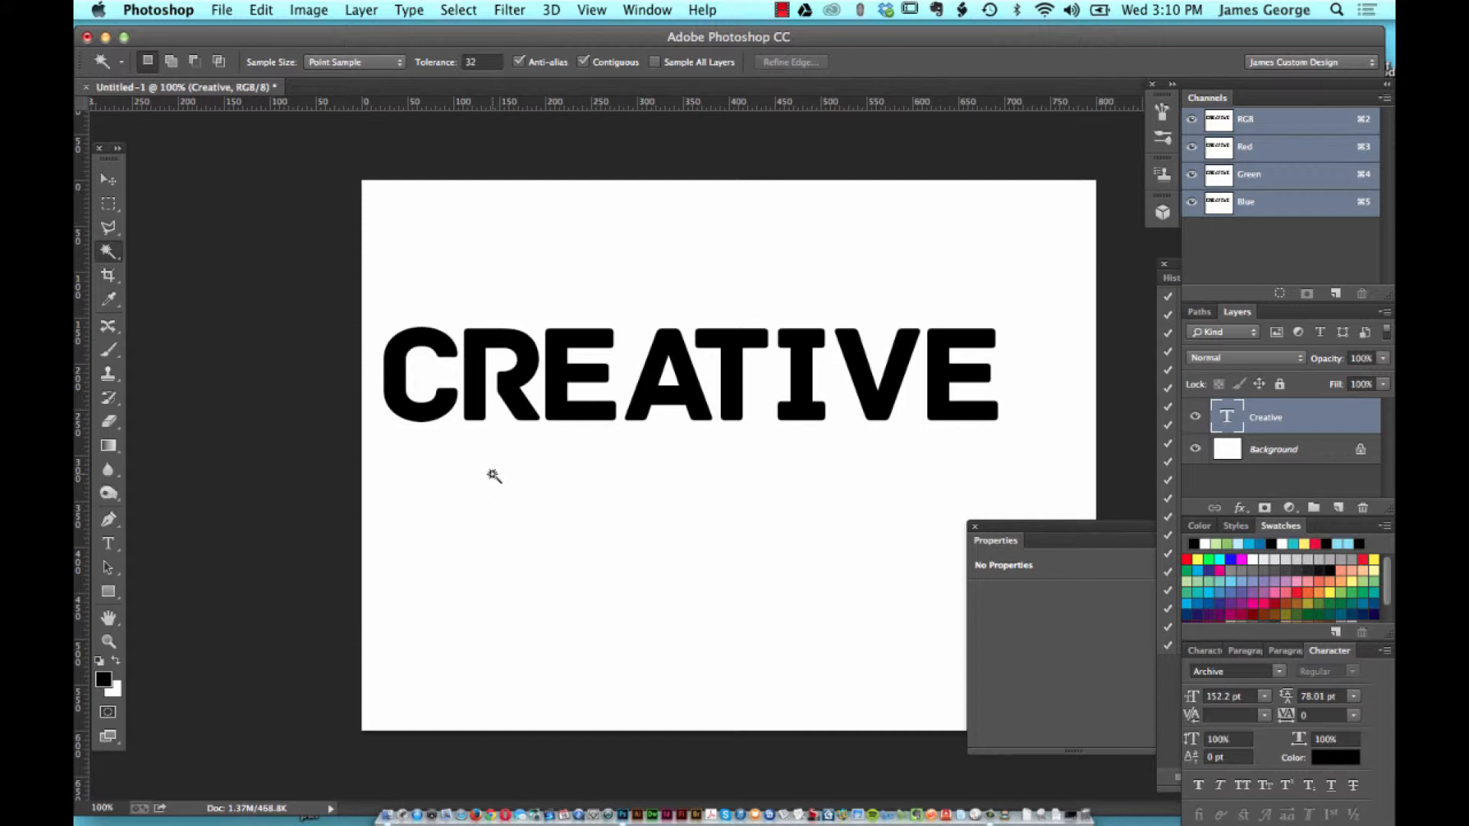
mouse_move(493, 480)
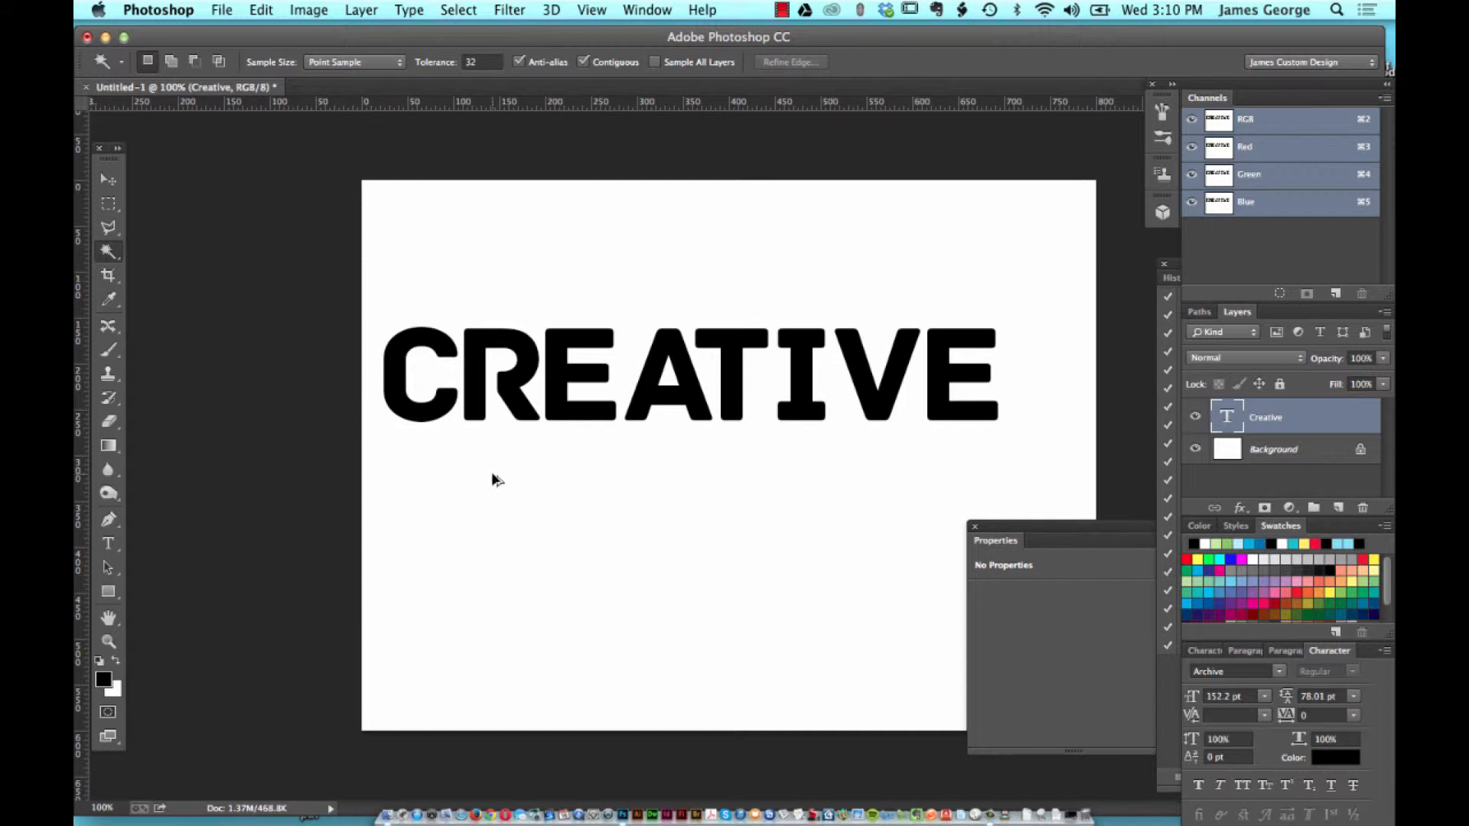
Select the Magic Wand tool and open the Image menu for canvas size settings
left_click(310, 9)
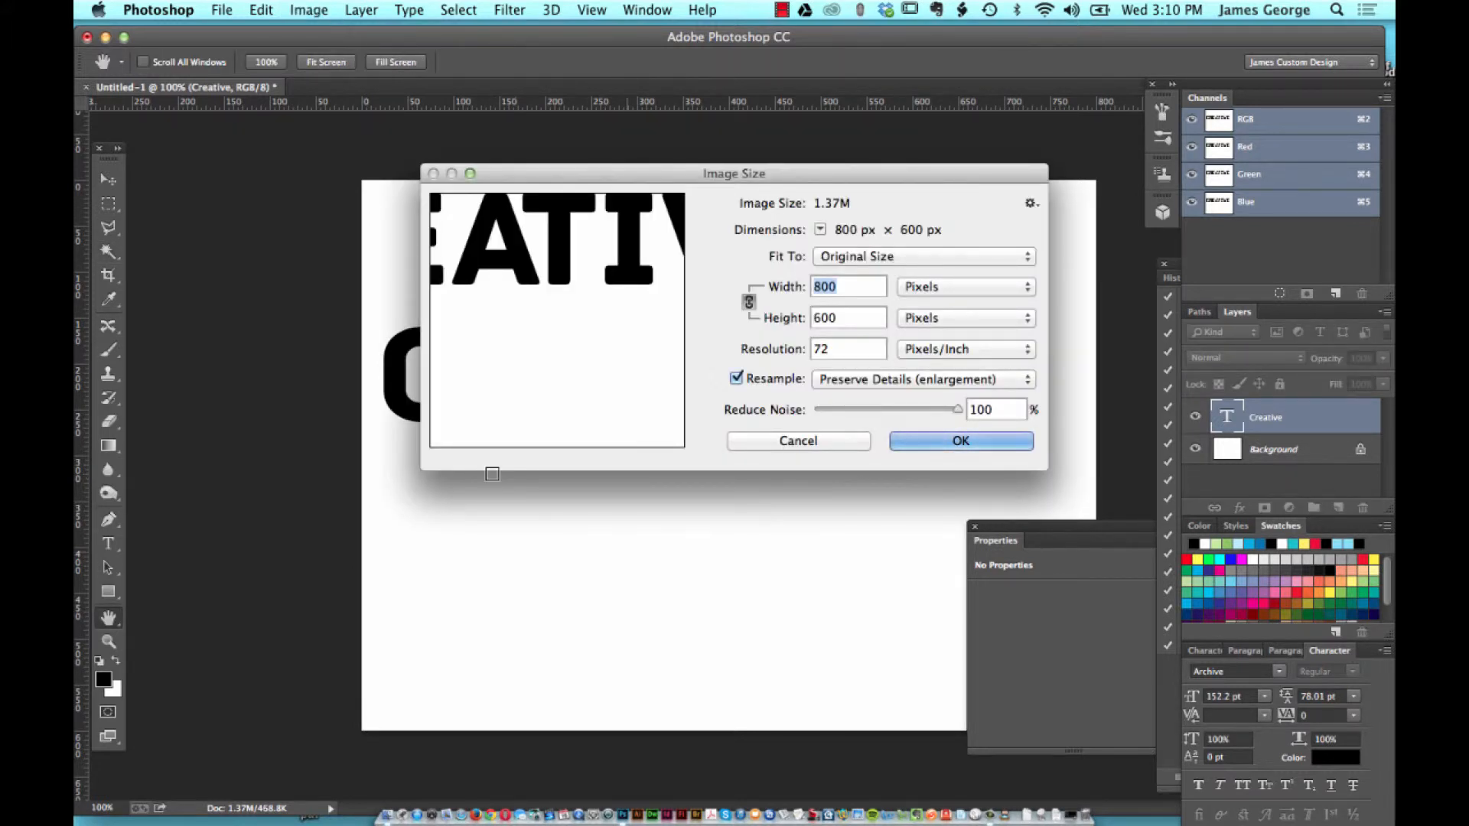
mouse_move(796, 310)
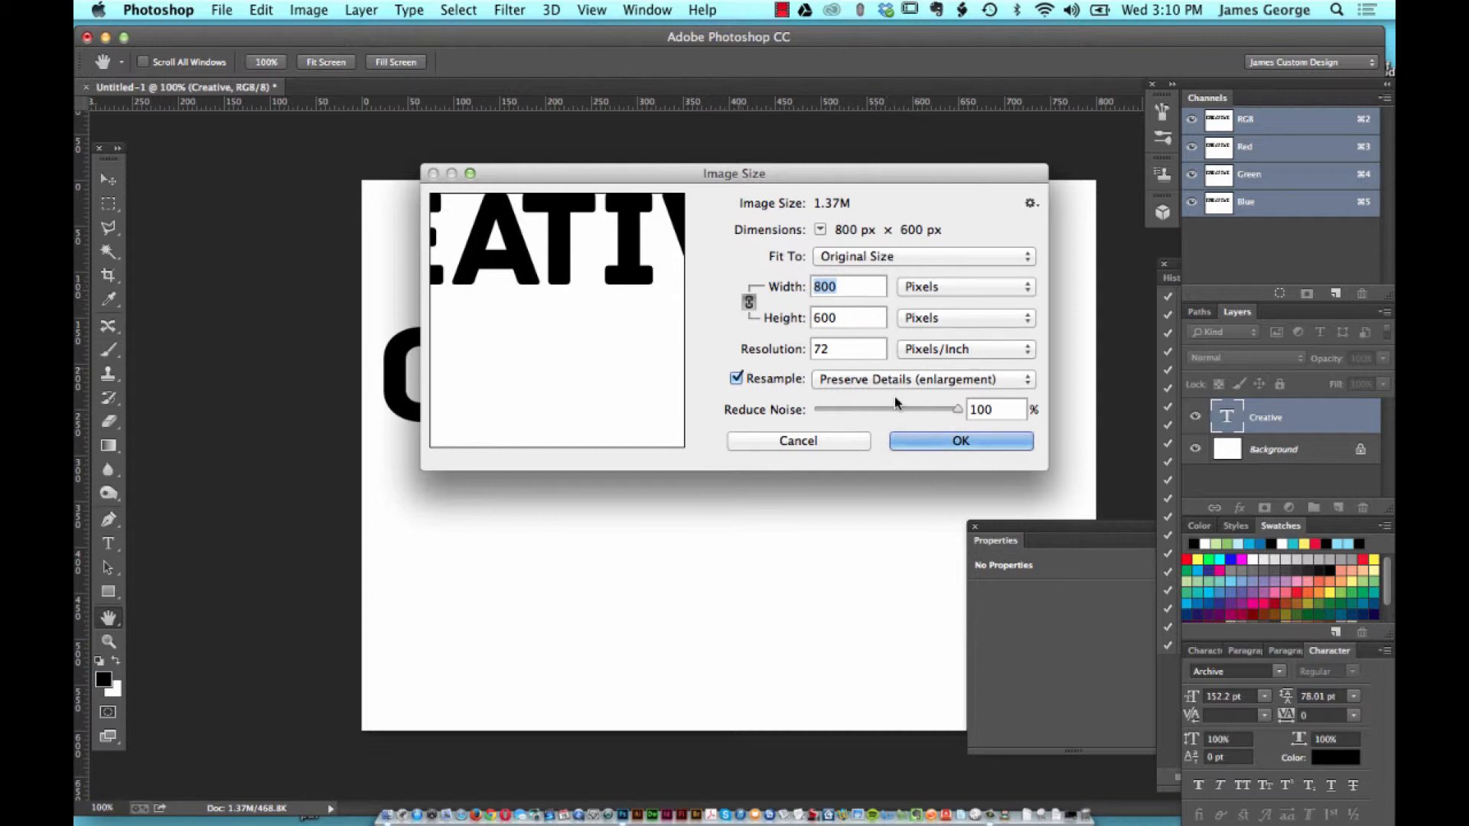
mouse_move(827, 442)
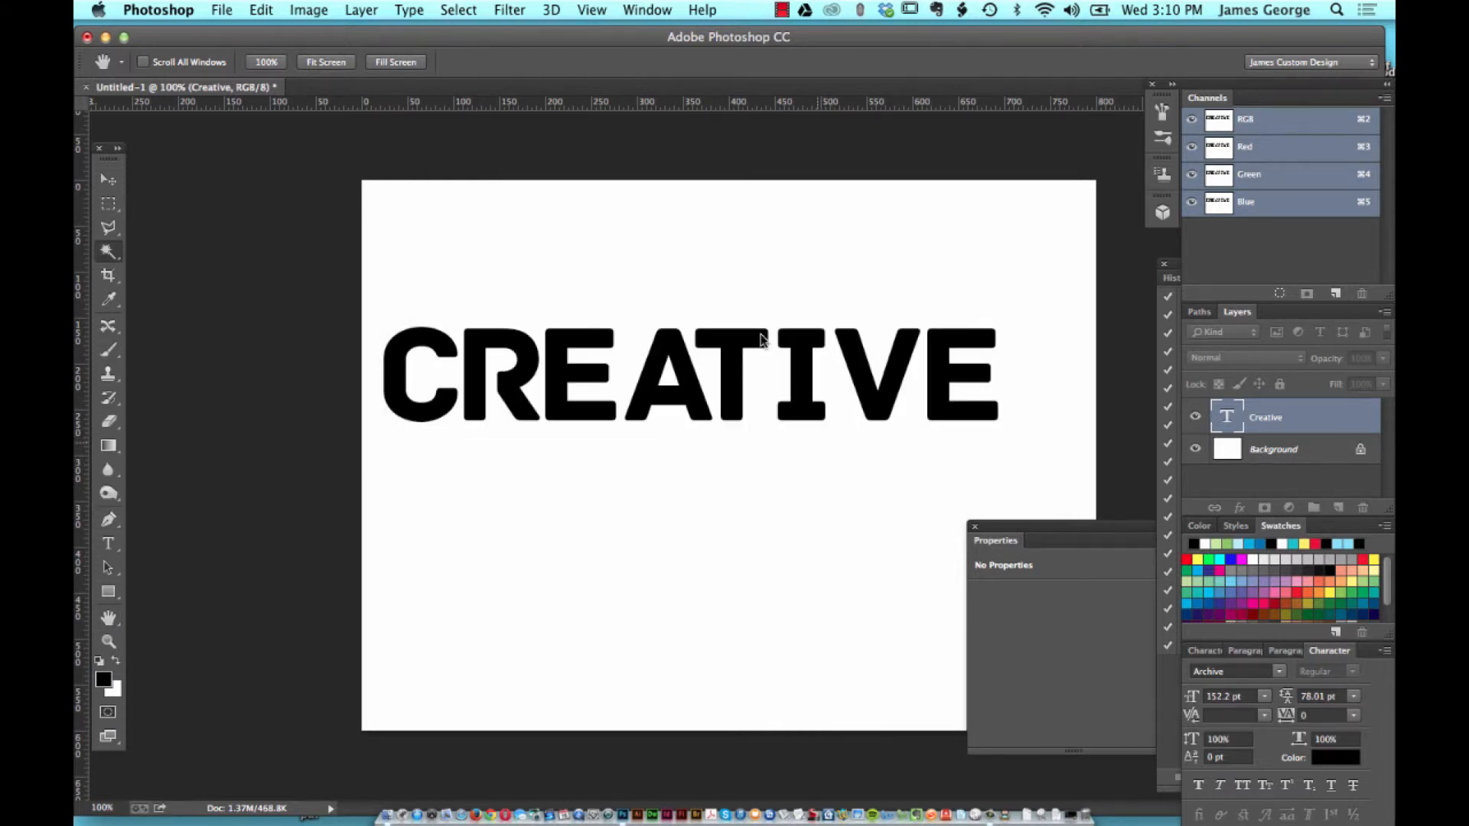
left_click(109, 252)
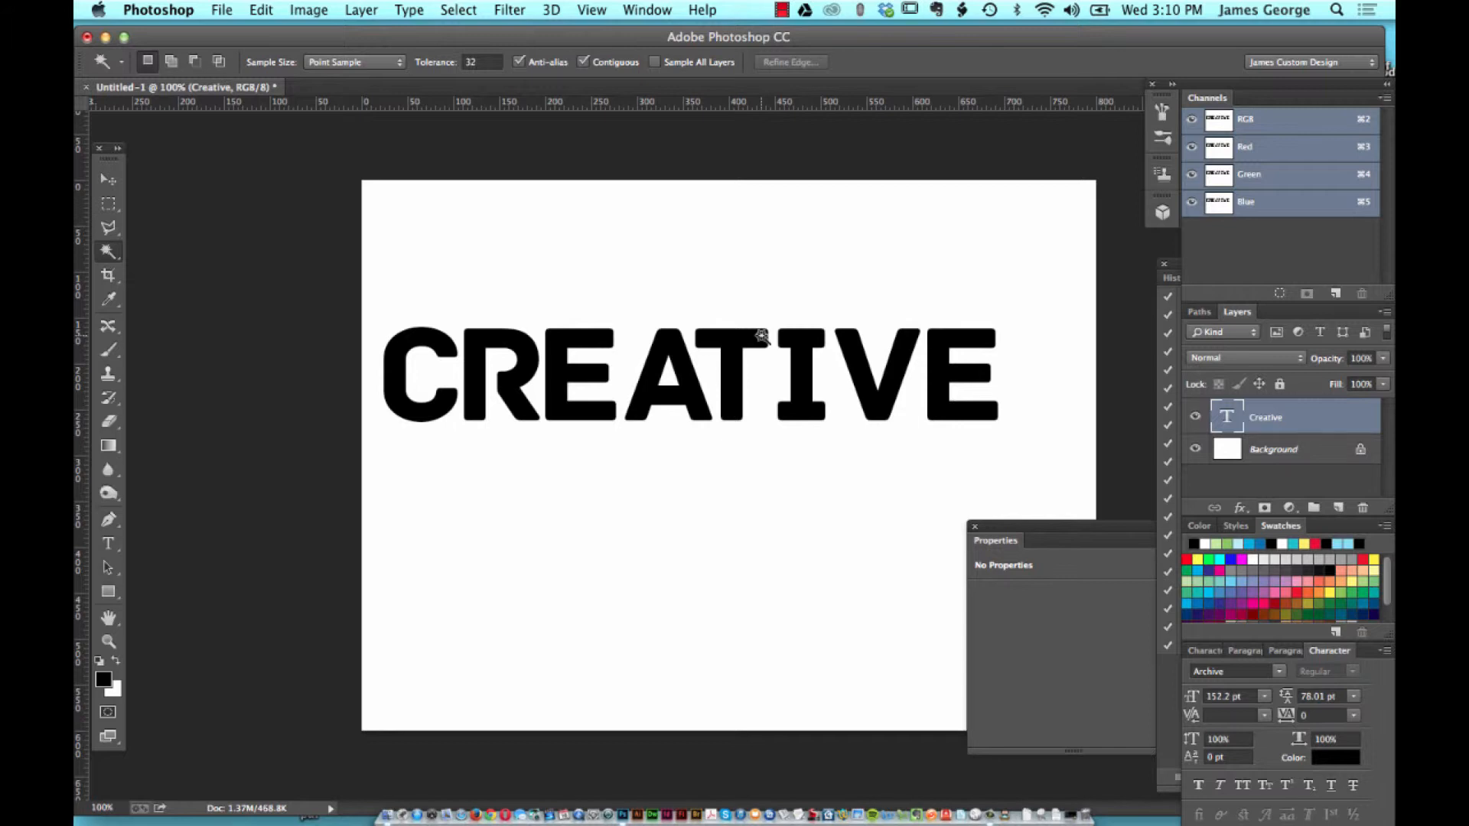
left_click(309, 10)
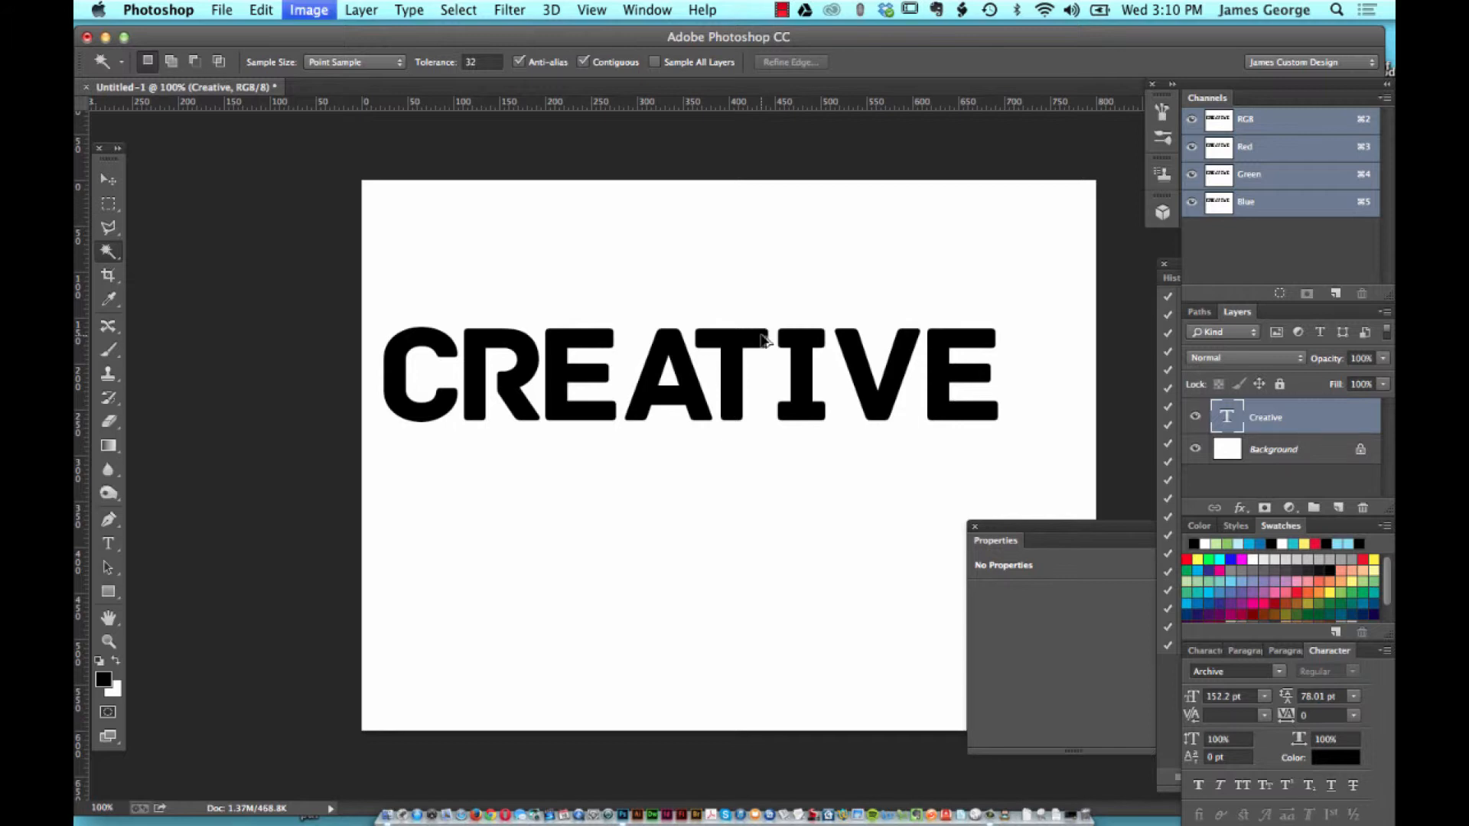
left_click(308, 10)
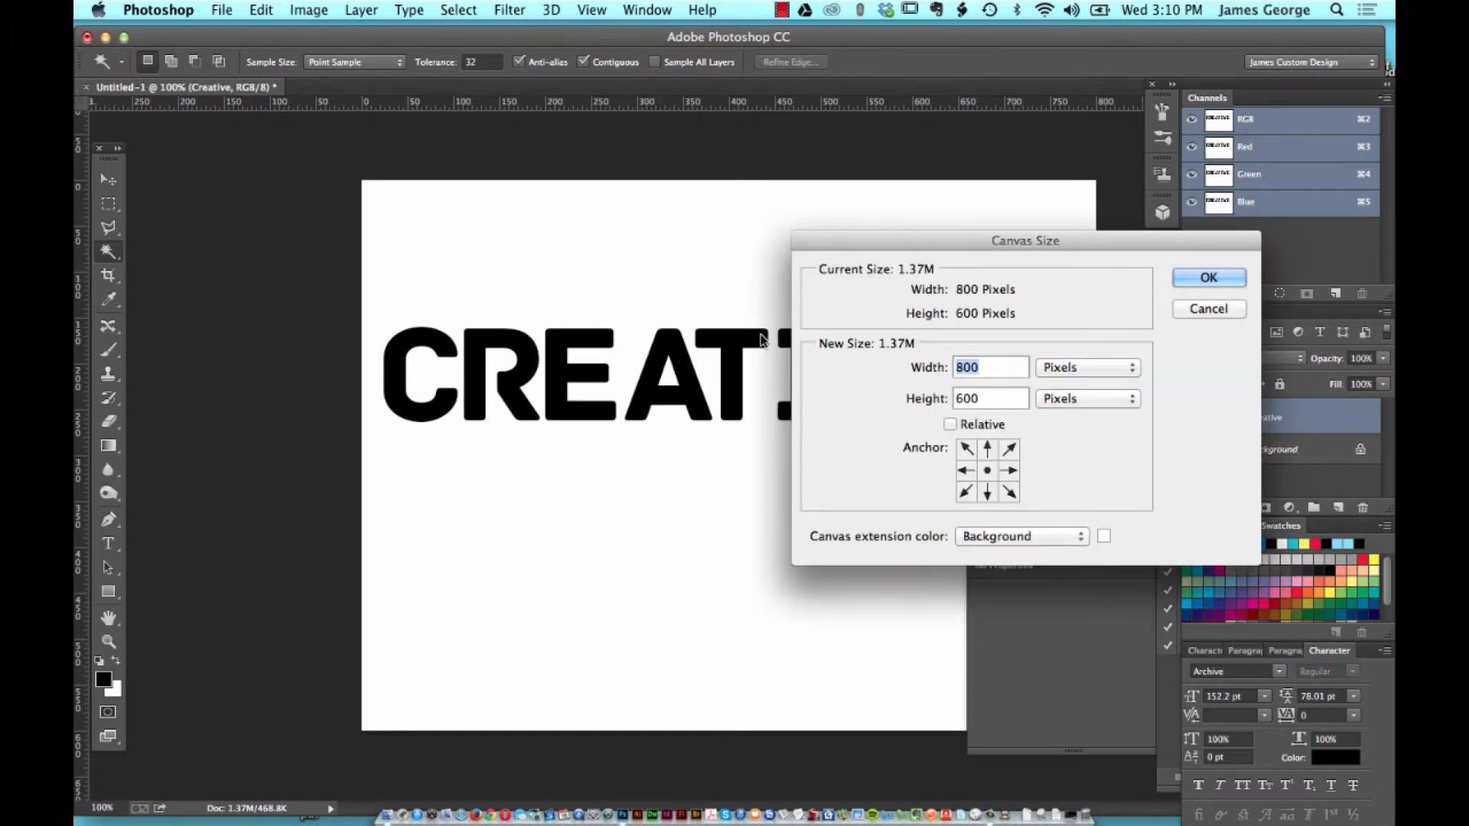
mouse_move(1092, 270)
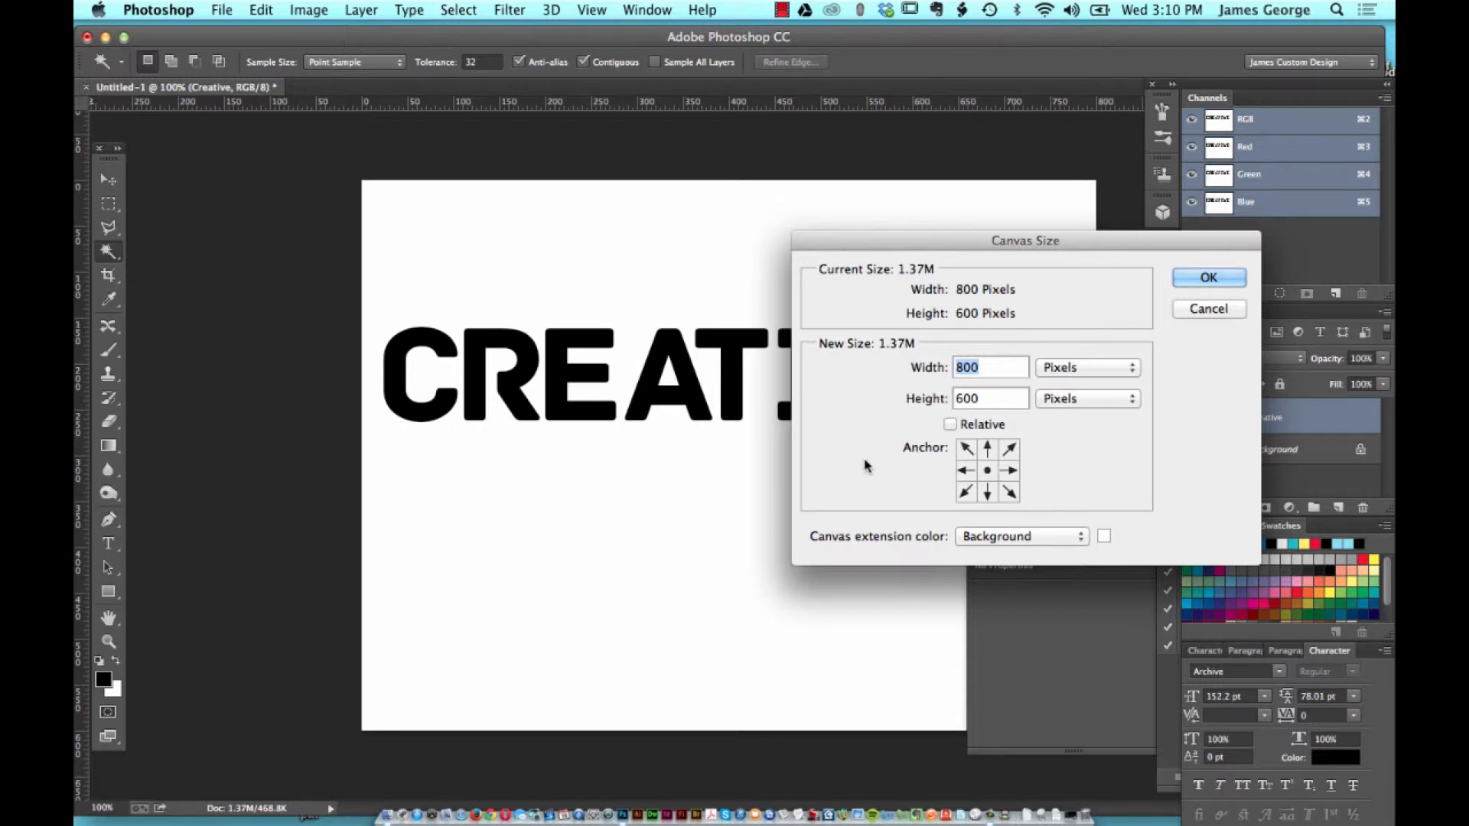
mouse_move(311, 738)
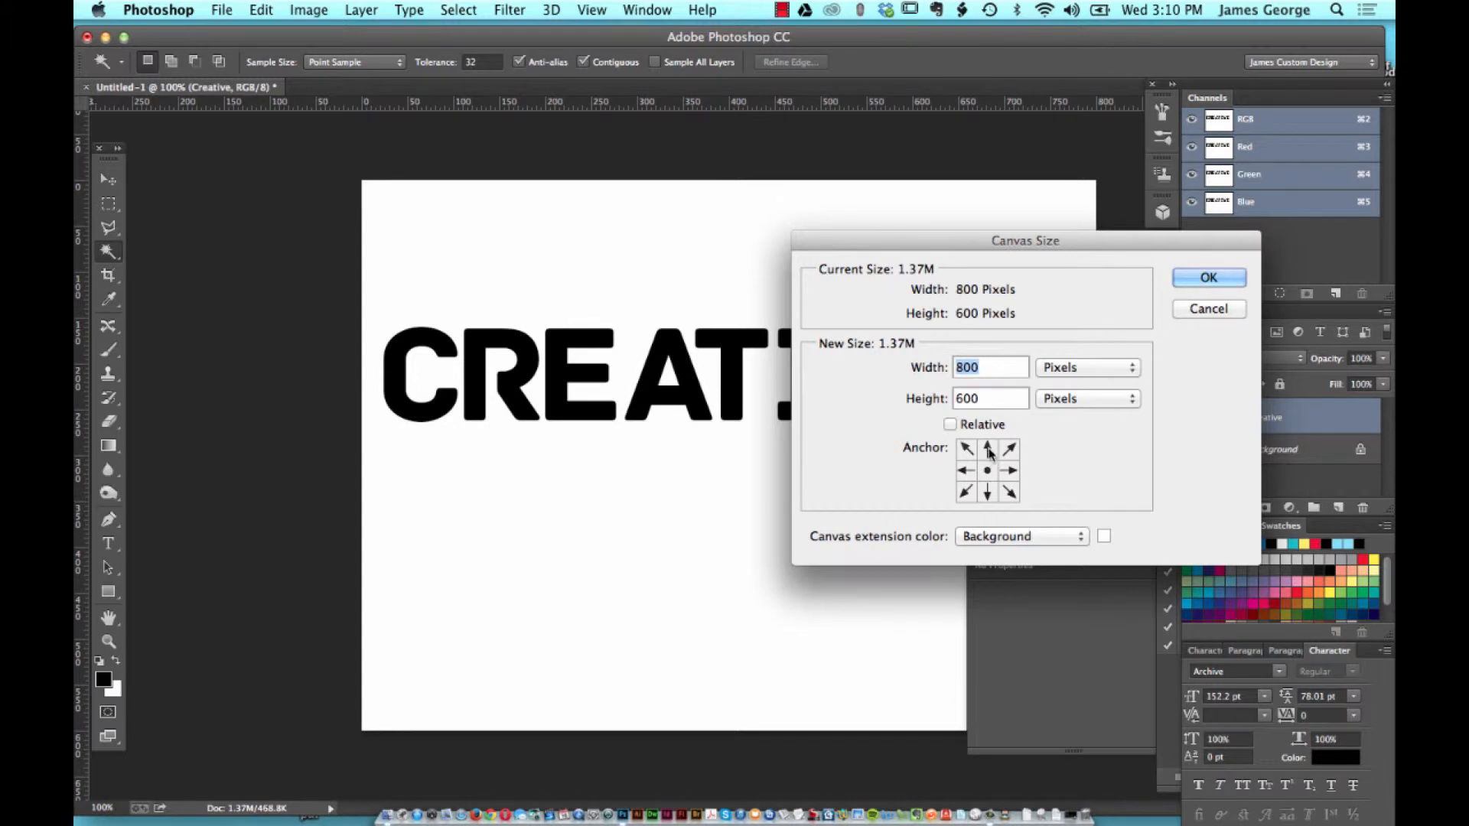
mouse_move(376, 710)
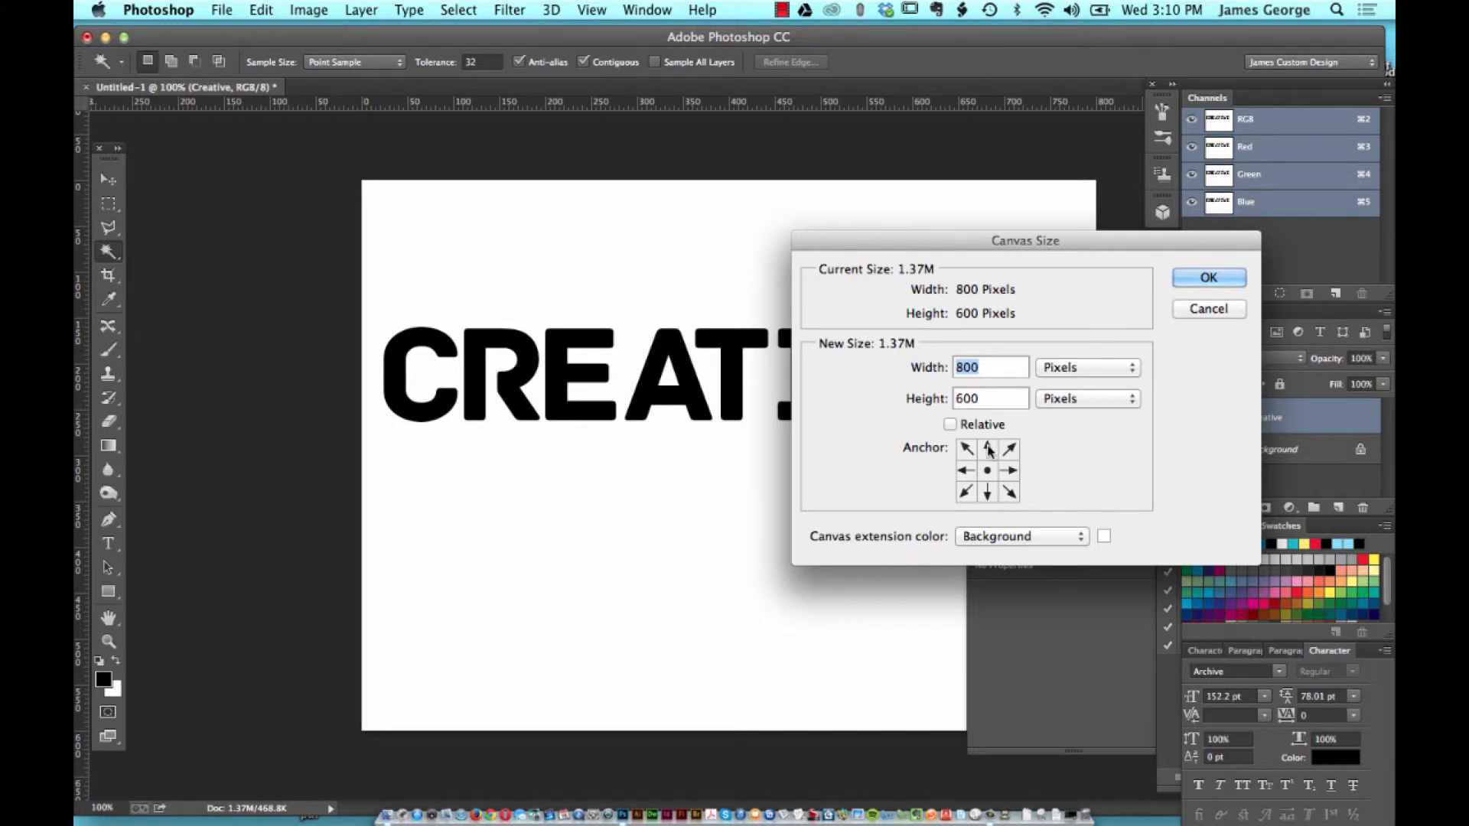
left_click(986, 449)
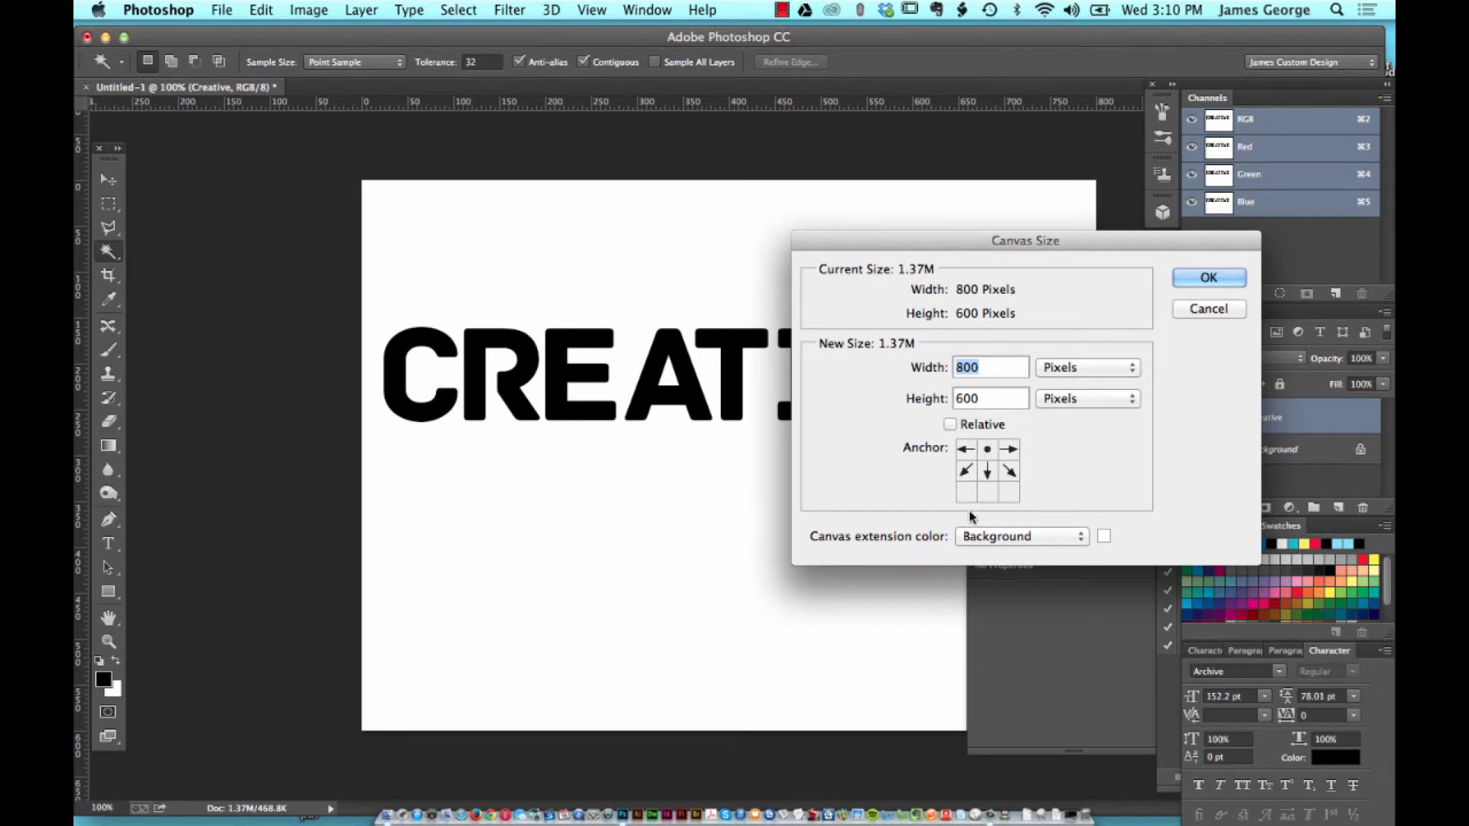
mouse_move(987, 451)
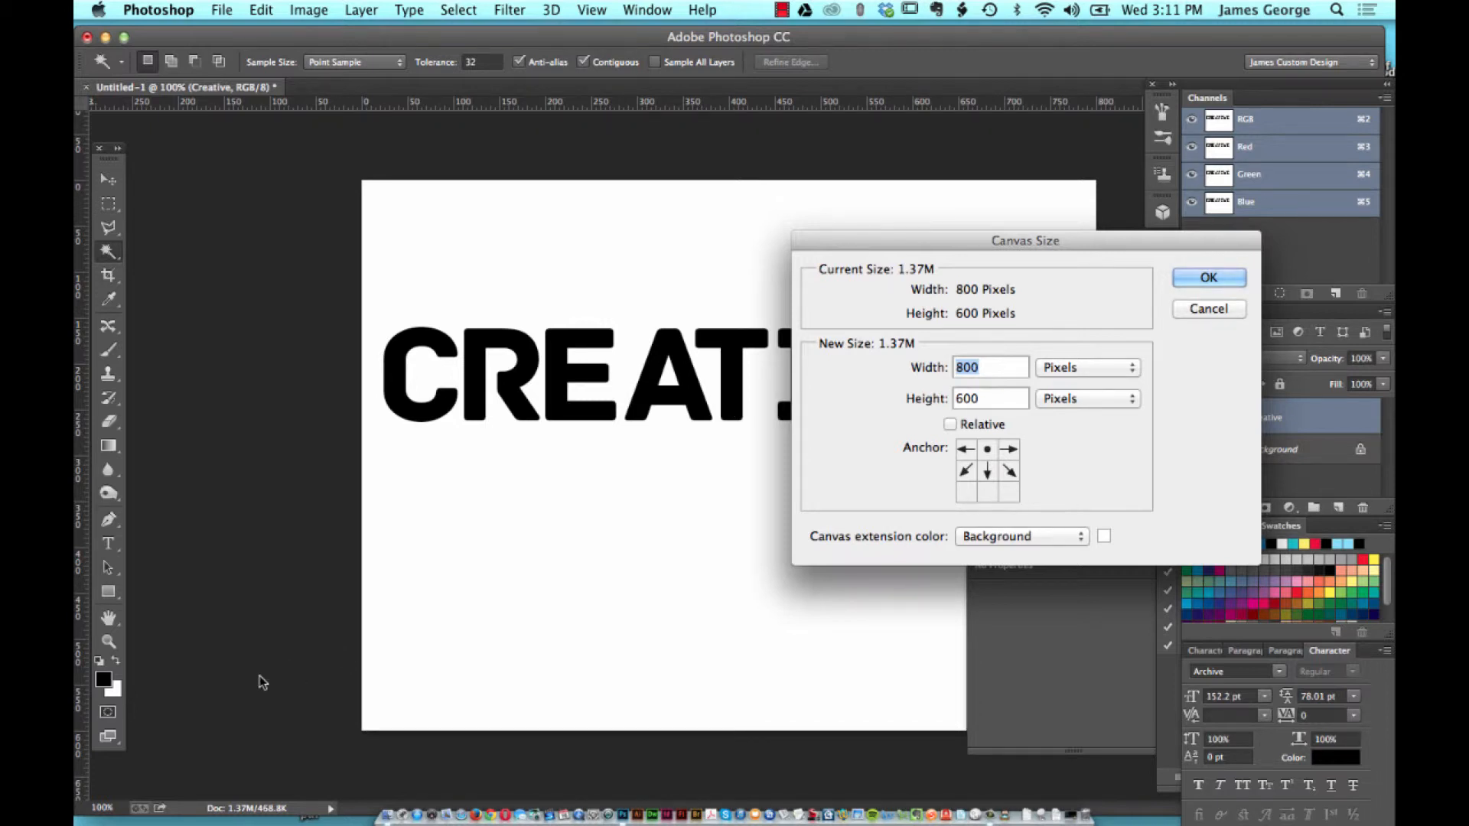
mouse_move(544, 588)
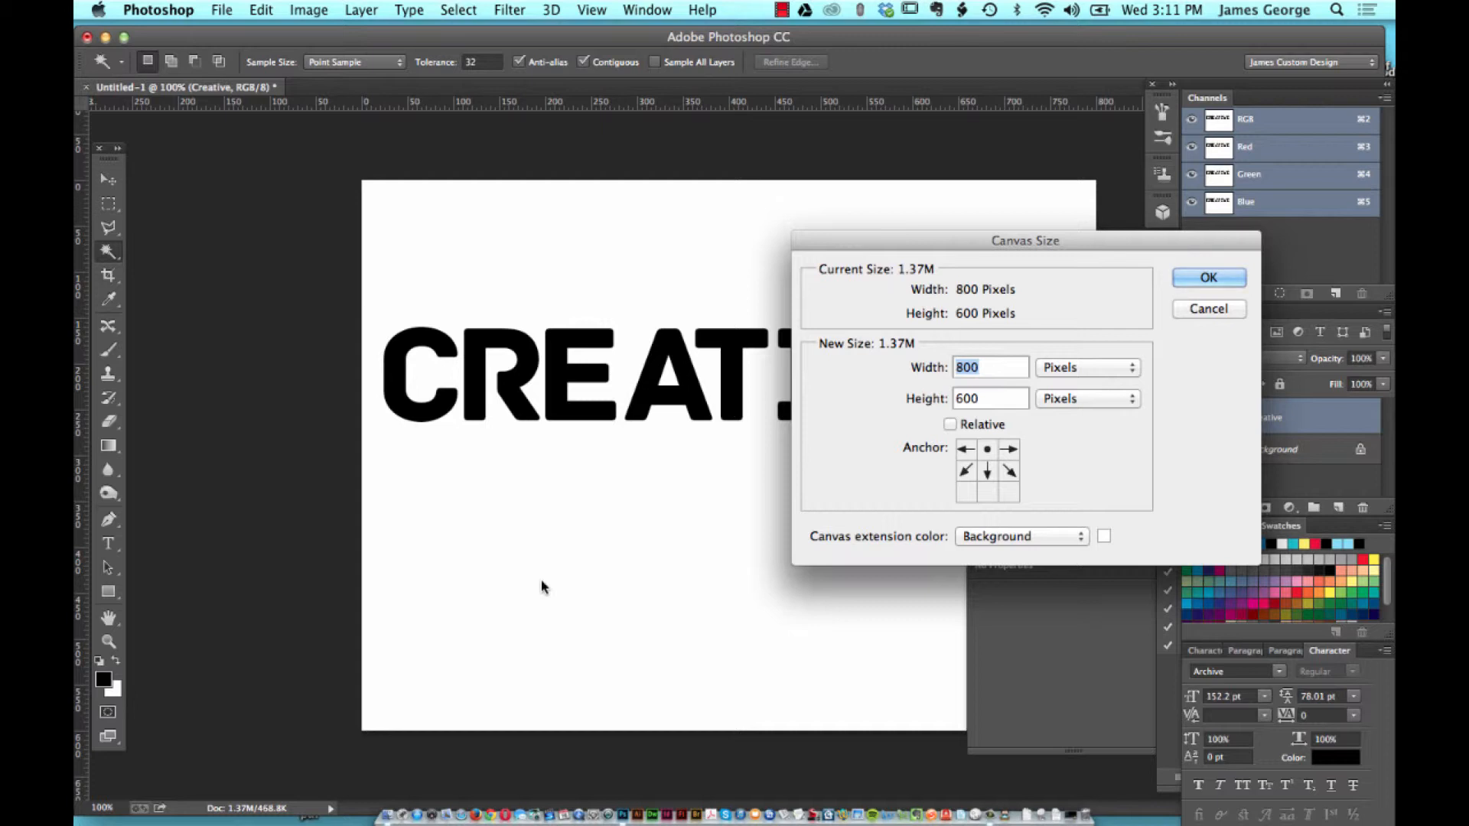
mouse_move(1231, 147)
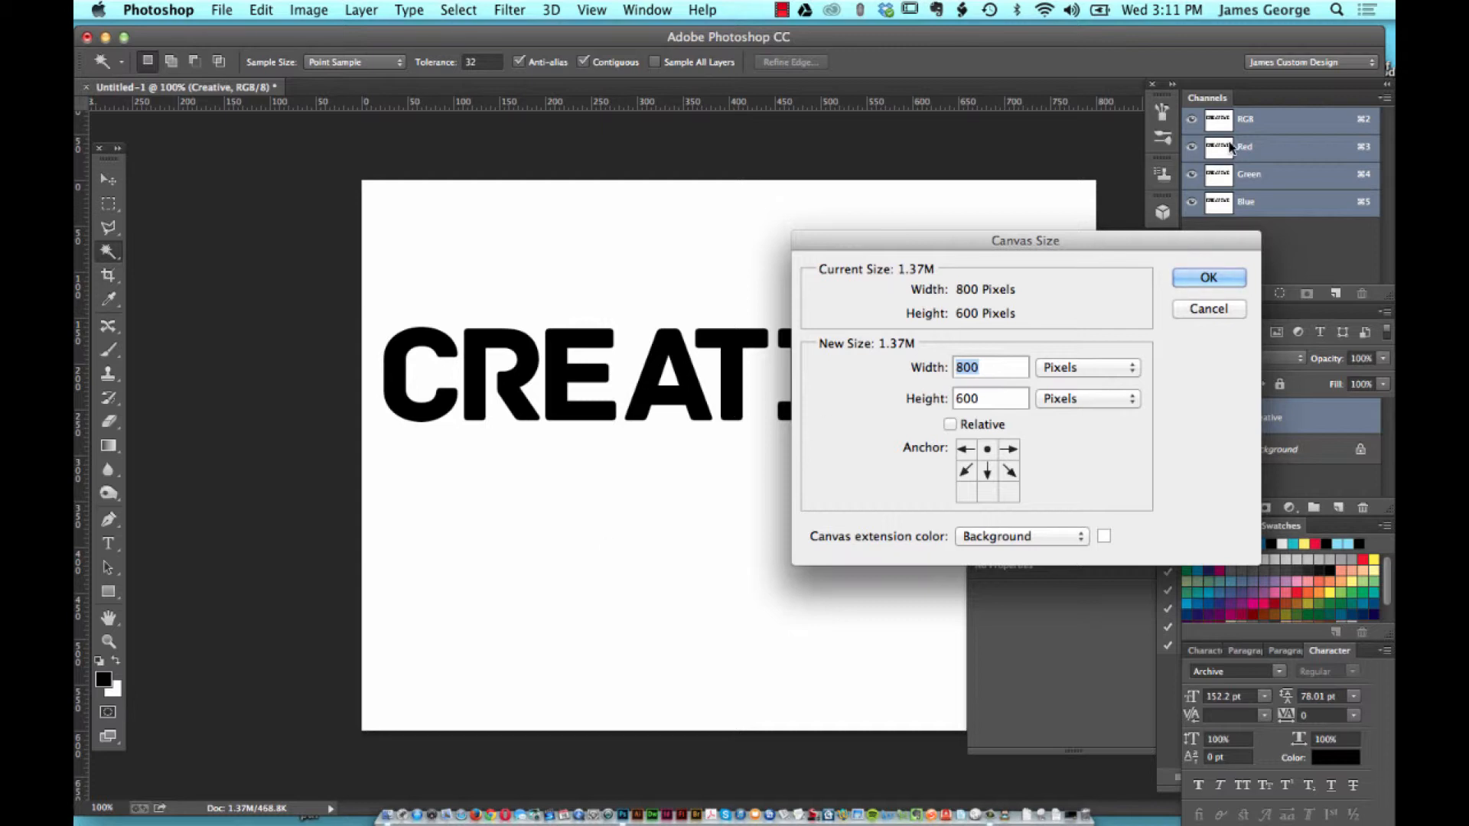
left_click(1209, 278)
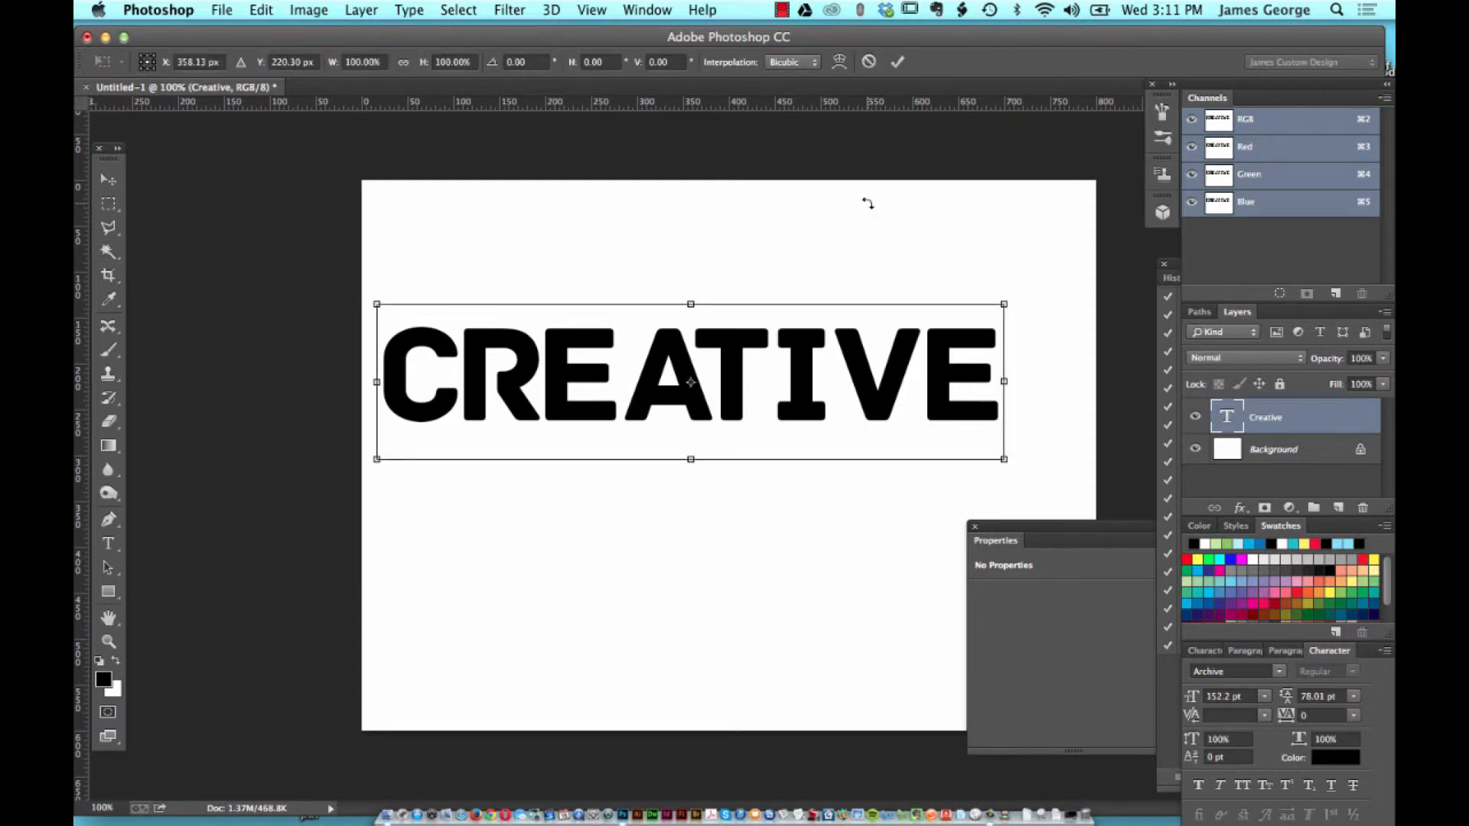
mouse_move(867, 208)
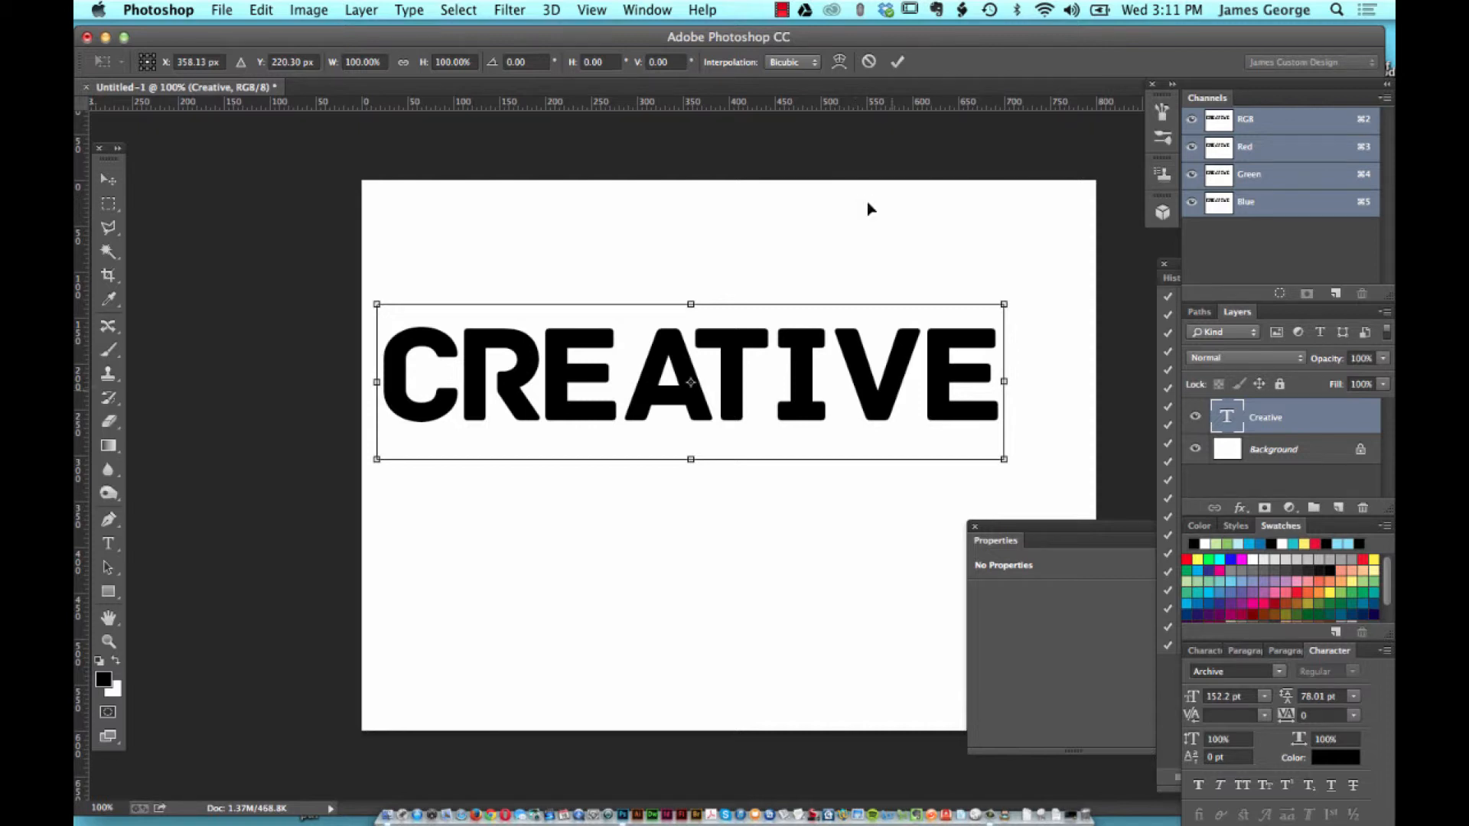
Squeeze CREATIVE narrower with the right transform handle, then restore it to full width
left_click_drag(1003, 381, 815, 382)
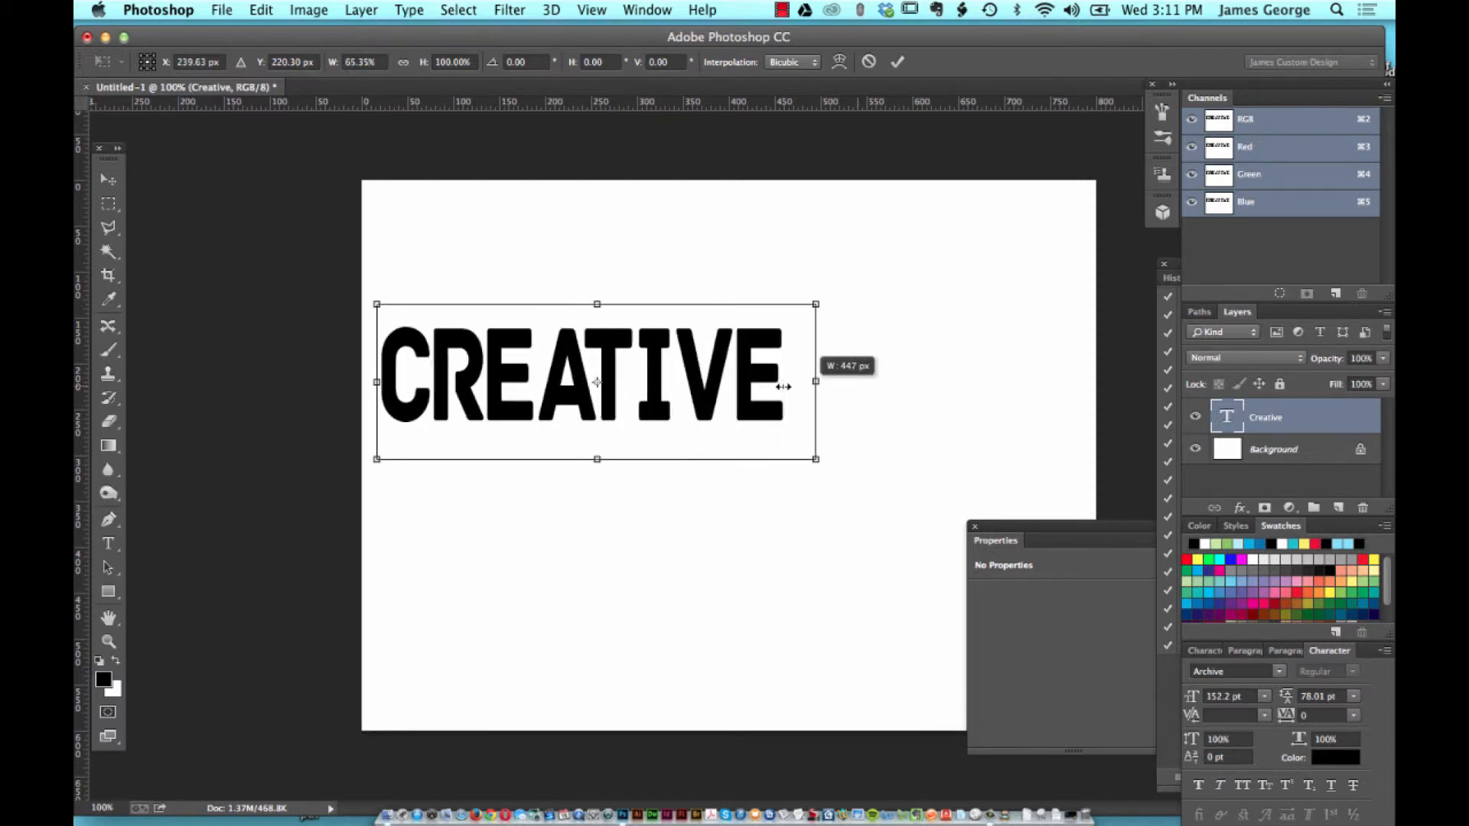
left_click_drag(814, 383, 1005, 382)
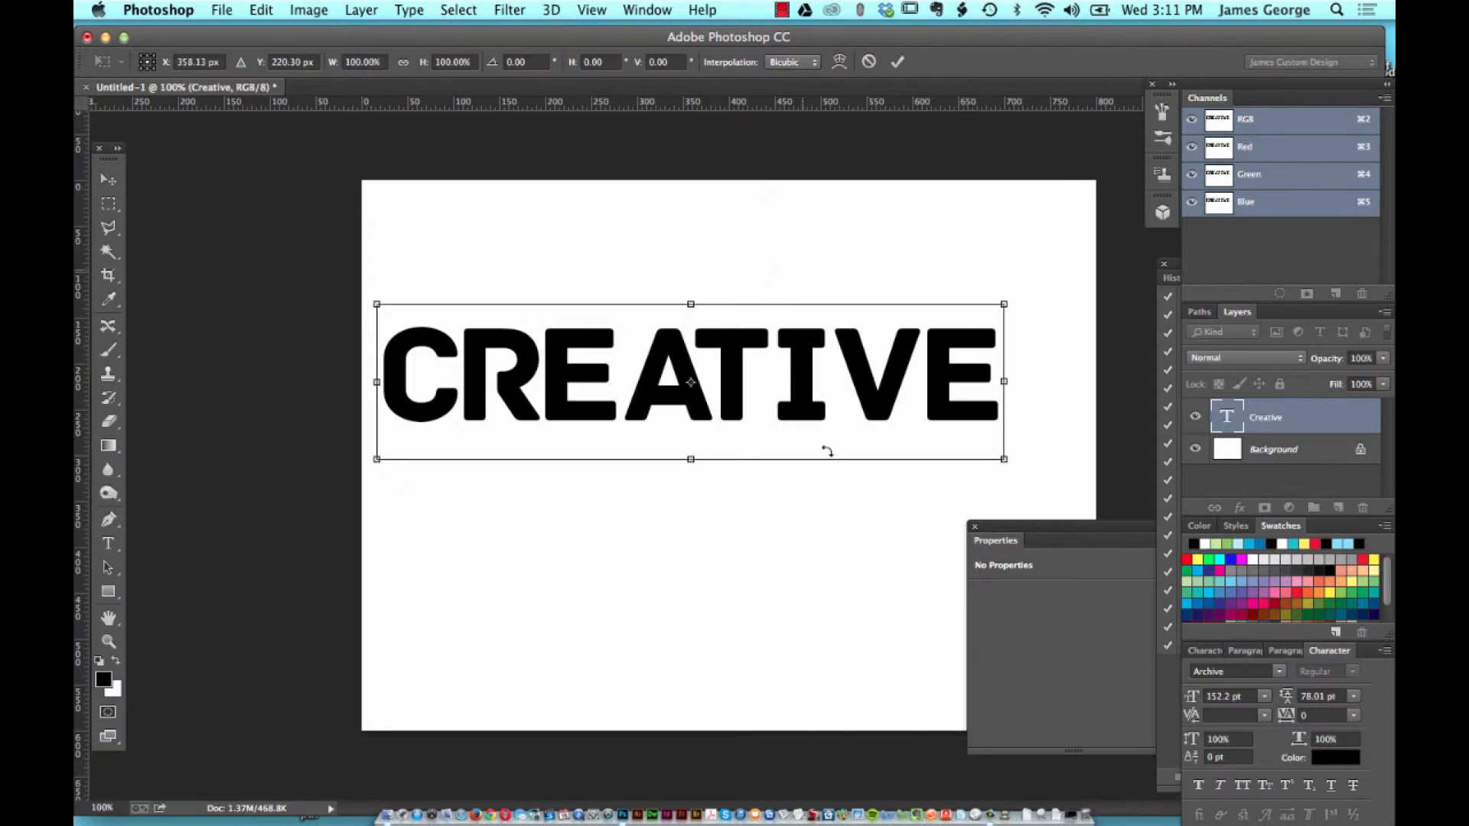
mouse_move(852, 321)
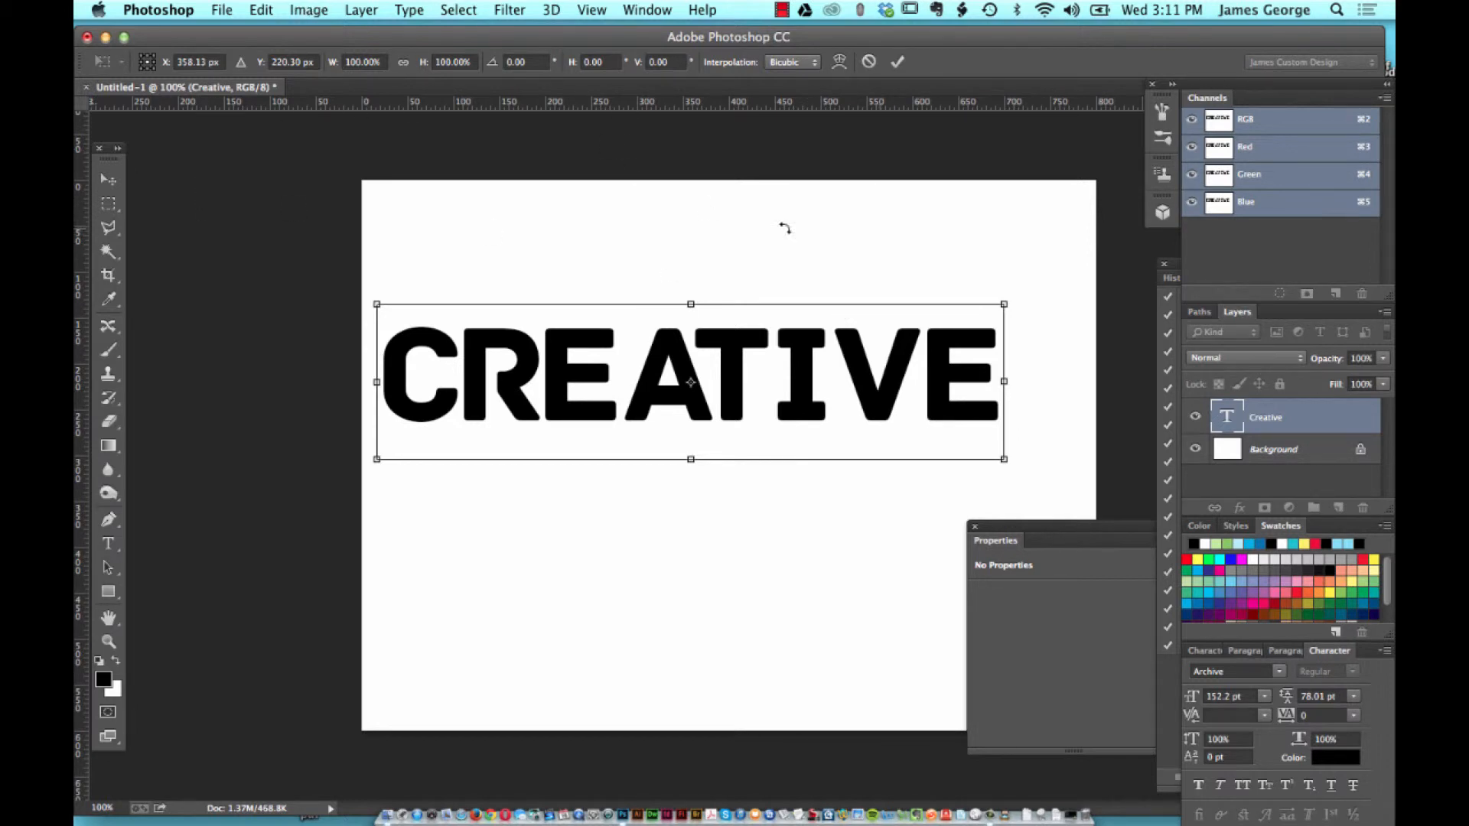
mouse_move(641, 345)
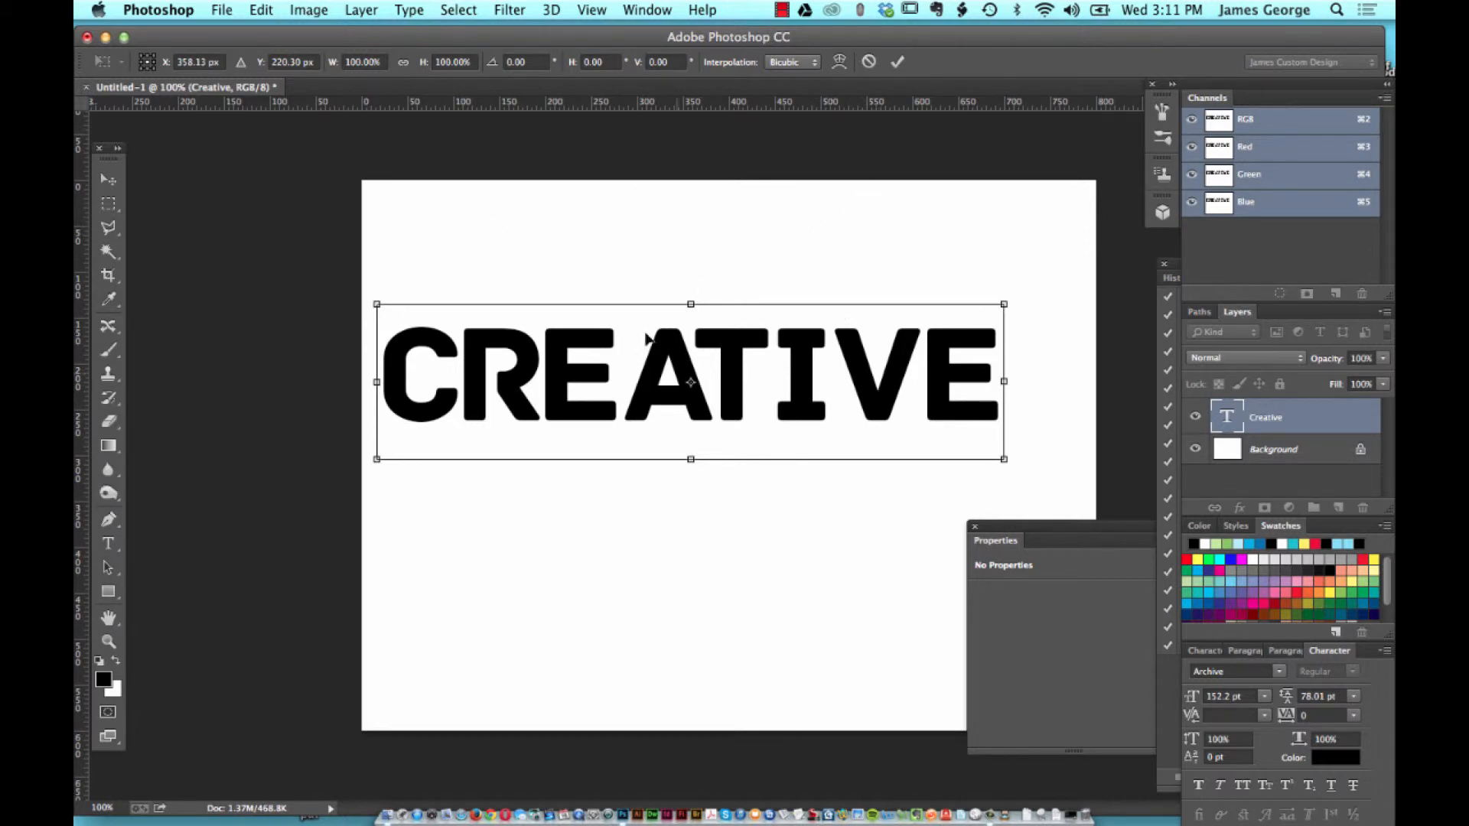
mouse_move(889, 504)
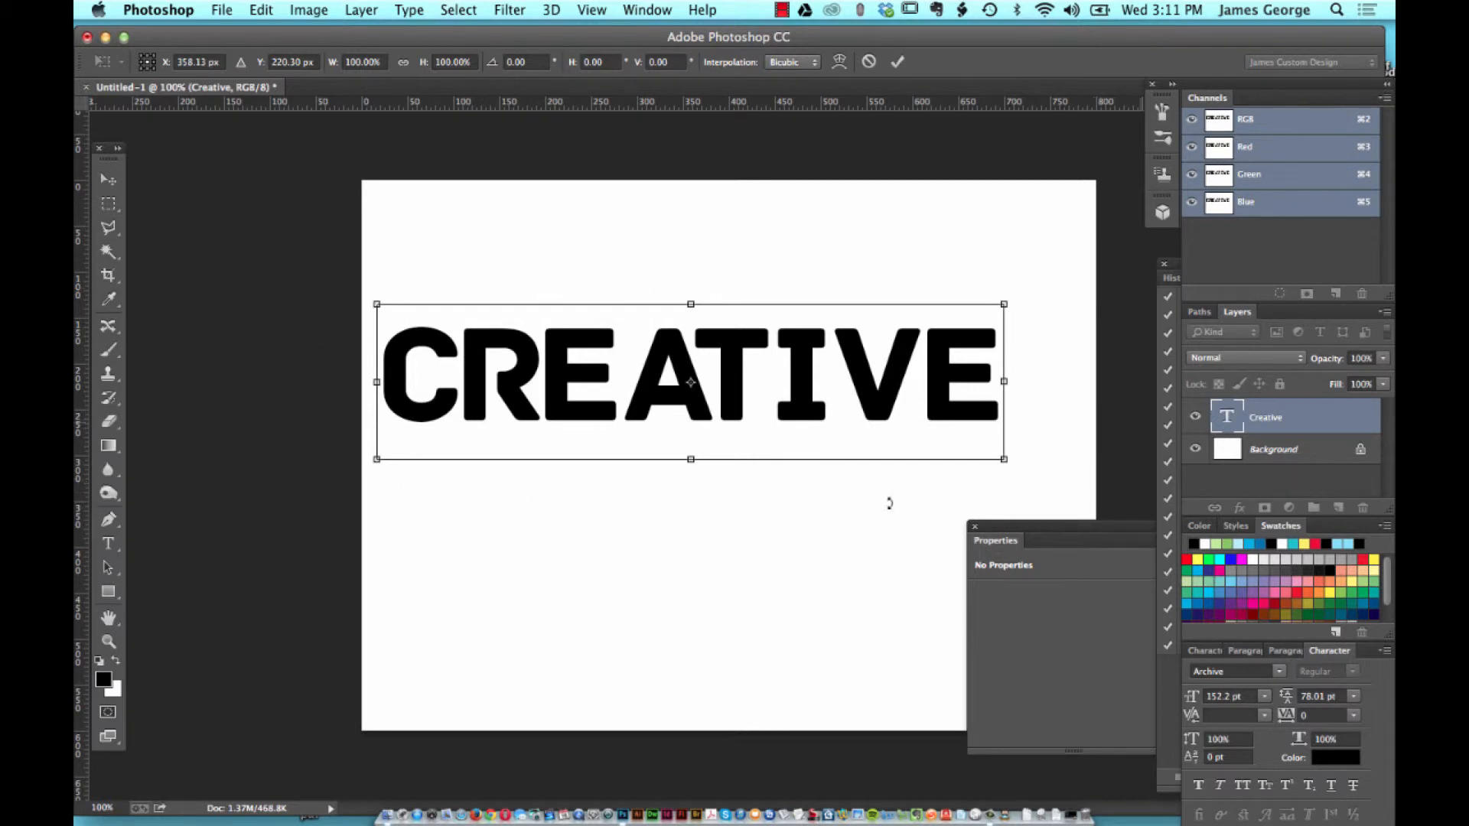
mouse_move(805, 349)
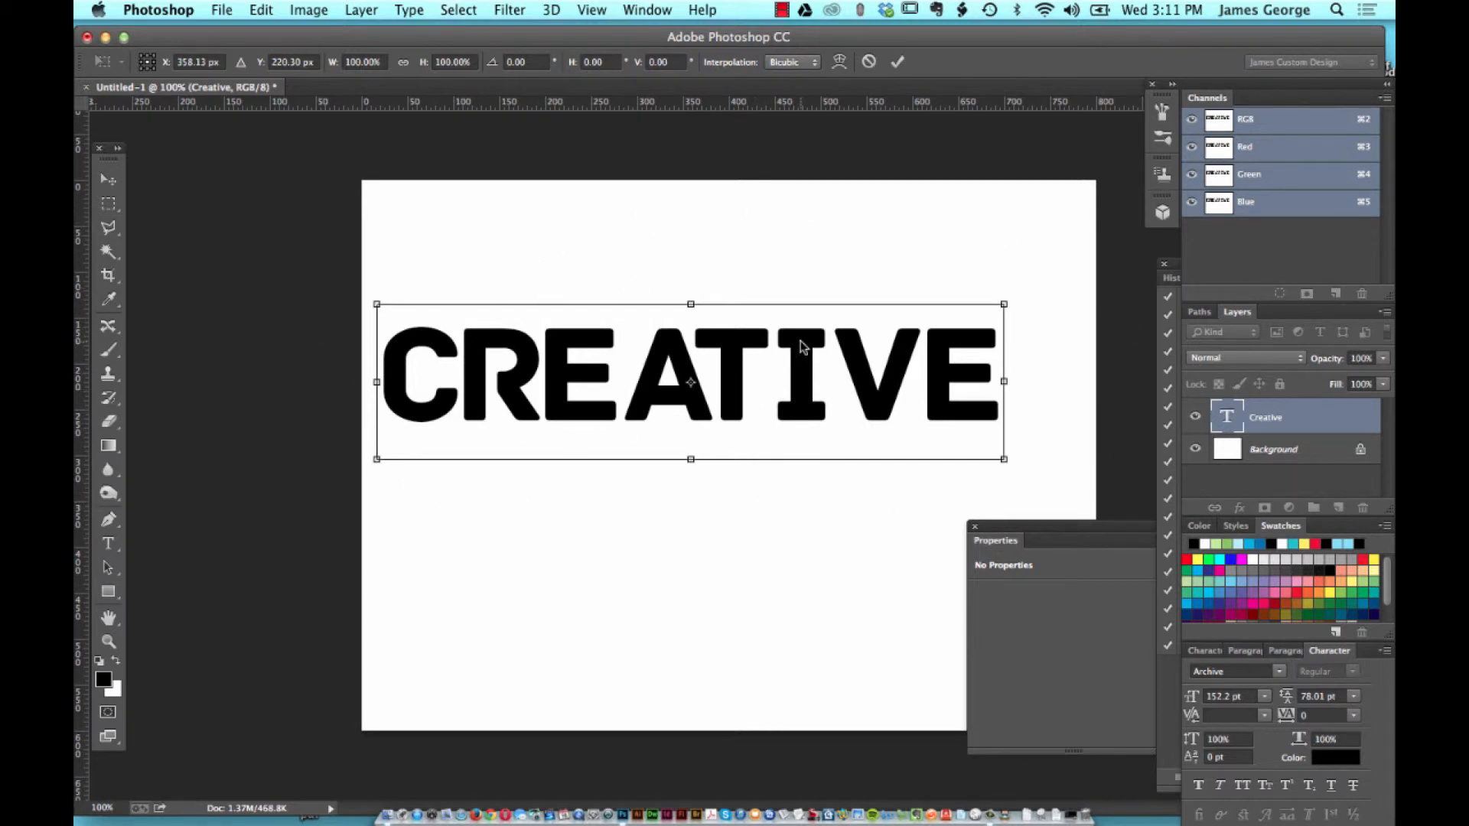
Bring up the transform options menu with Scale, Rotate, Skew and Warp over CREATIVE
right_click(803, 347)
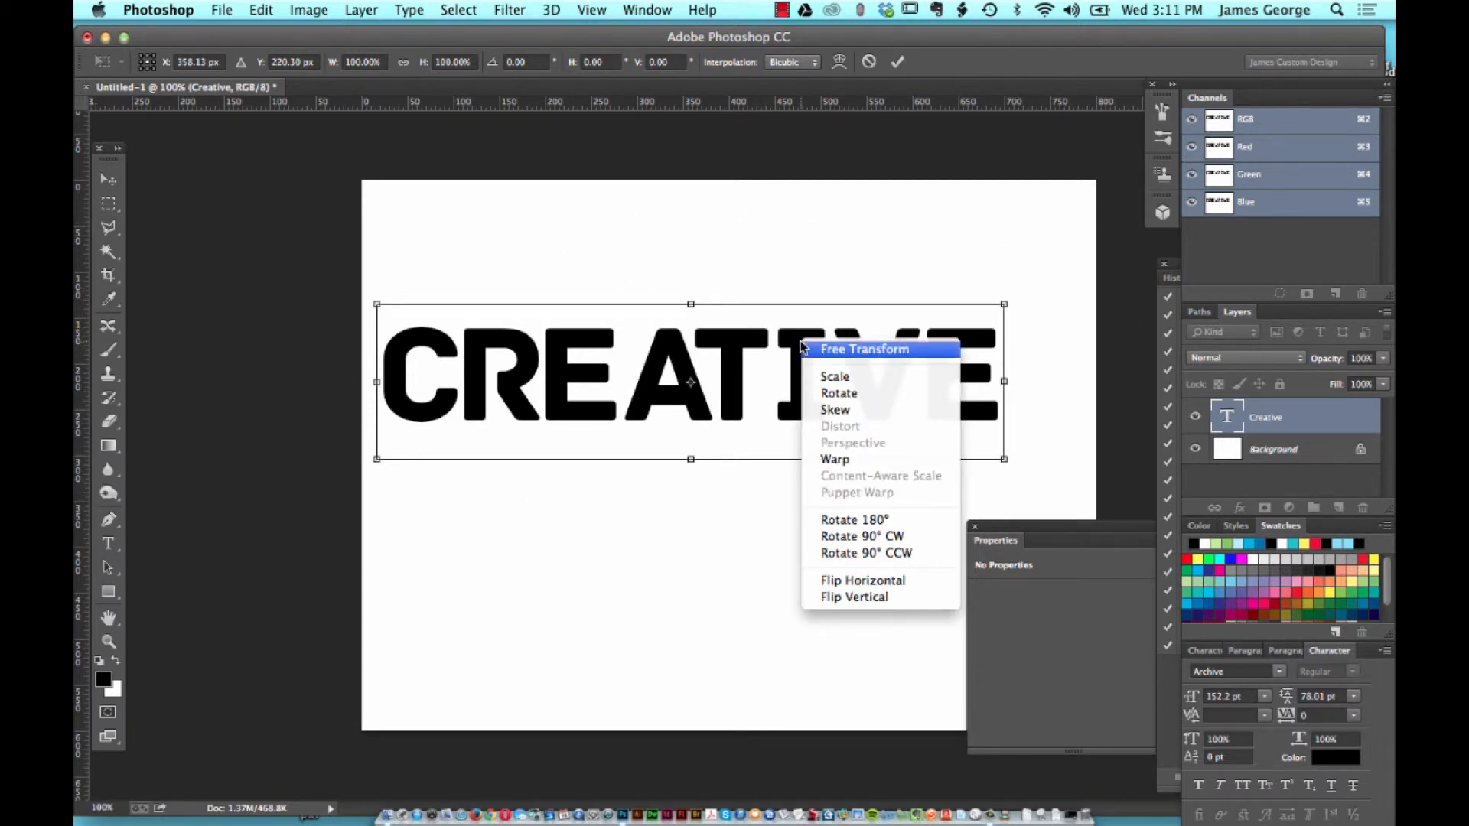
mouse_move(895, 599)
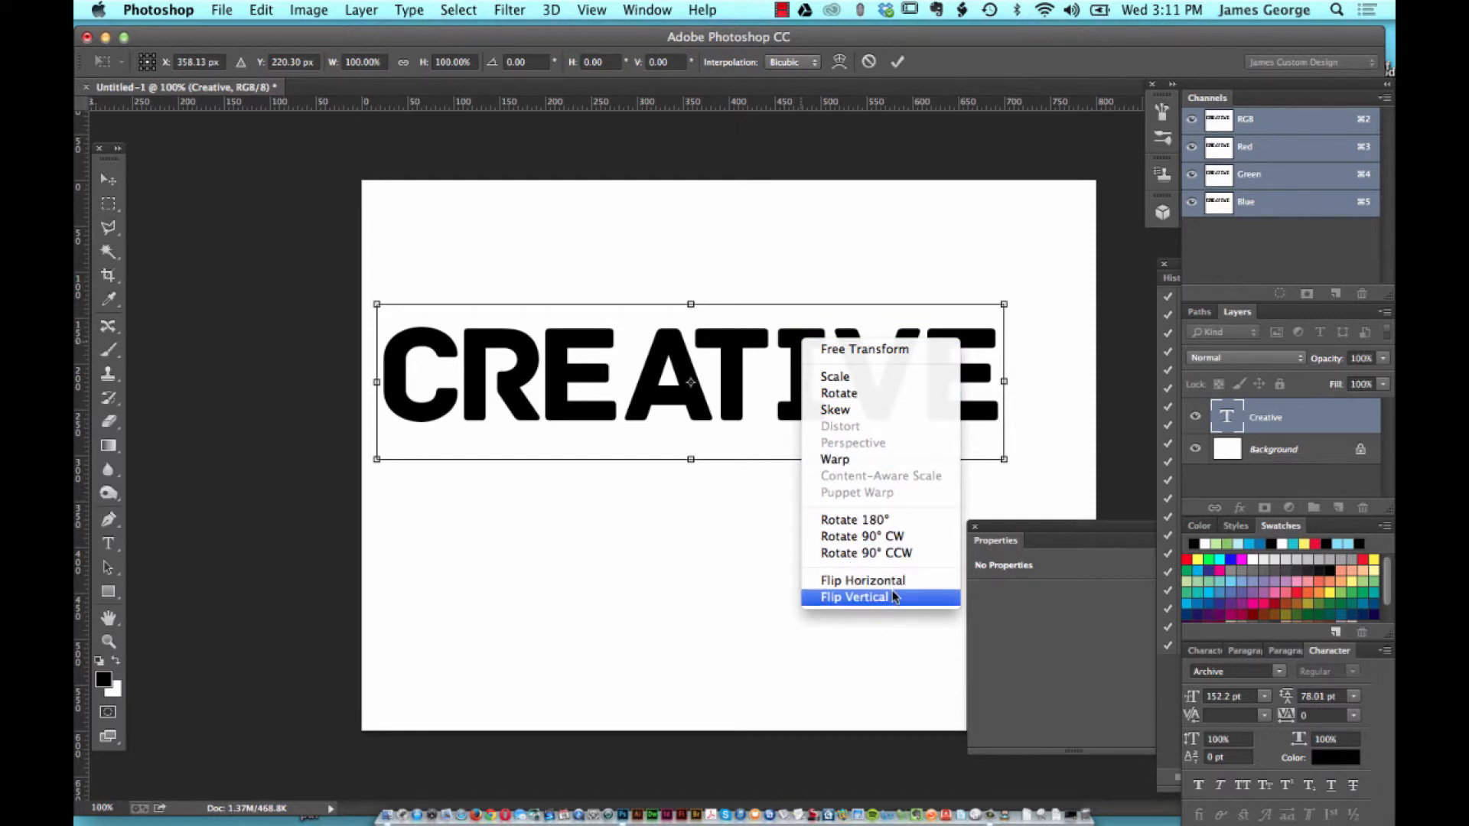
mouse_move(836, 409)
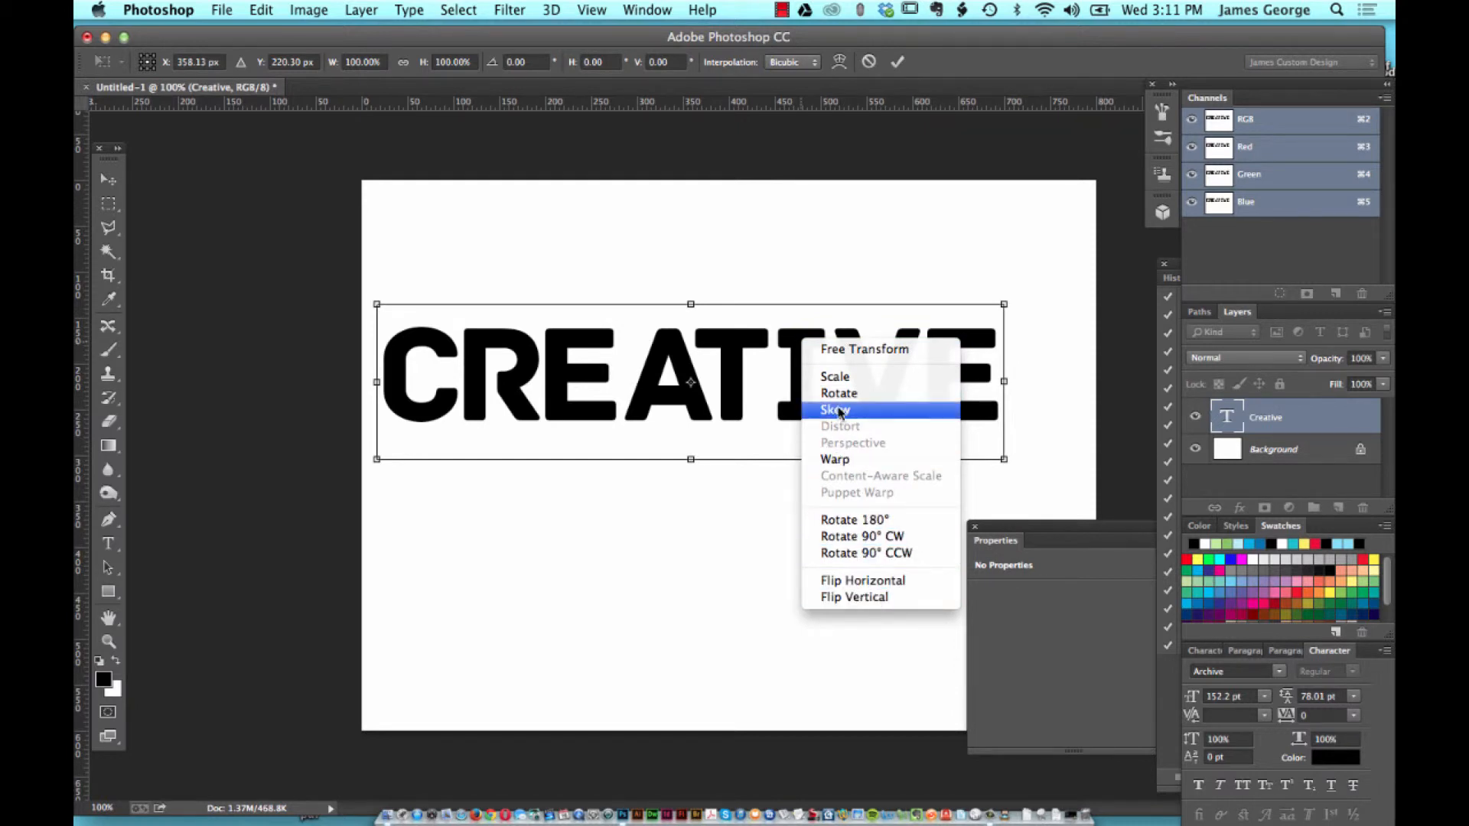
mouse_move(837, 394)
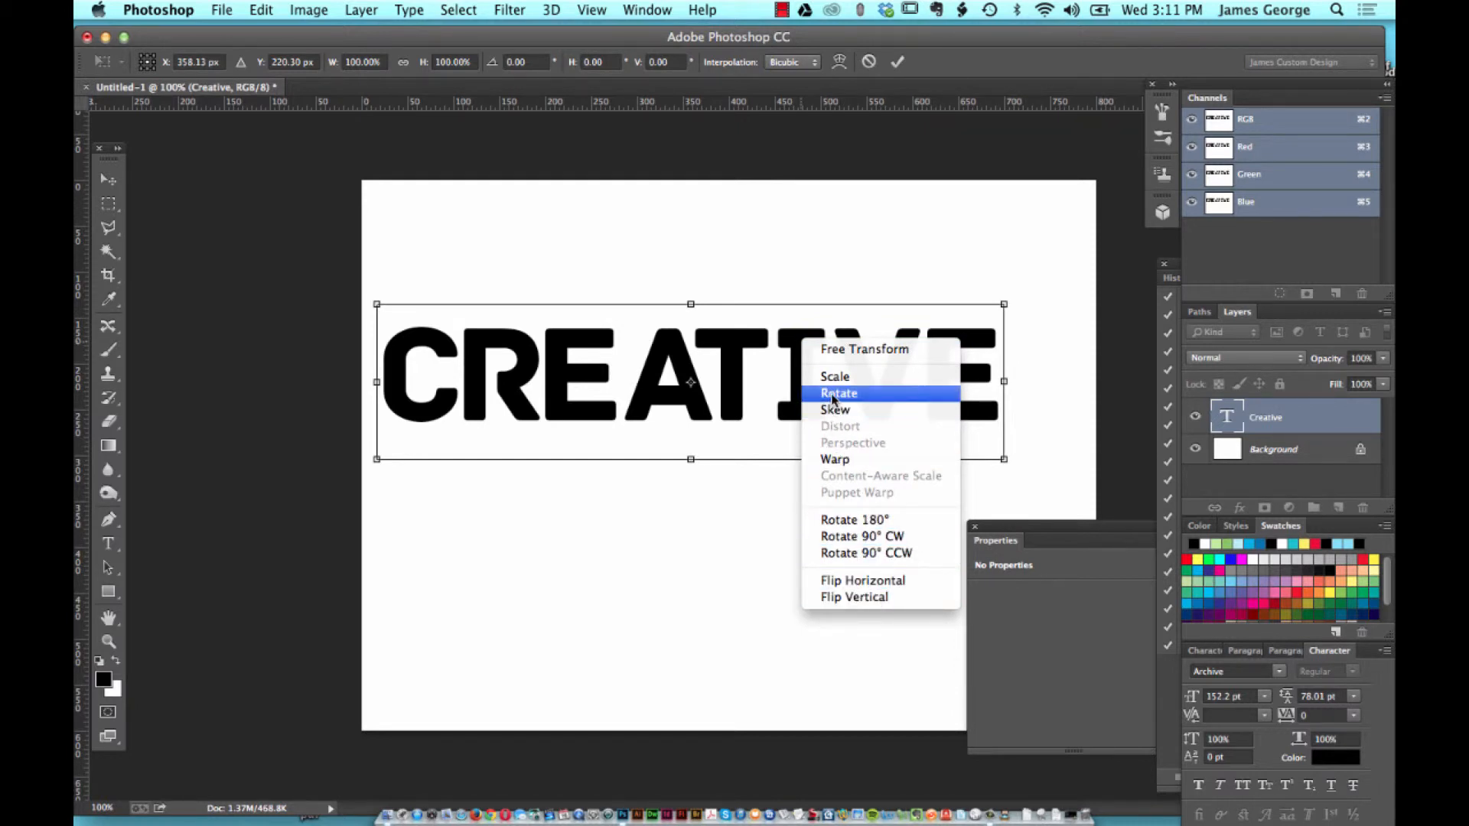
mouse_move(843, 410)
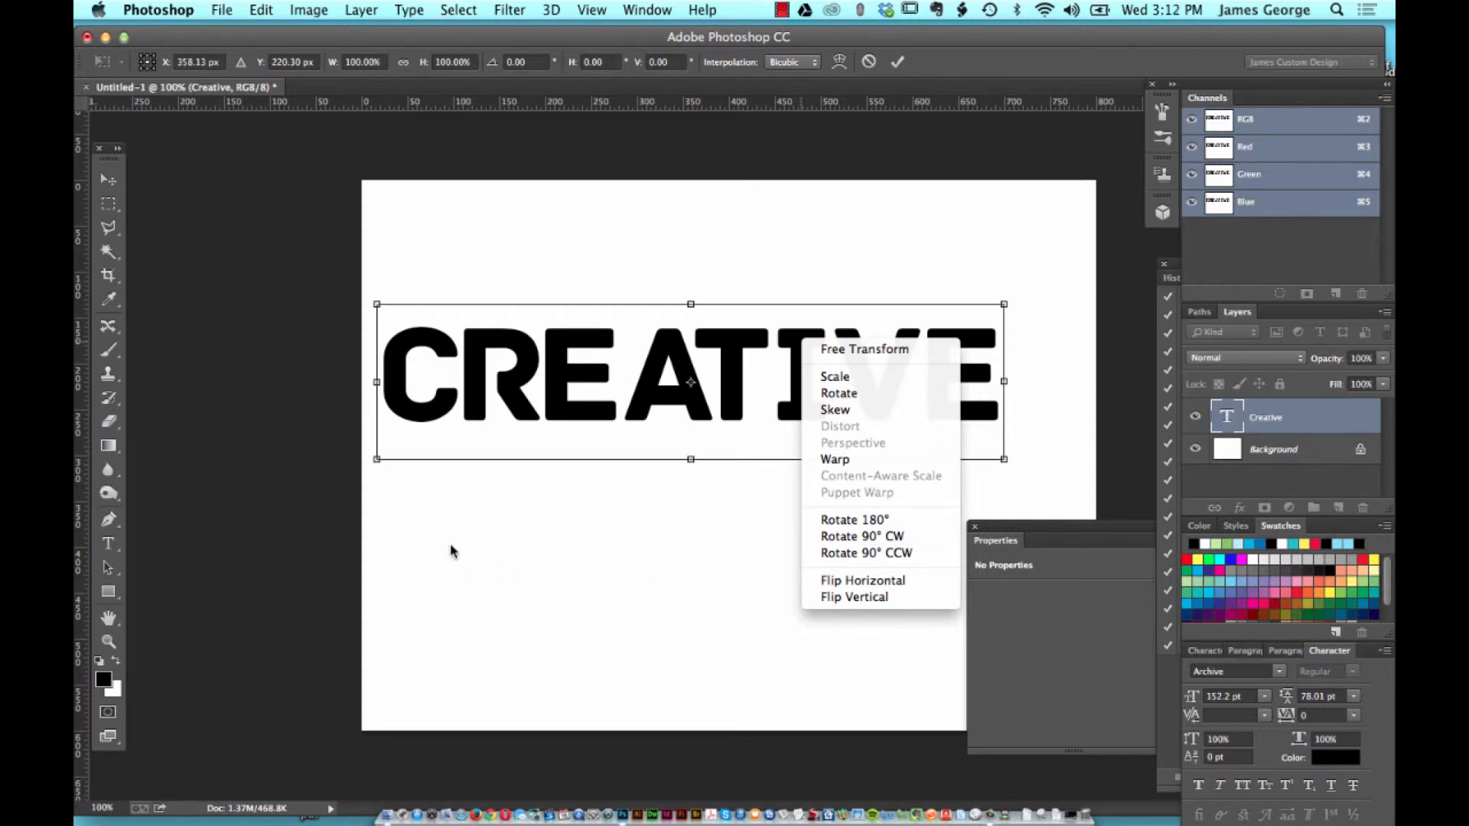
mouse_move(717, 346)
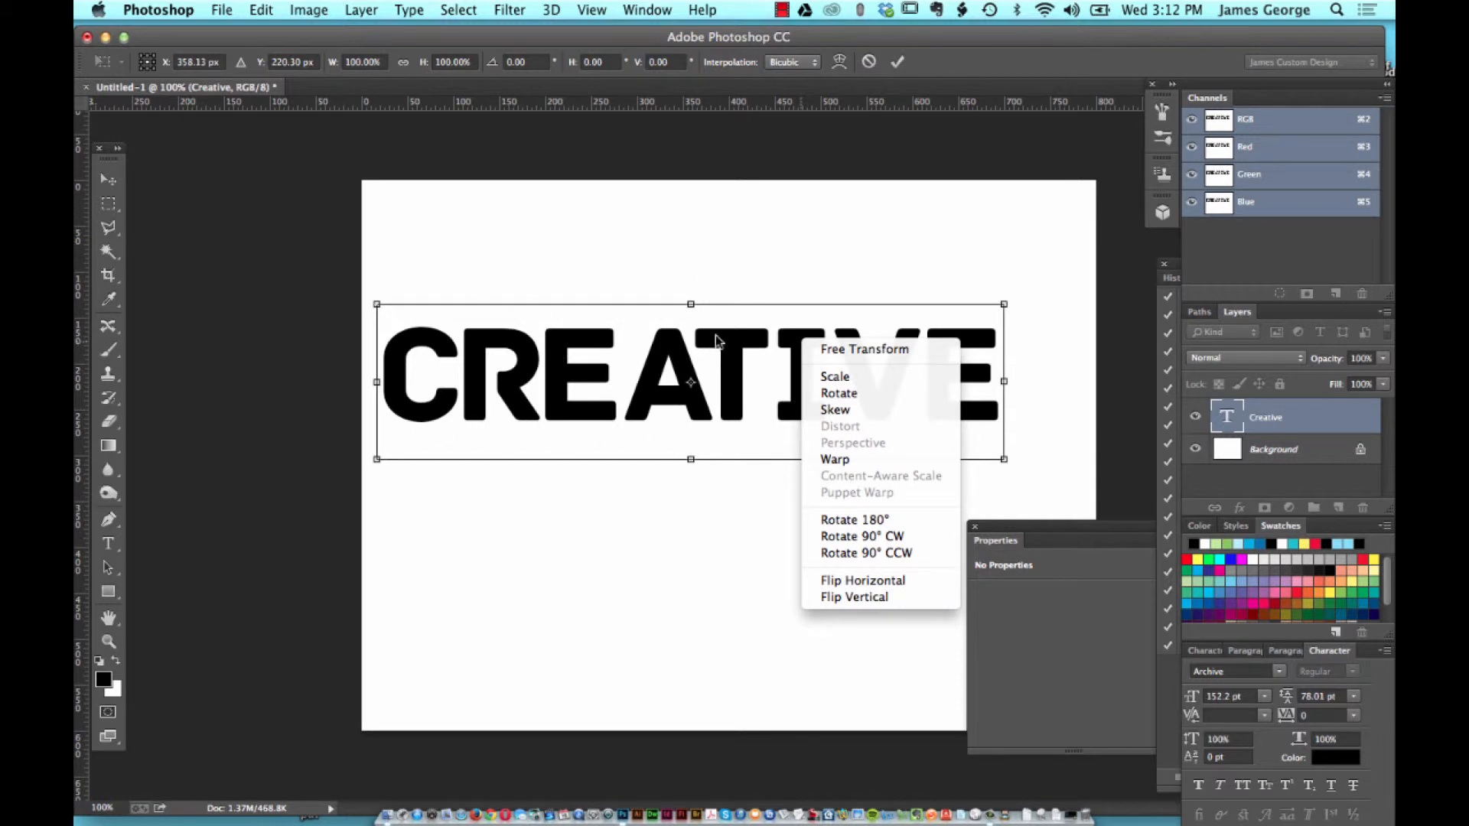
mouse_move(621, 310)
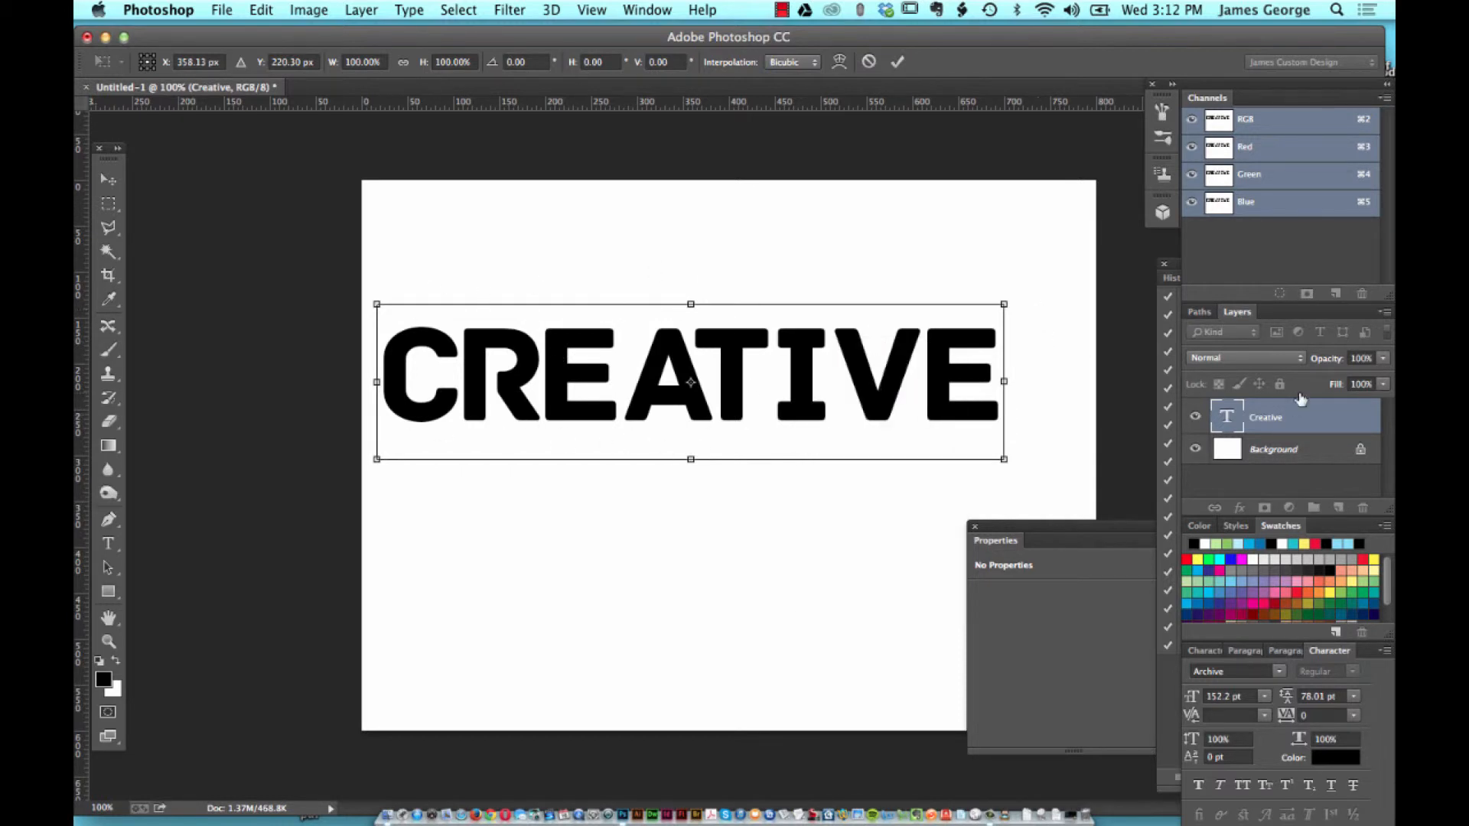
mouse_move(1317, 417)
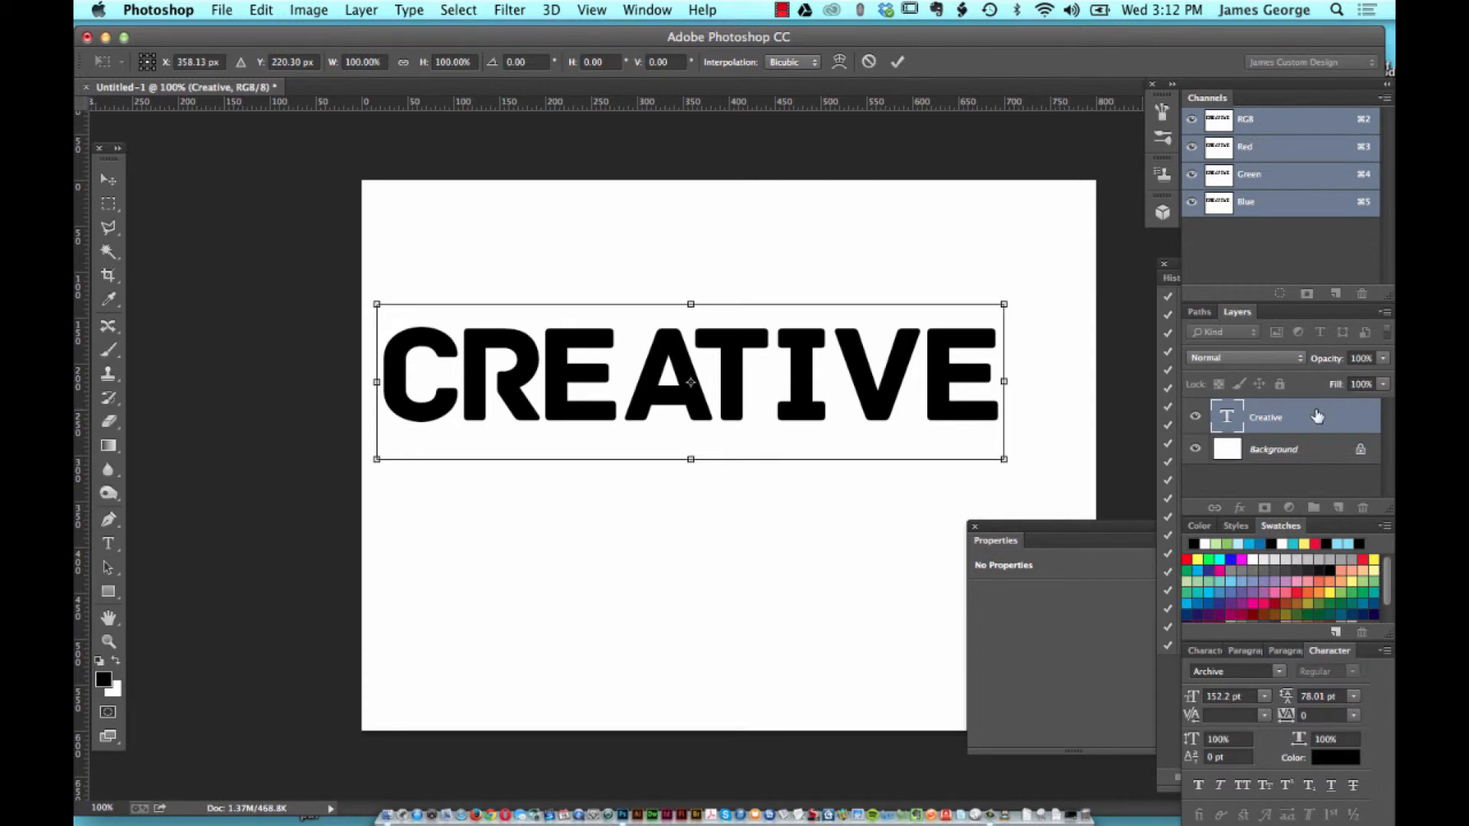
Convert the CREATIVE layer to a smart object and switch its transform to Perspective
left_click(108, 259)
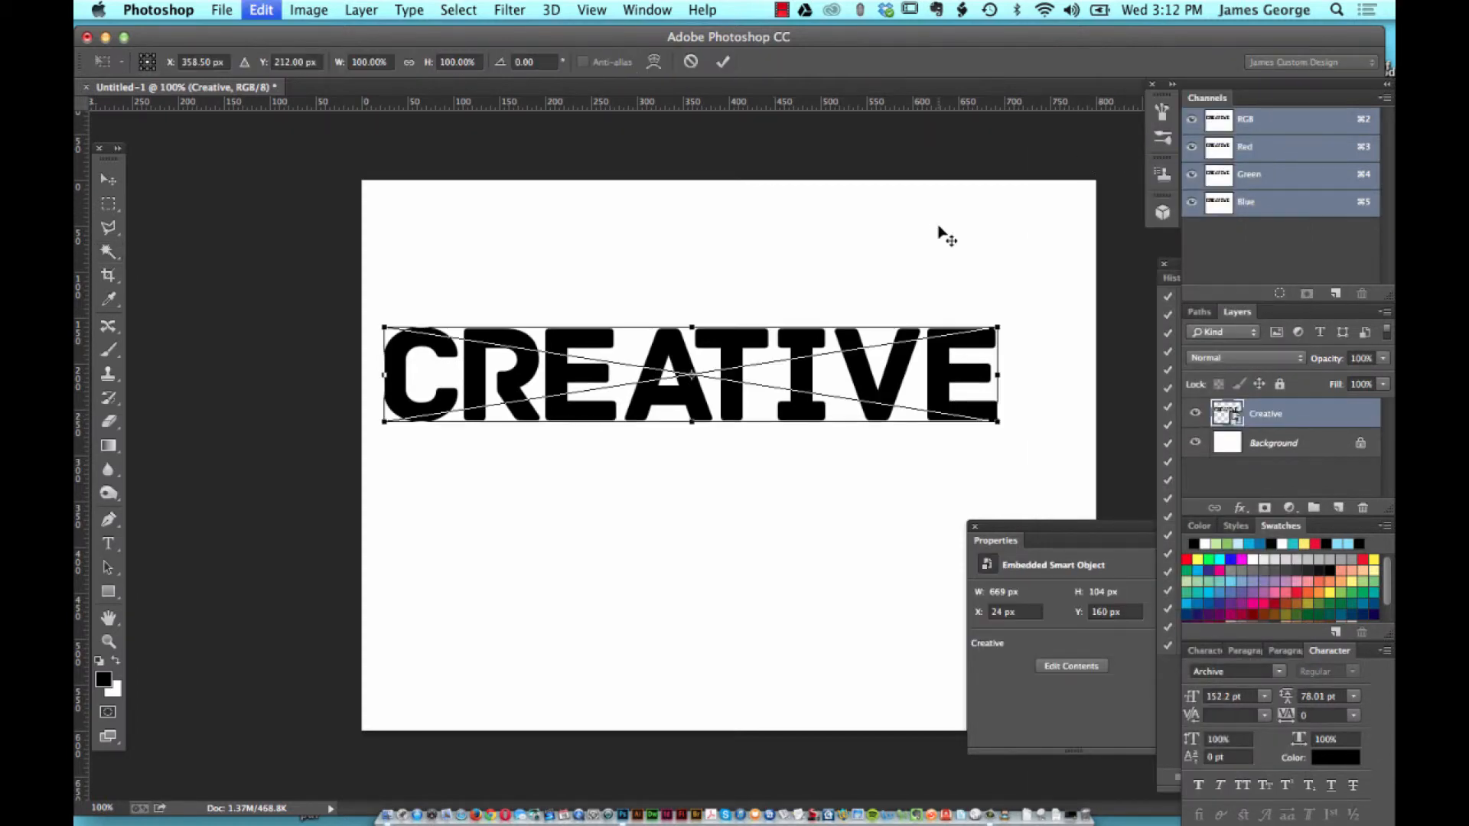
right_click(828, 377)
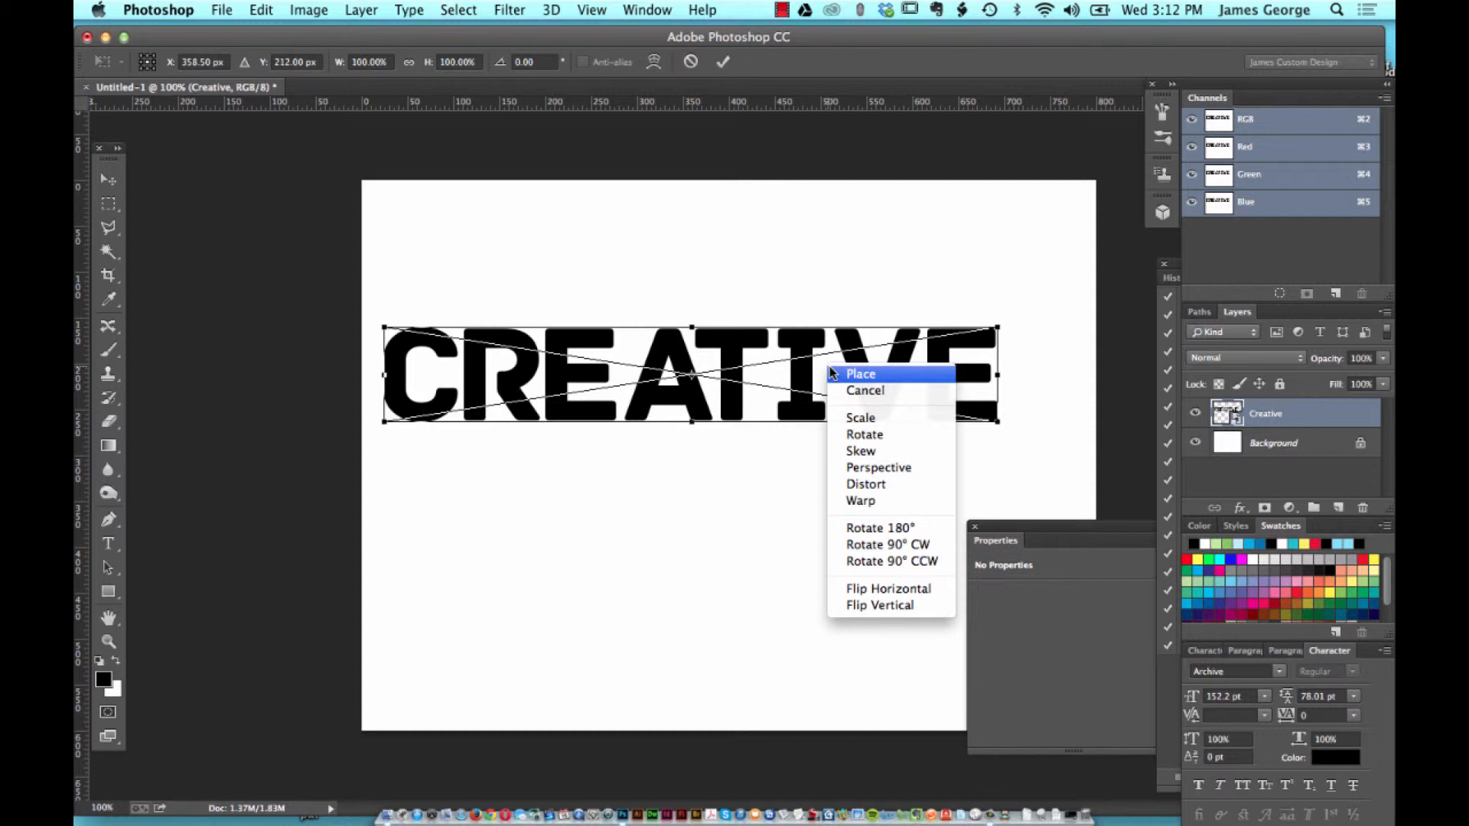
mouse_move(636, 98)
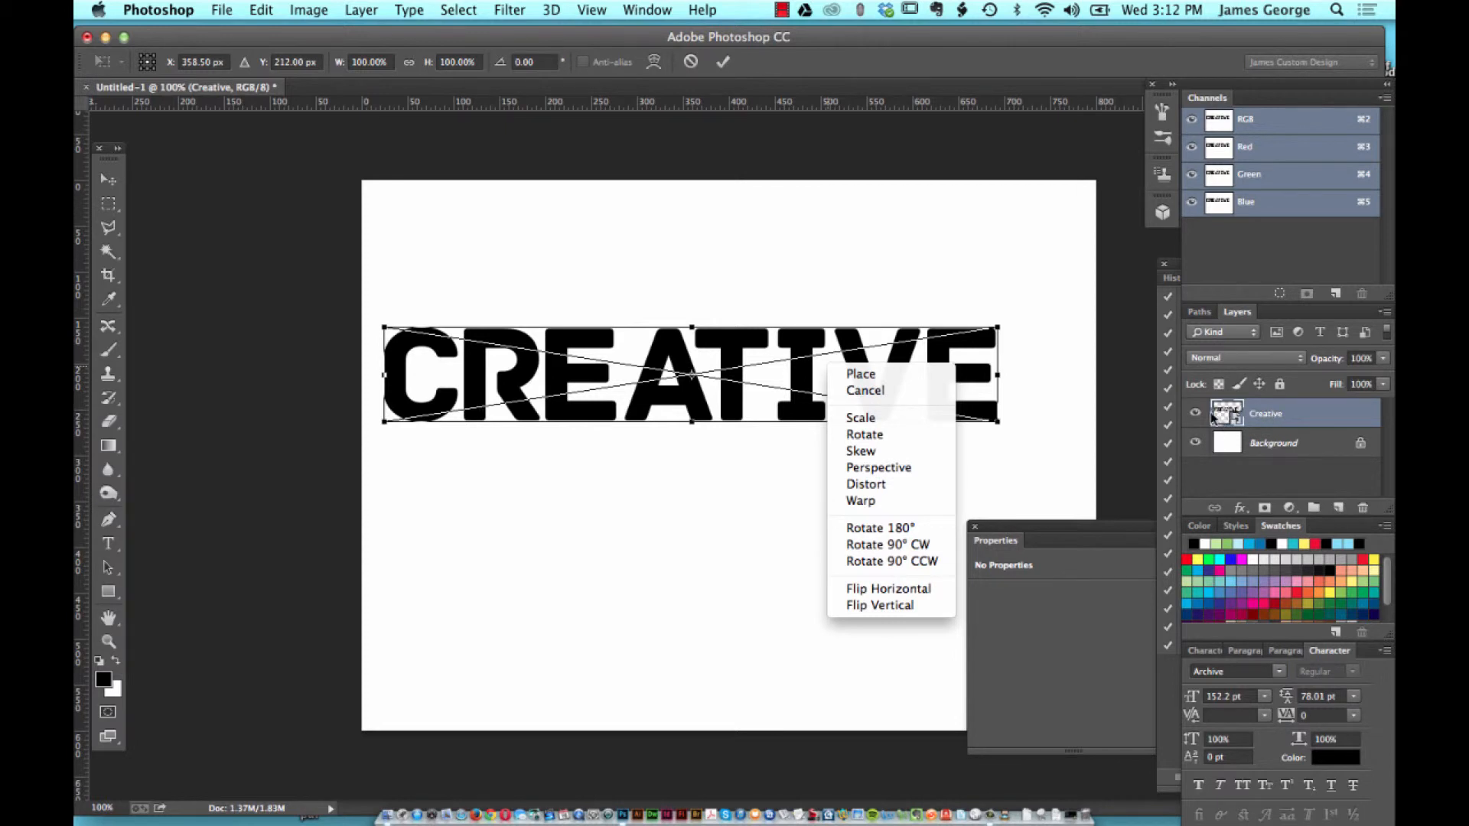
mouse_move(864, 373)
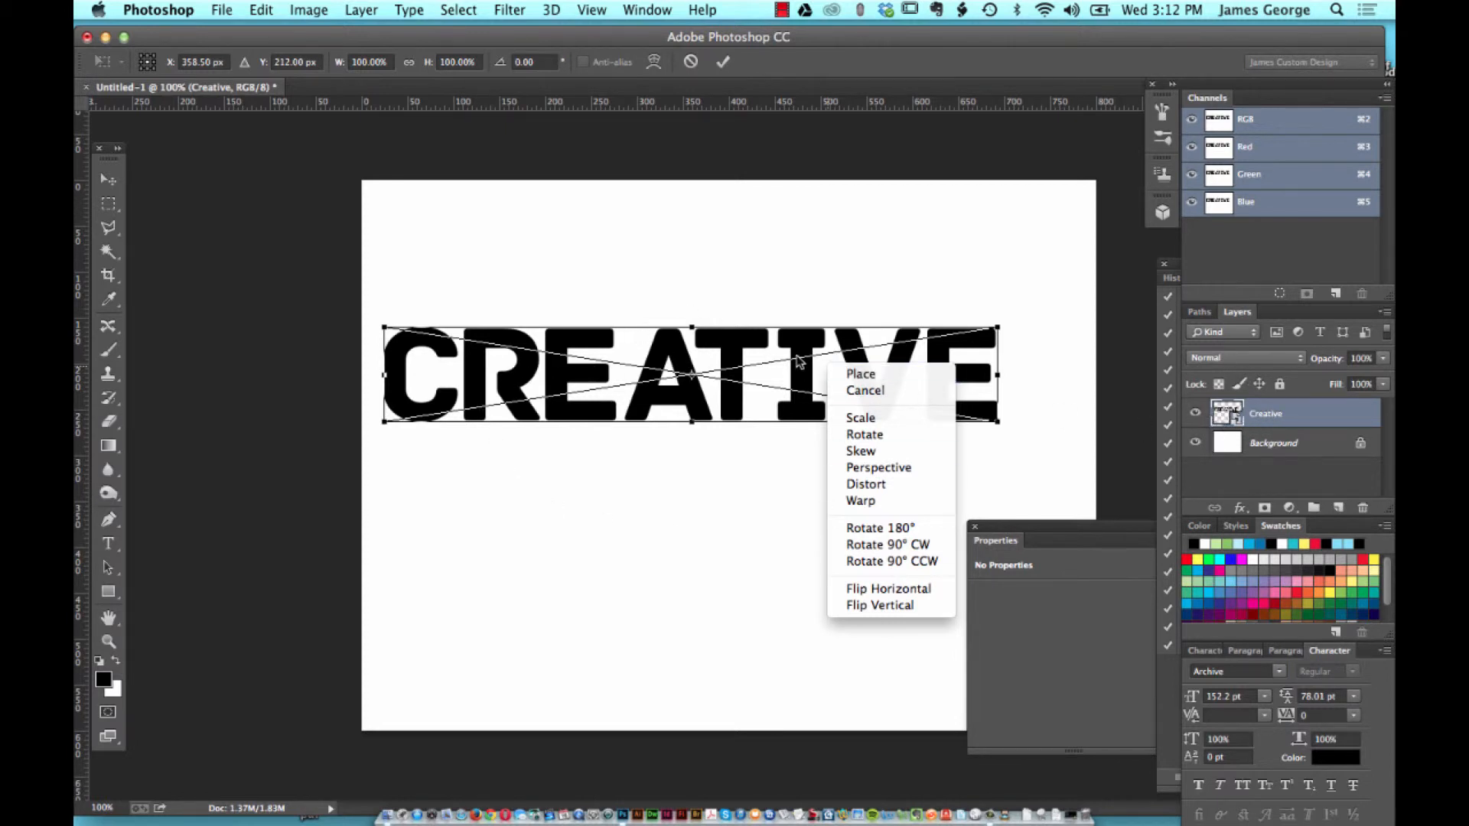
mouse_move(879, 417)
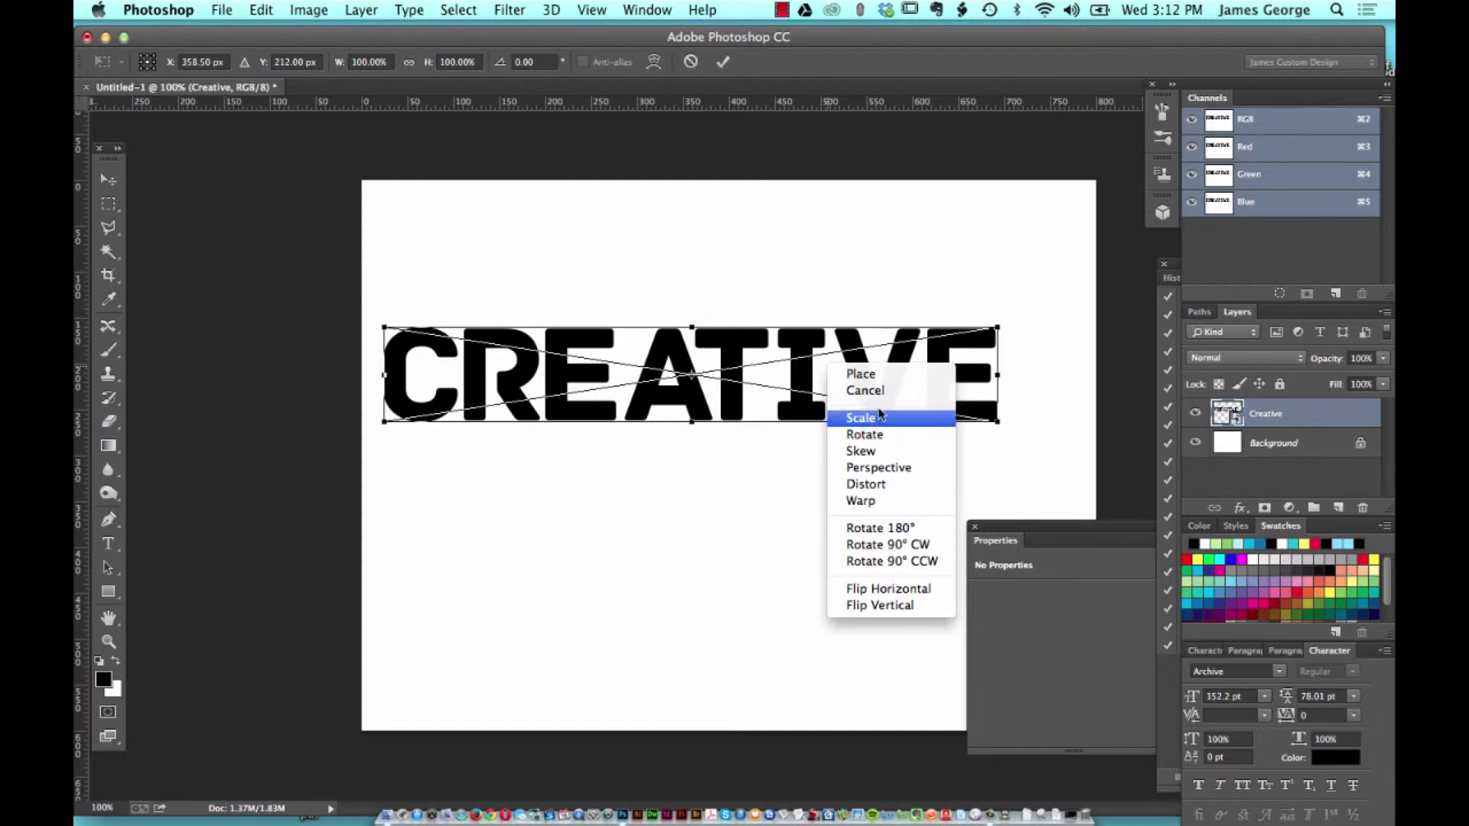
mouse_move(878, 467)
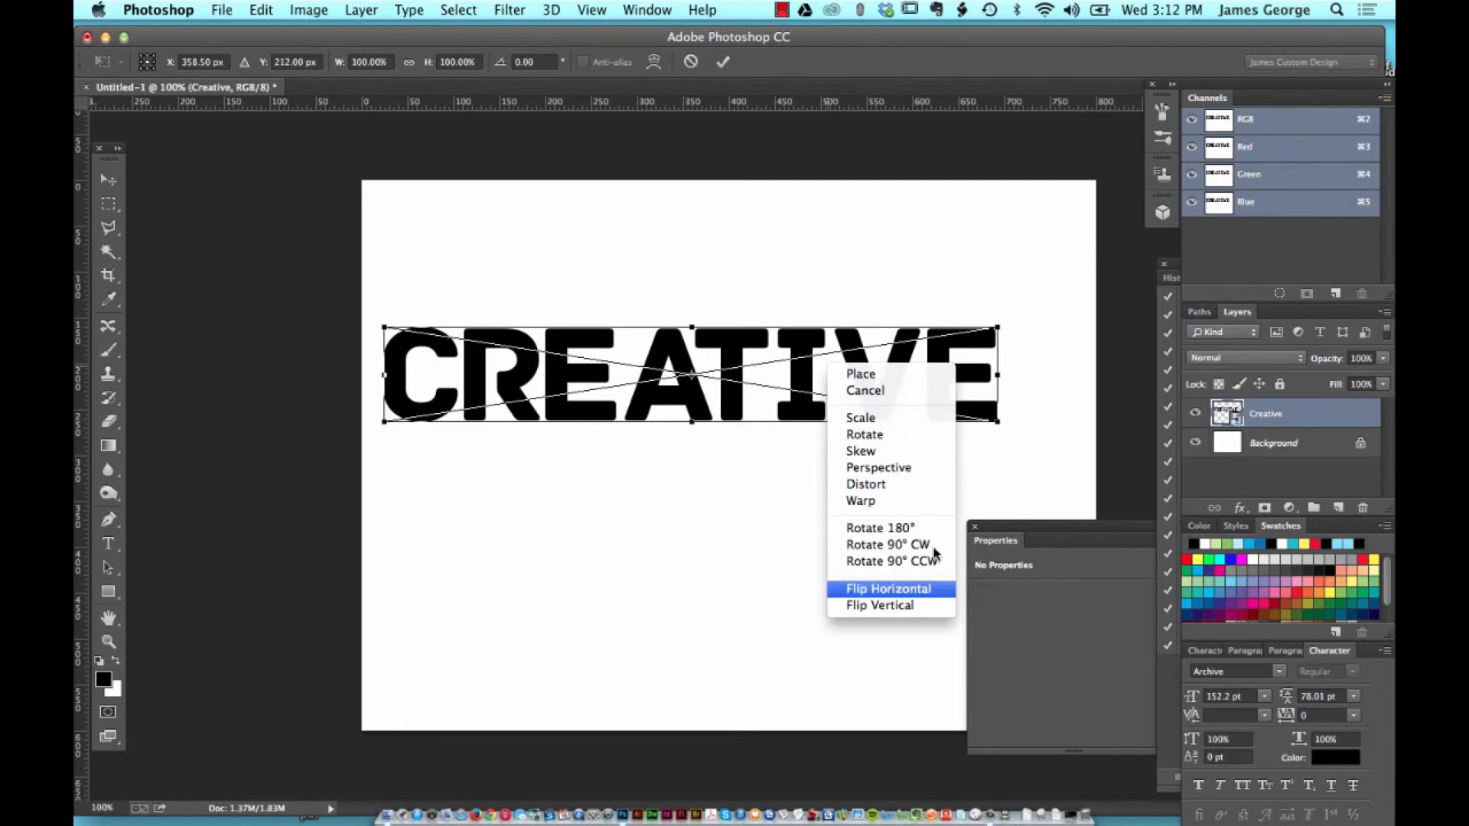
mouse_move(866, 470)
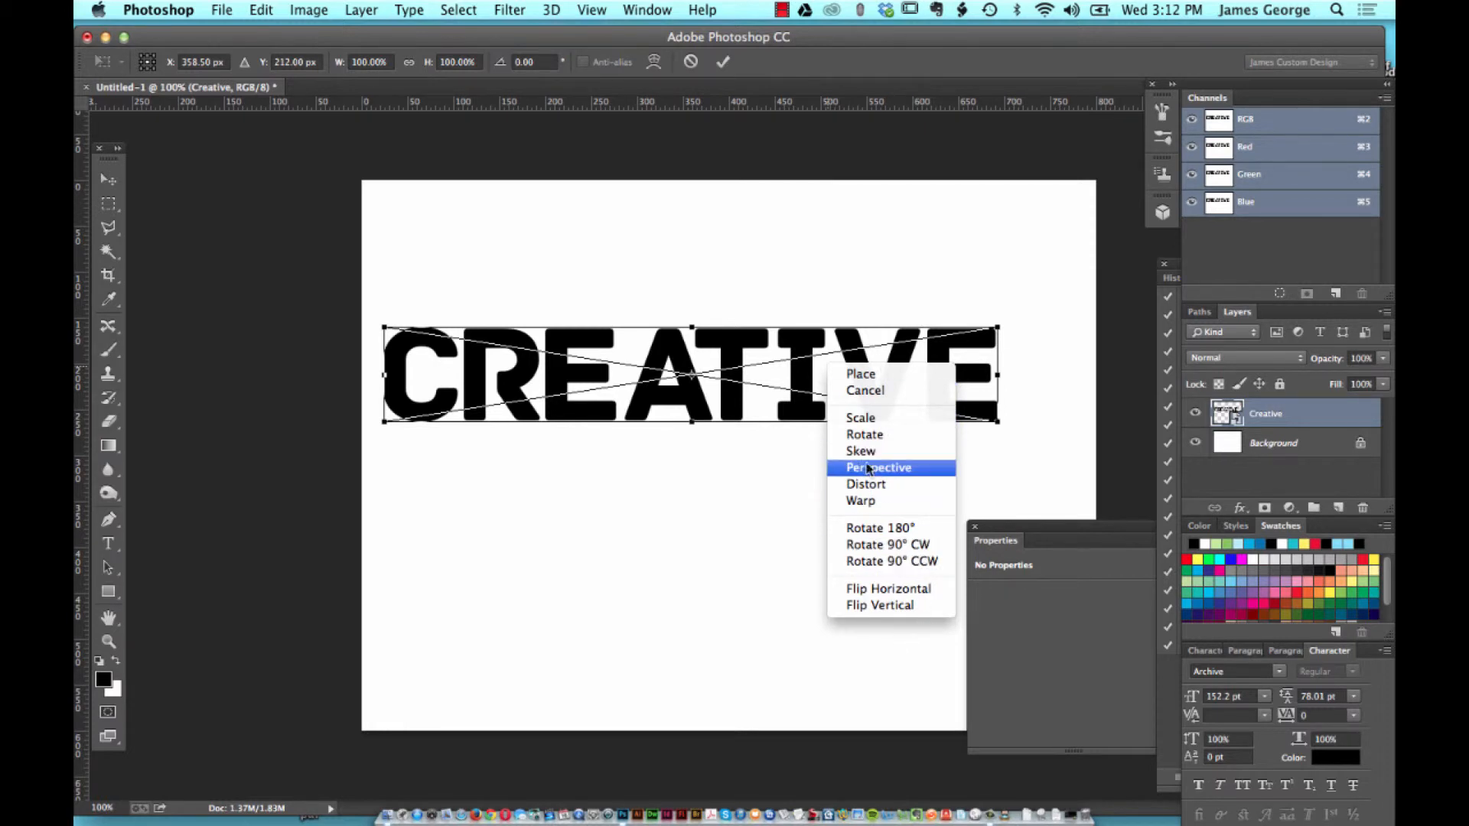
left_click(877, 468)
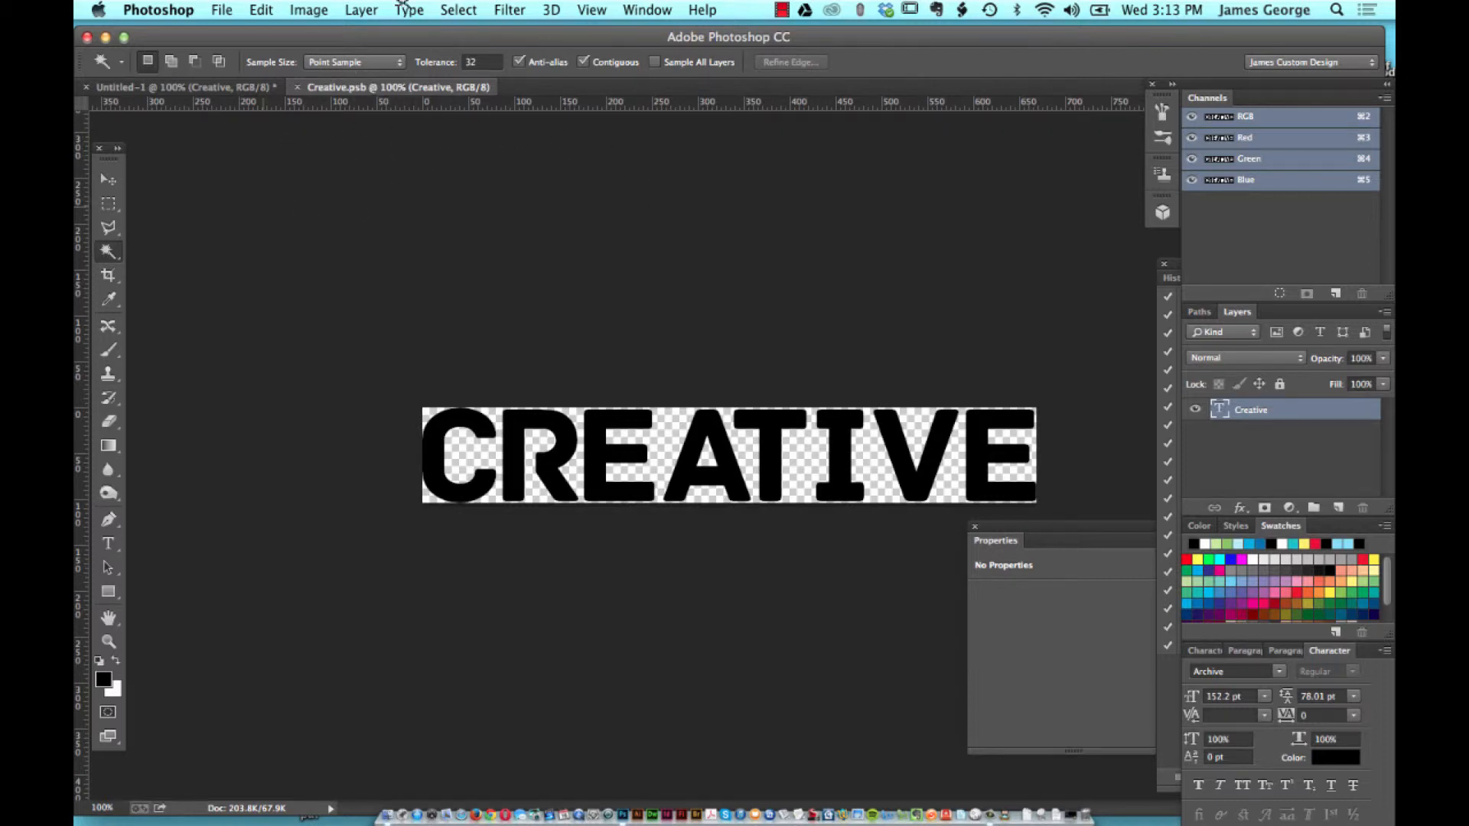
mouse_move(474, 264)
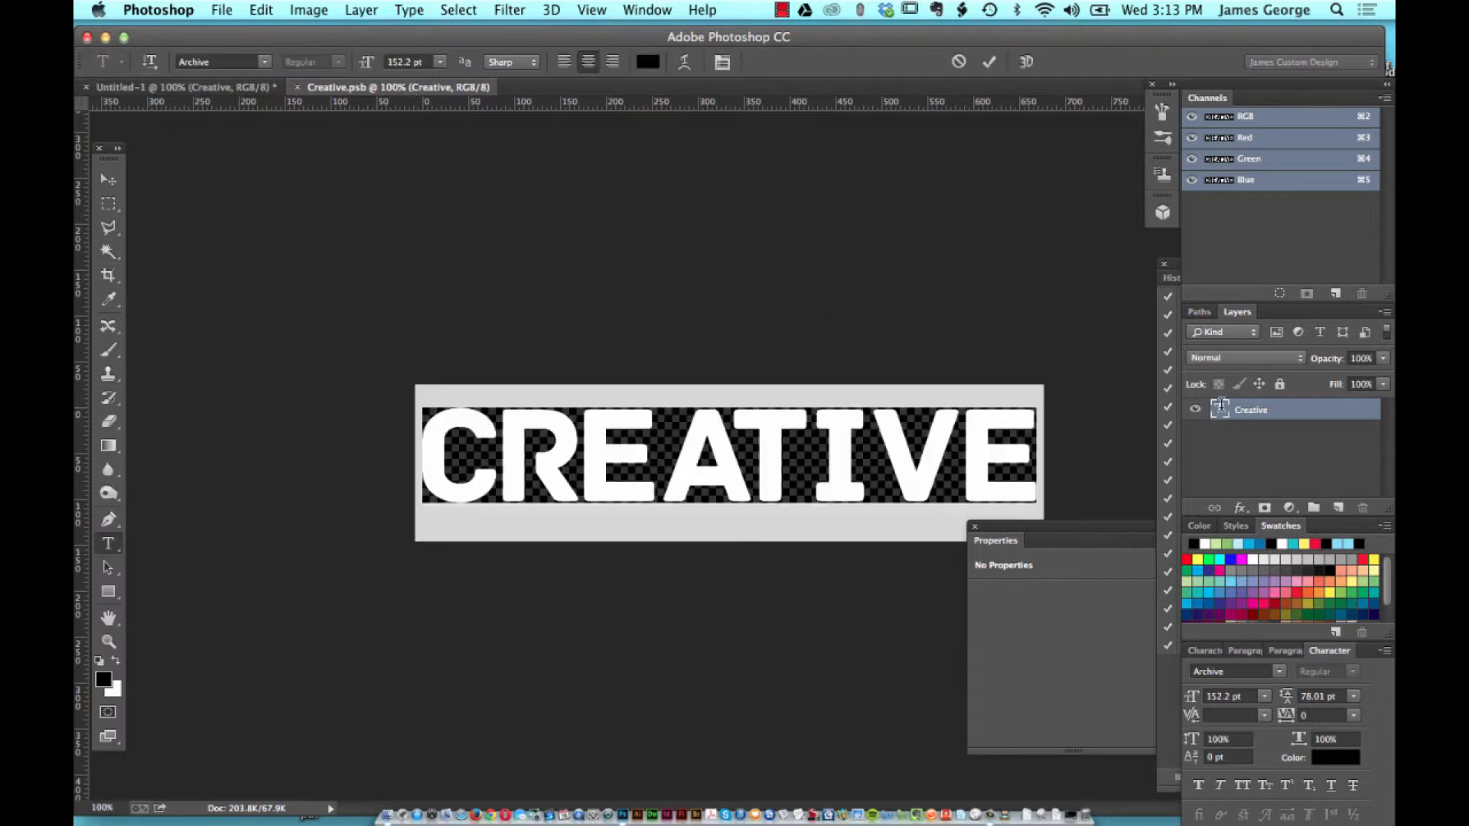
mouse_move(834, 274)
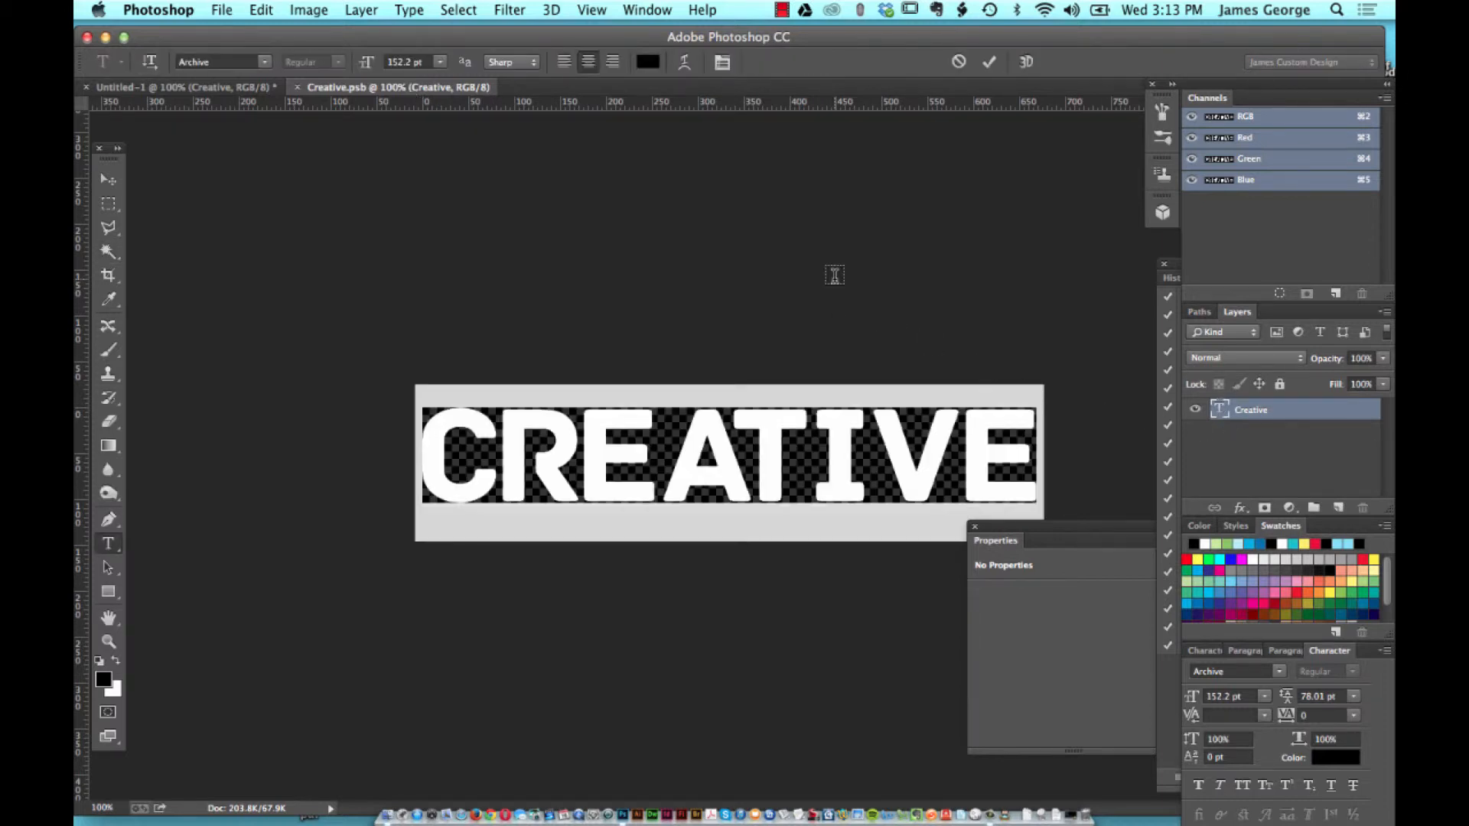
Replace the smart object's text with BEACON
type("BEACON")
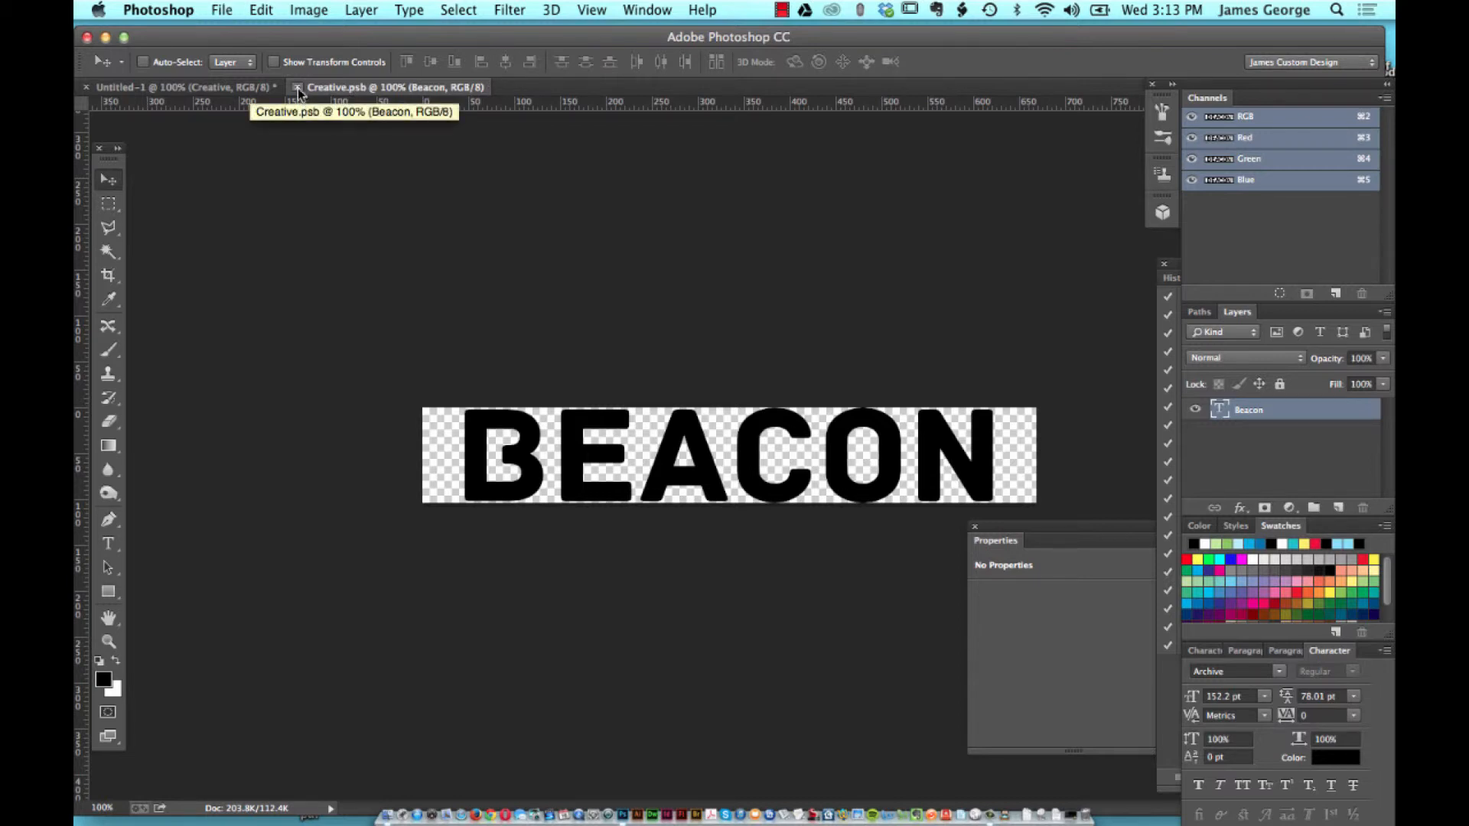
Close the Creative.psb contents and return to the main Untitled-1 canvas
left_click(161, 86)
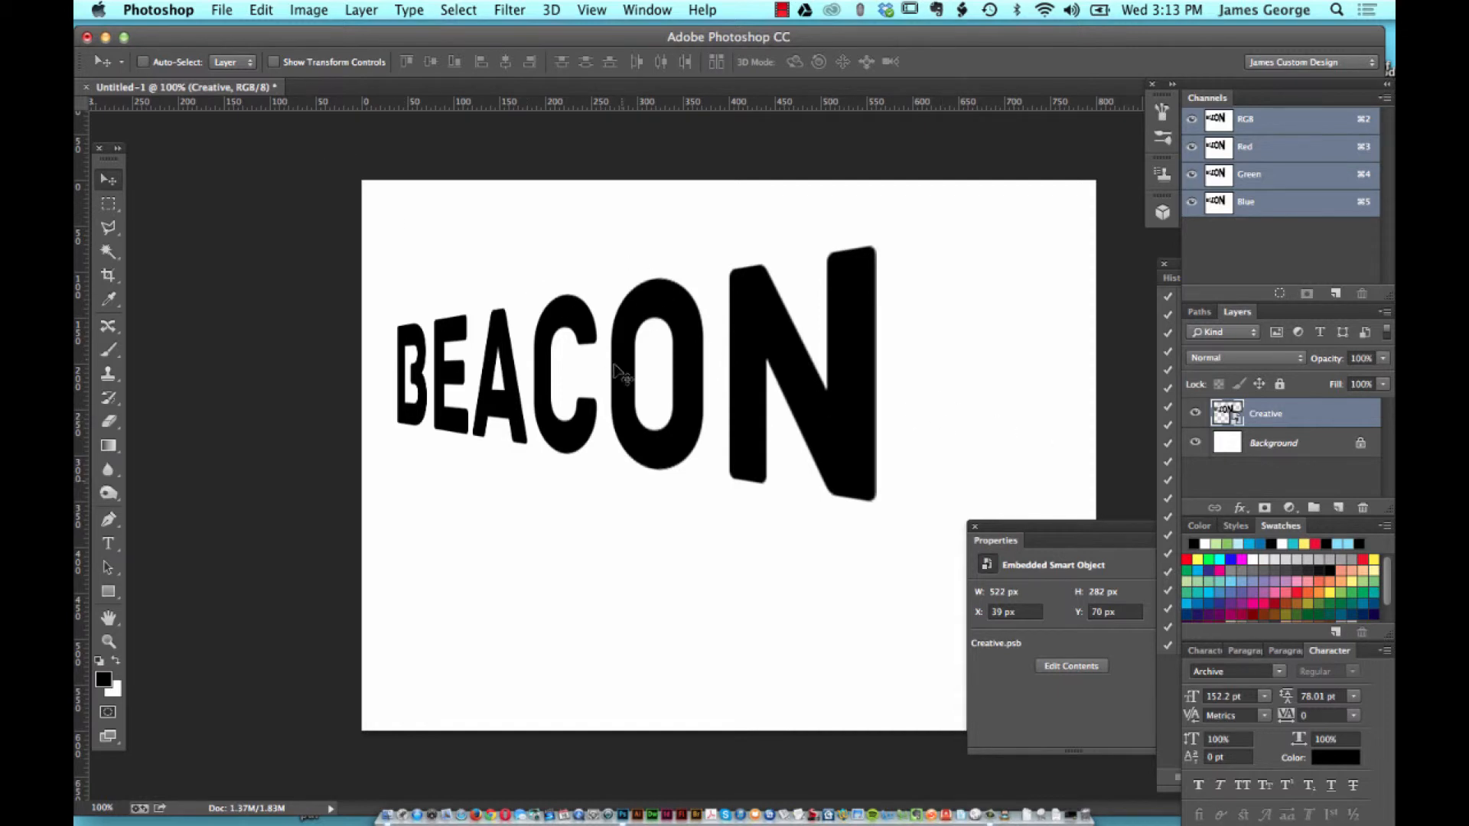
mouse_move(673, 314)
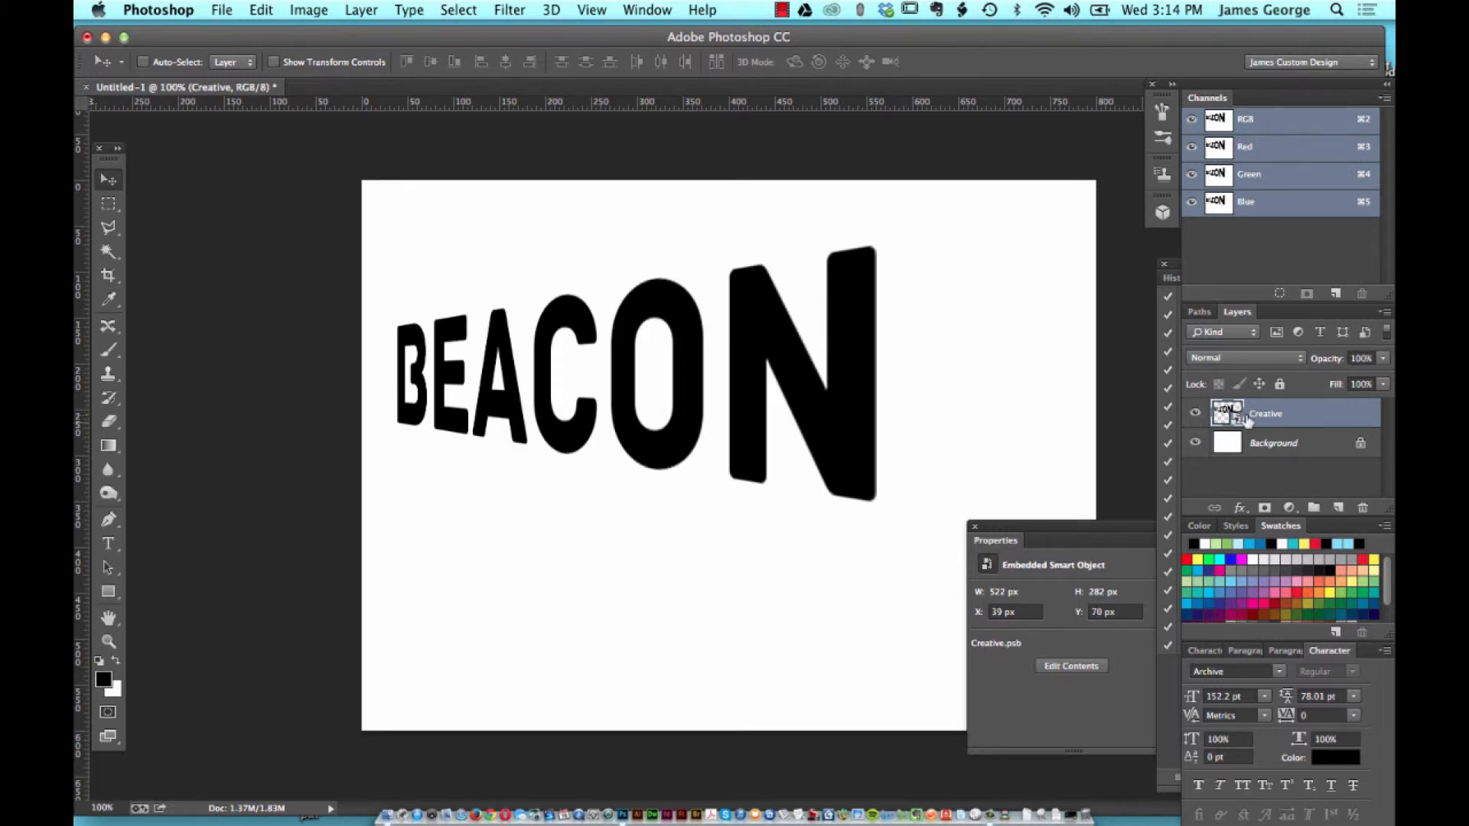
mouse_move(831, 186)
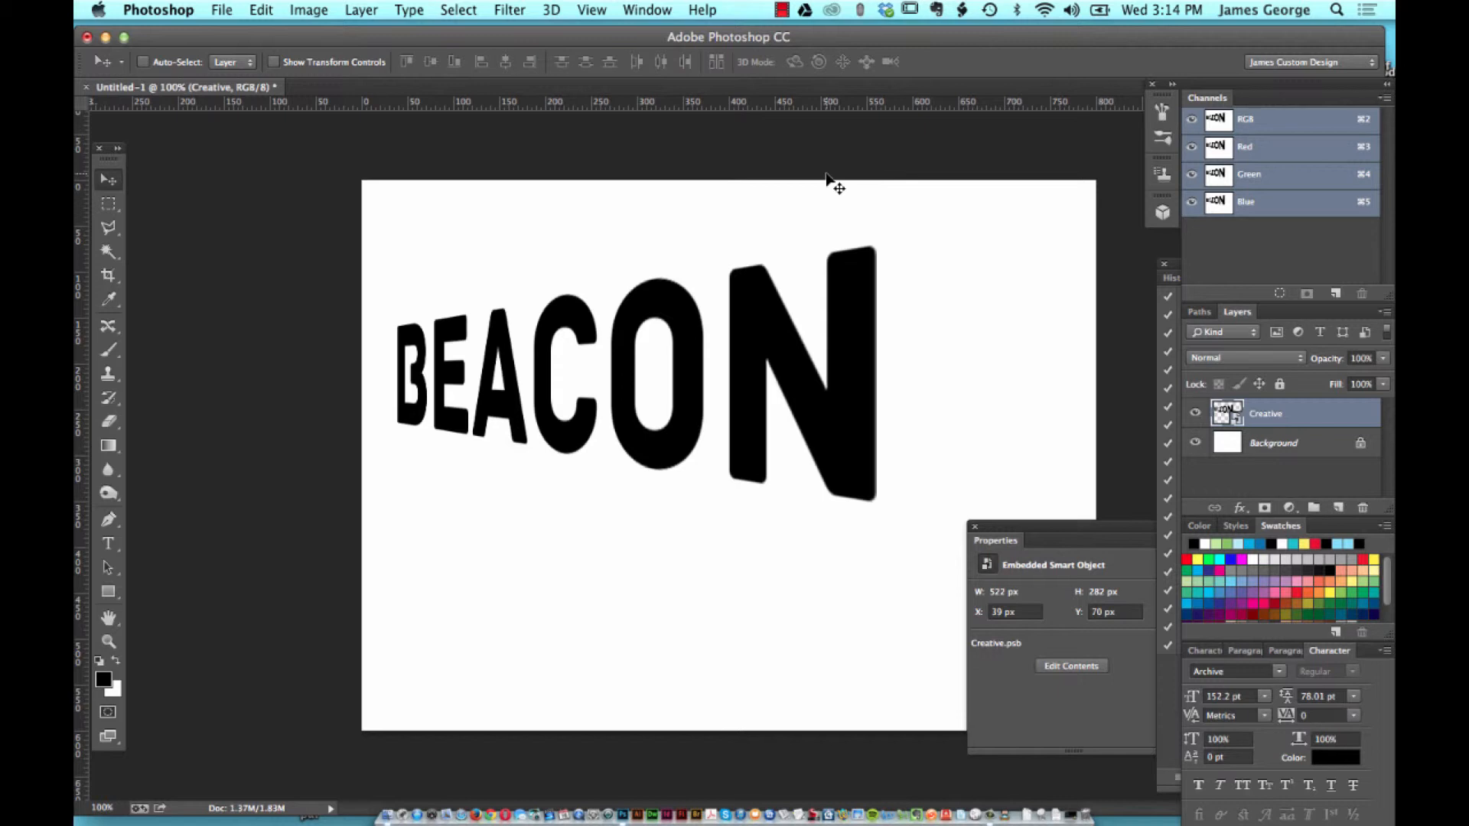
mouse_move(862, 212)
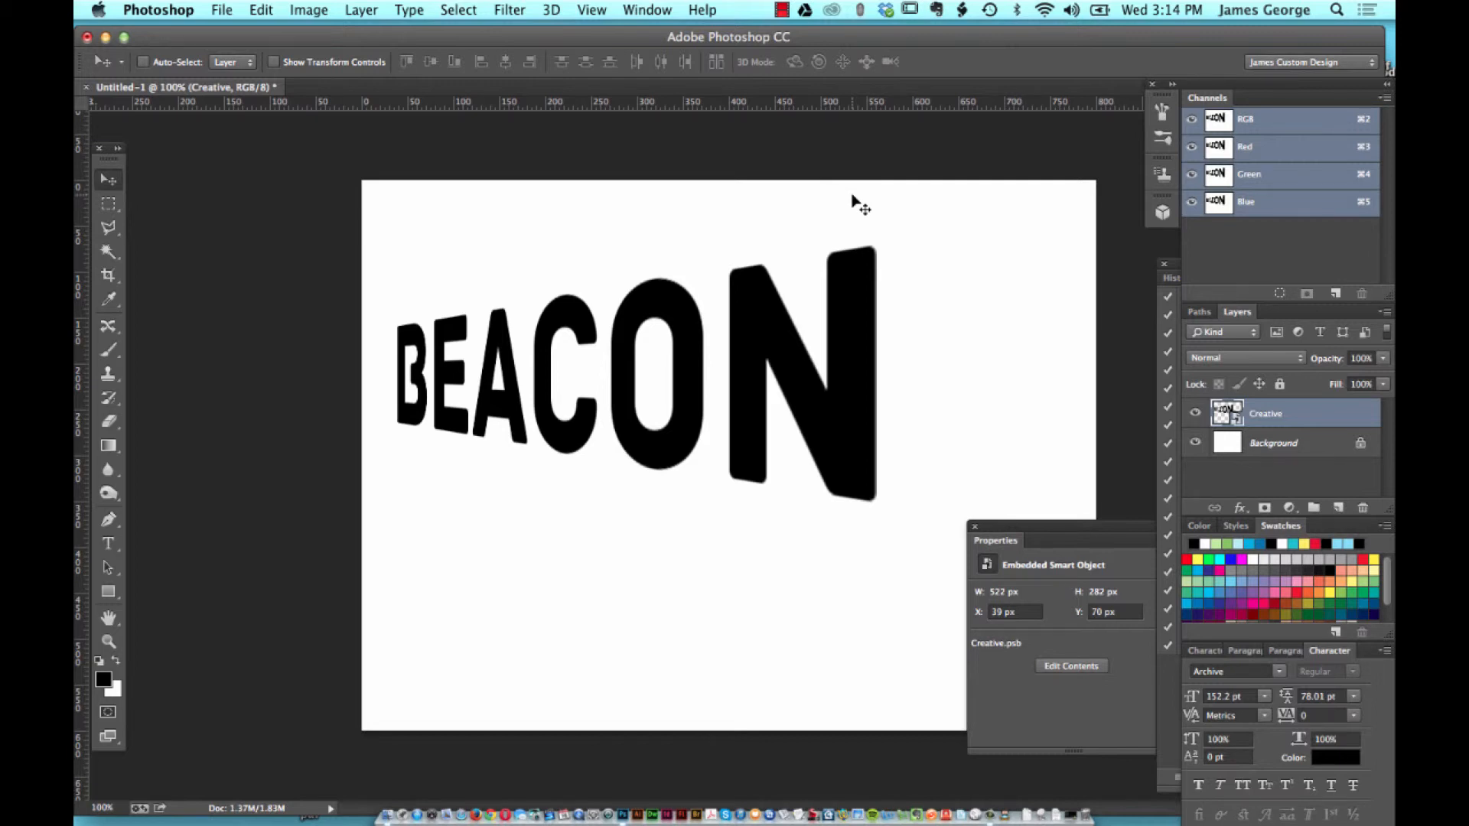
mouse_move(832, 358)
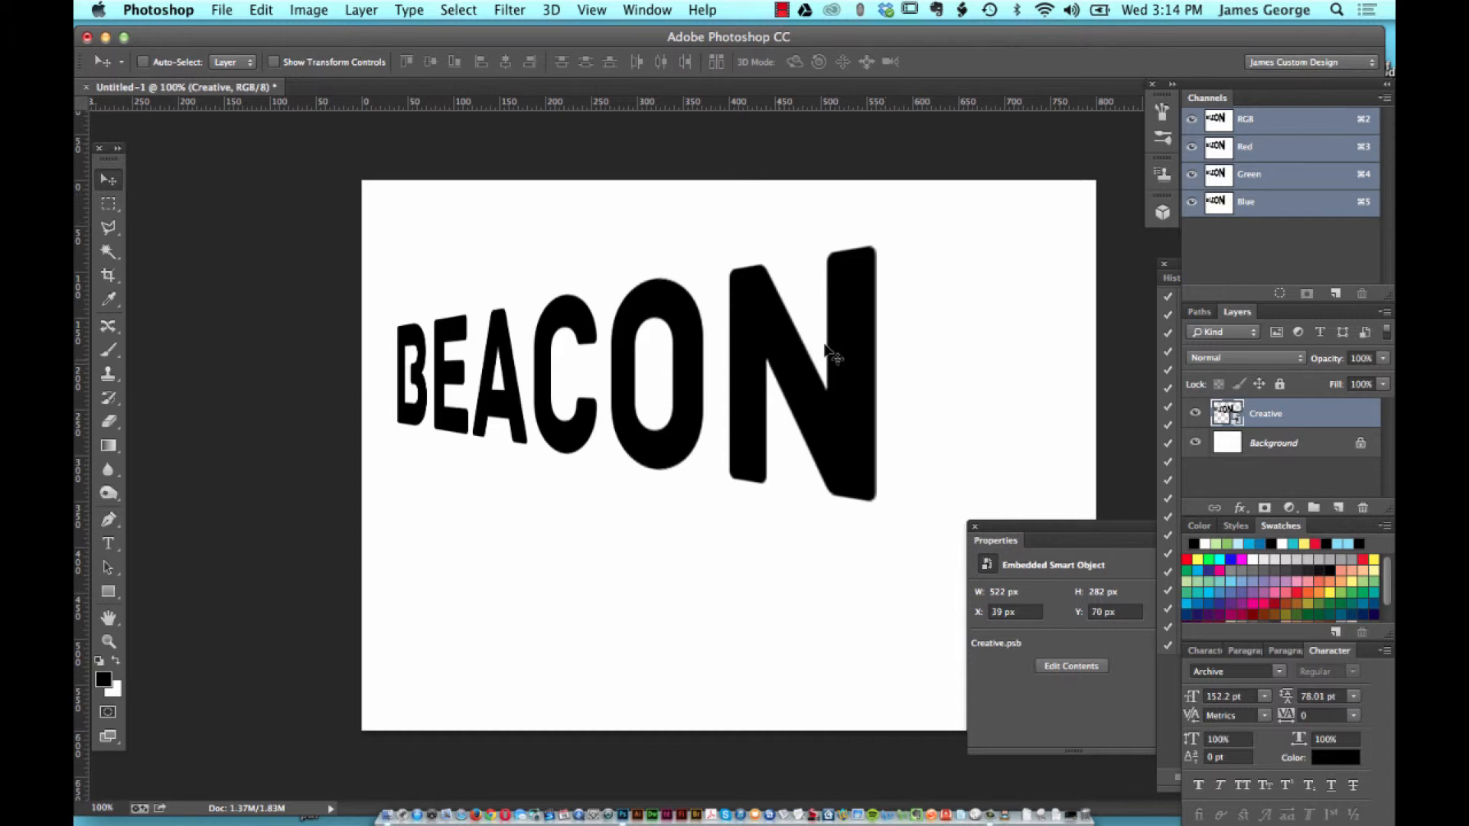
mouse_move(760, 330)
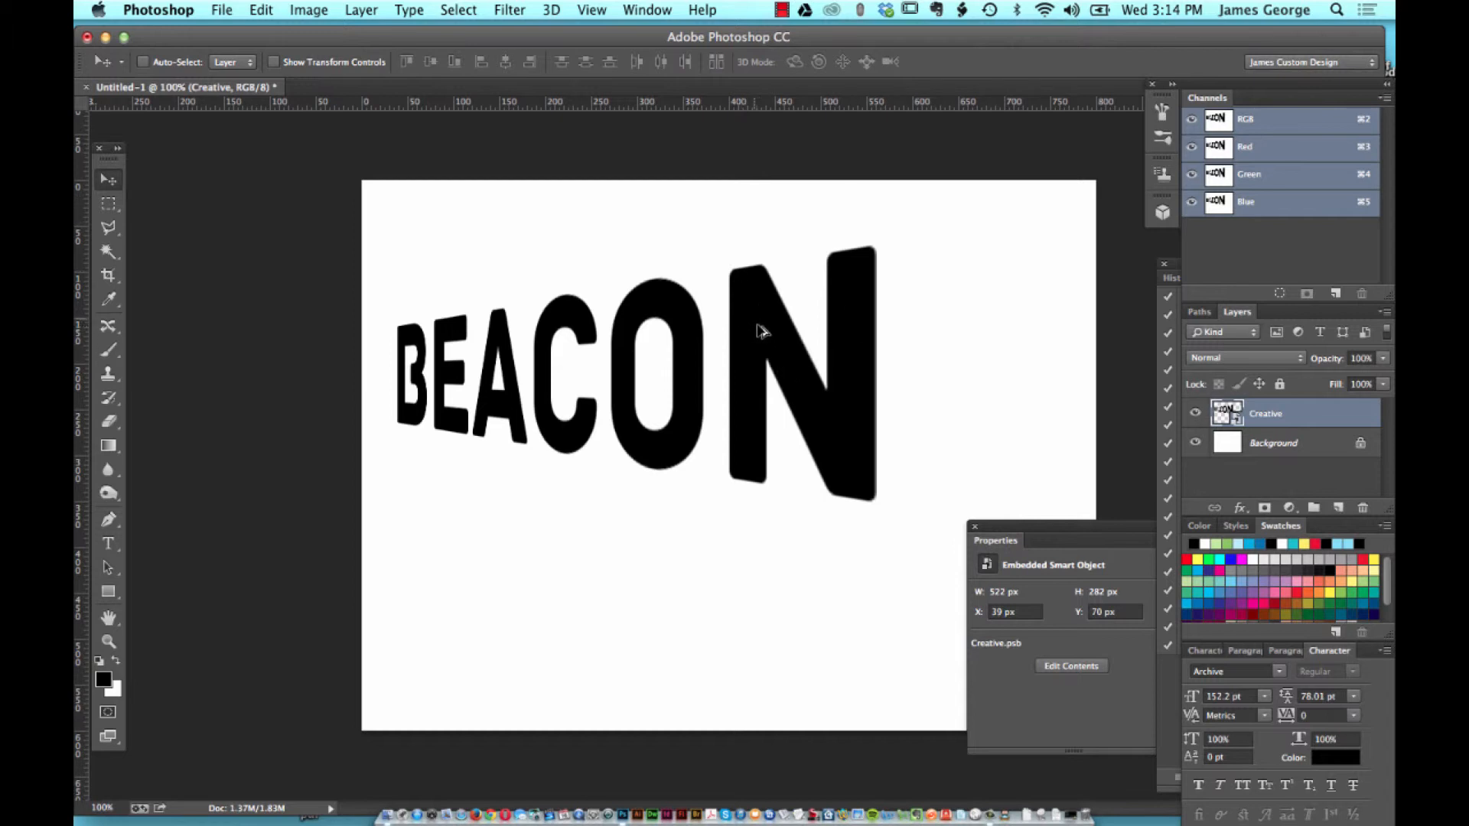
mouse_move(562, 388)
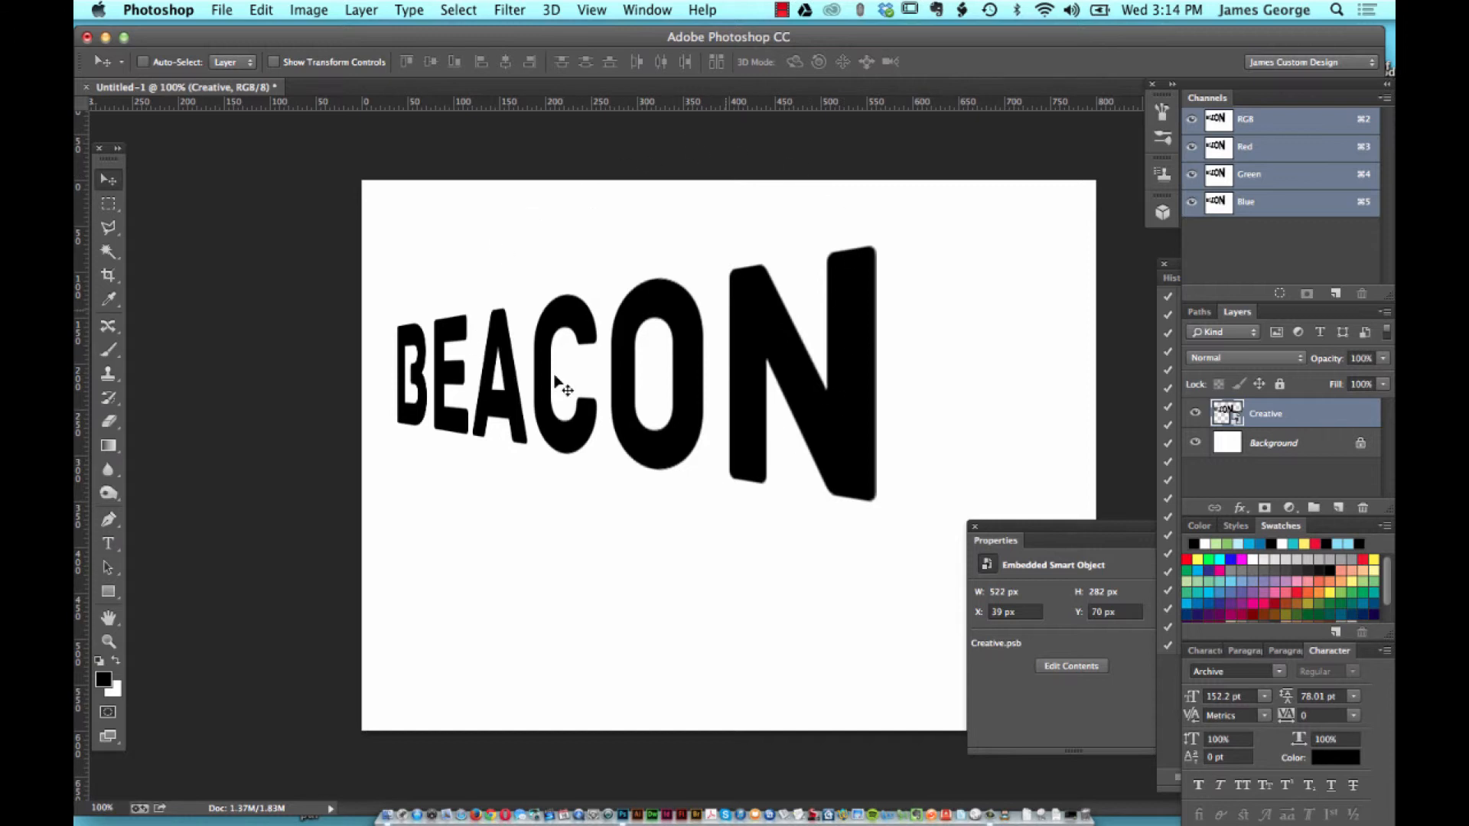
mouse_move(764, 219)
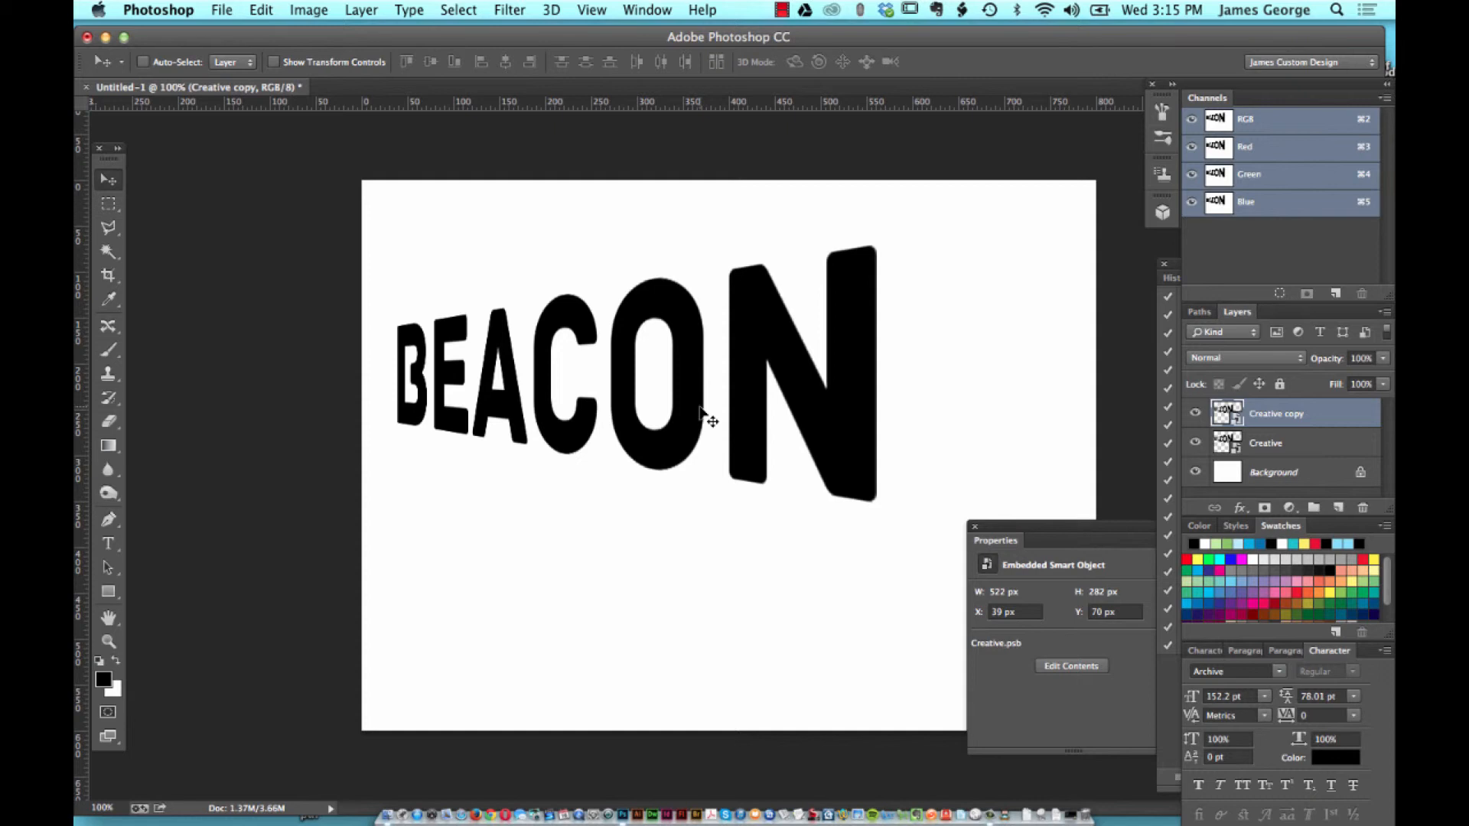
mouse_move(717, 412)
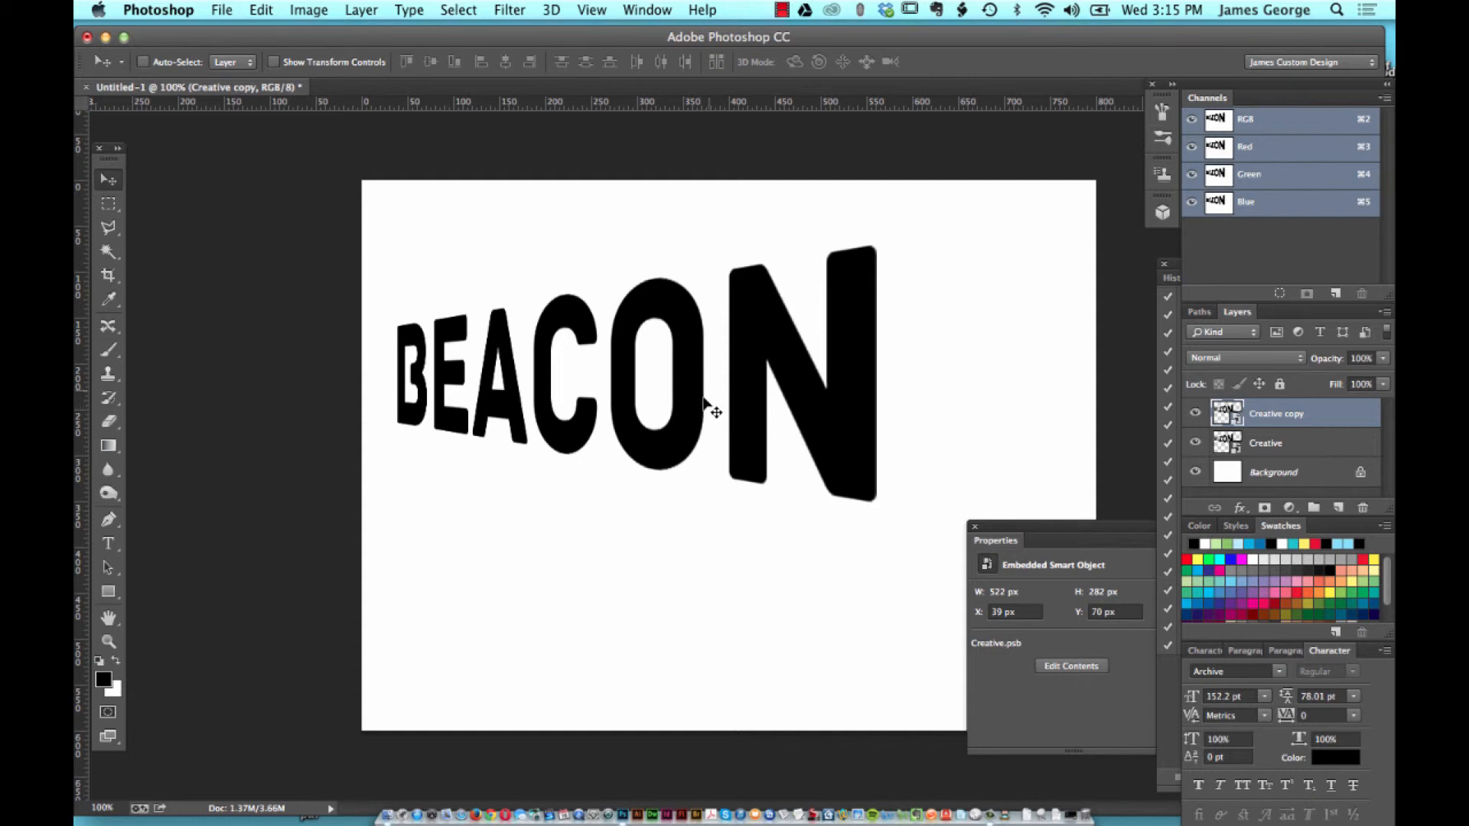
mouse_move(754, 322)
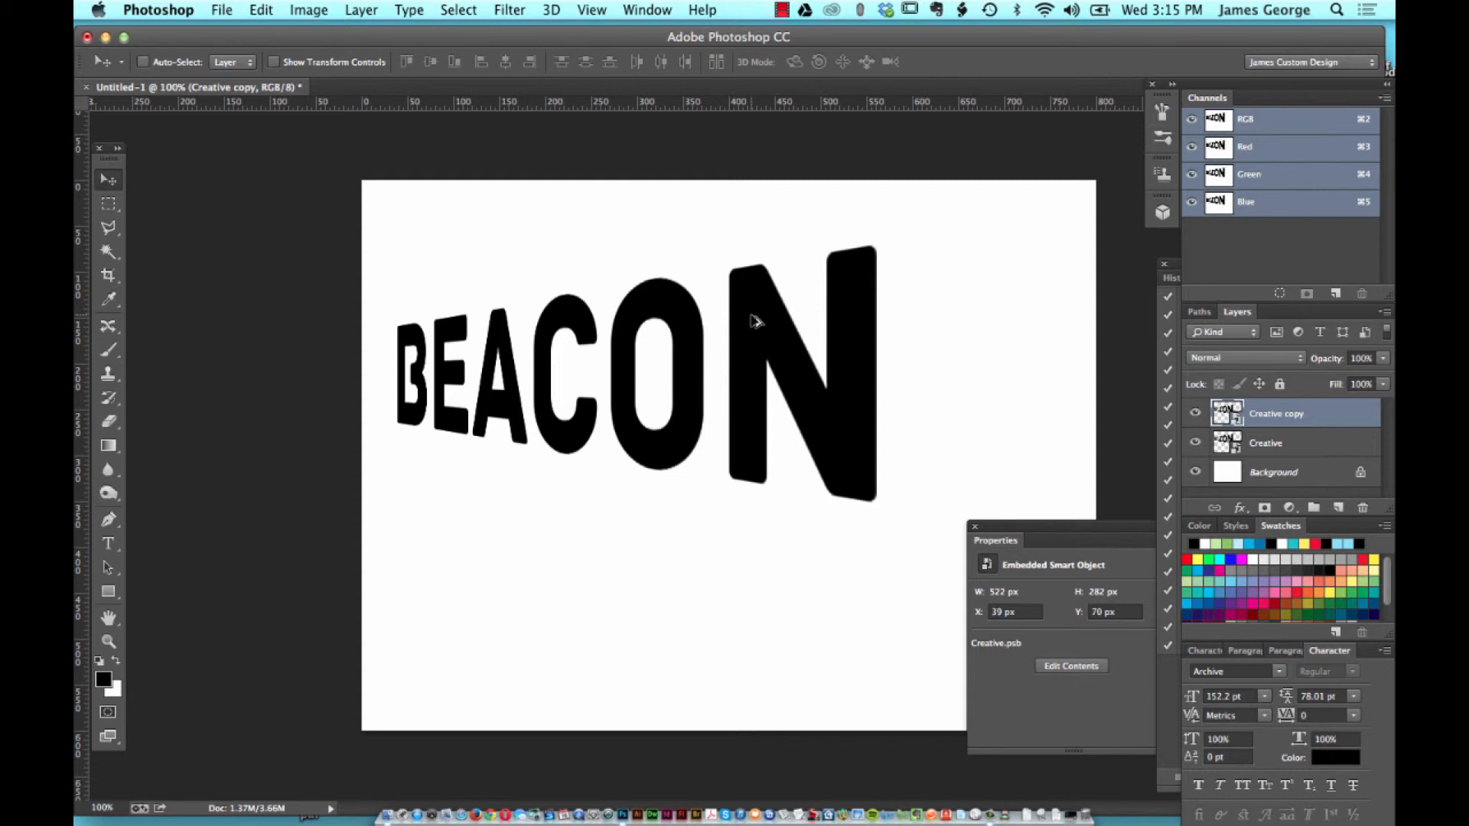
mouse_move(739, 309)
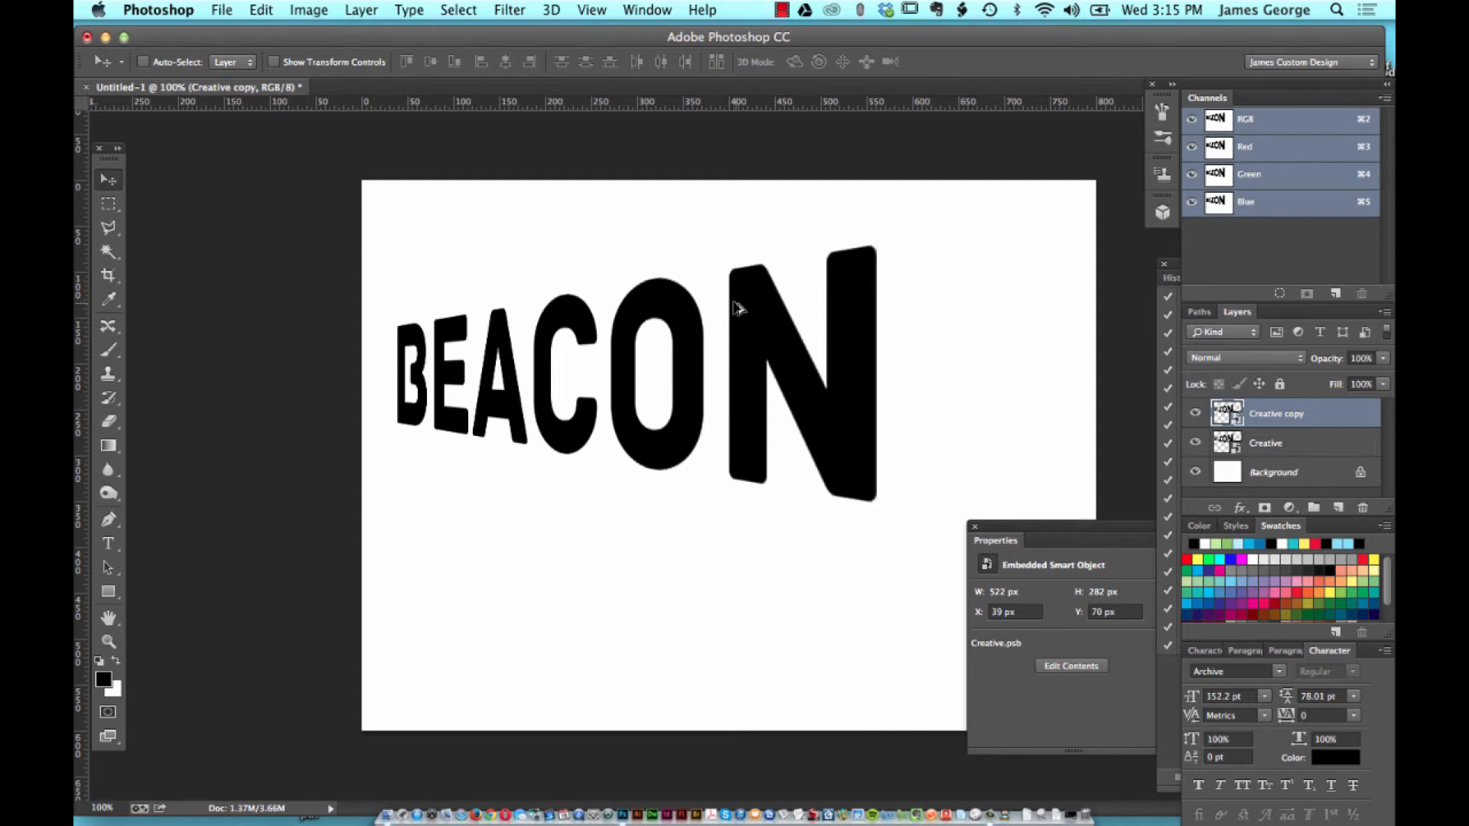
mouse_move(745, 311)
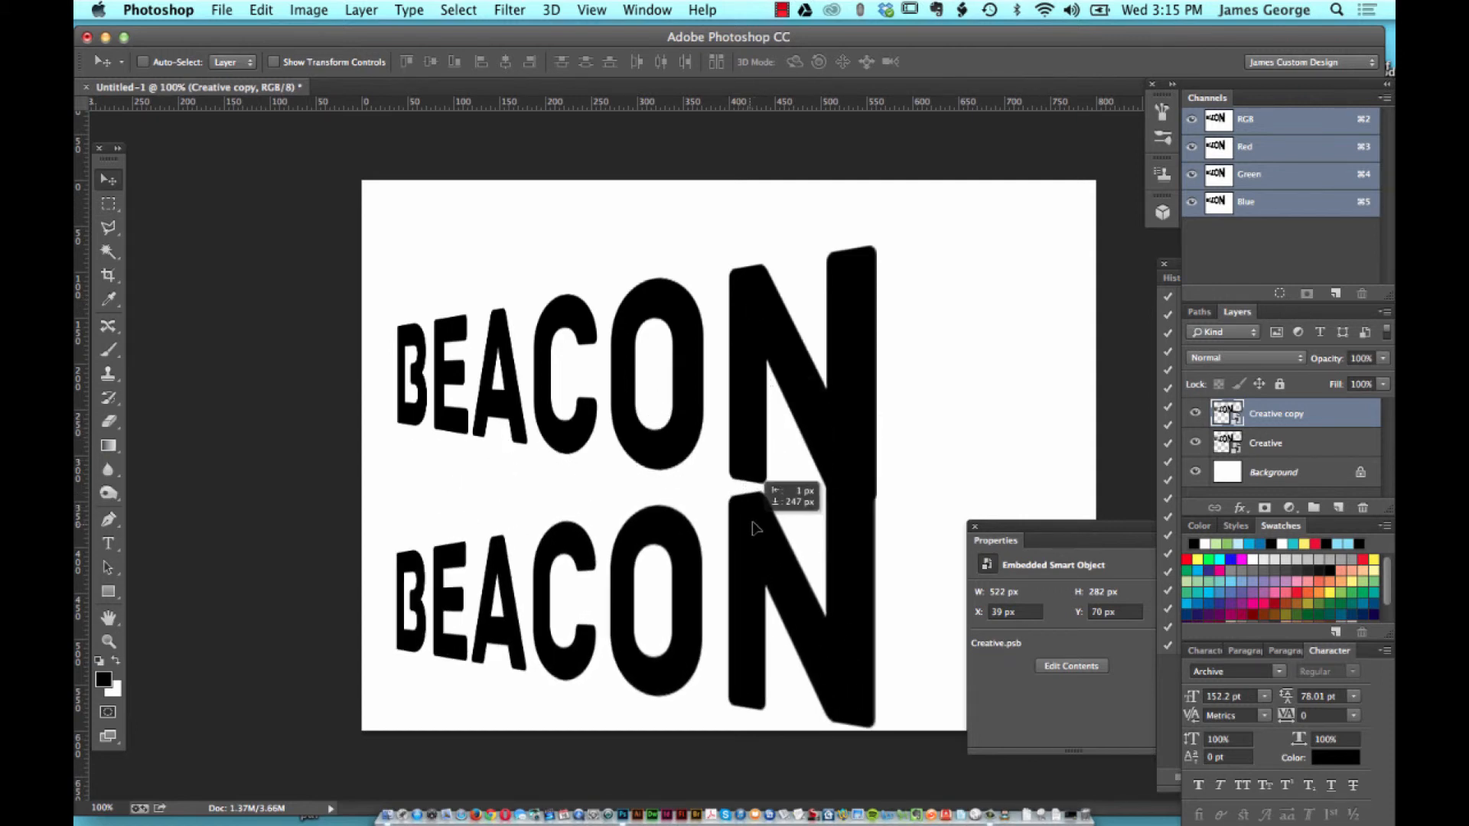
mouse_move(779, 335)
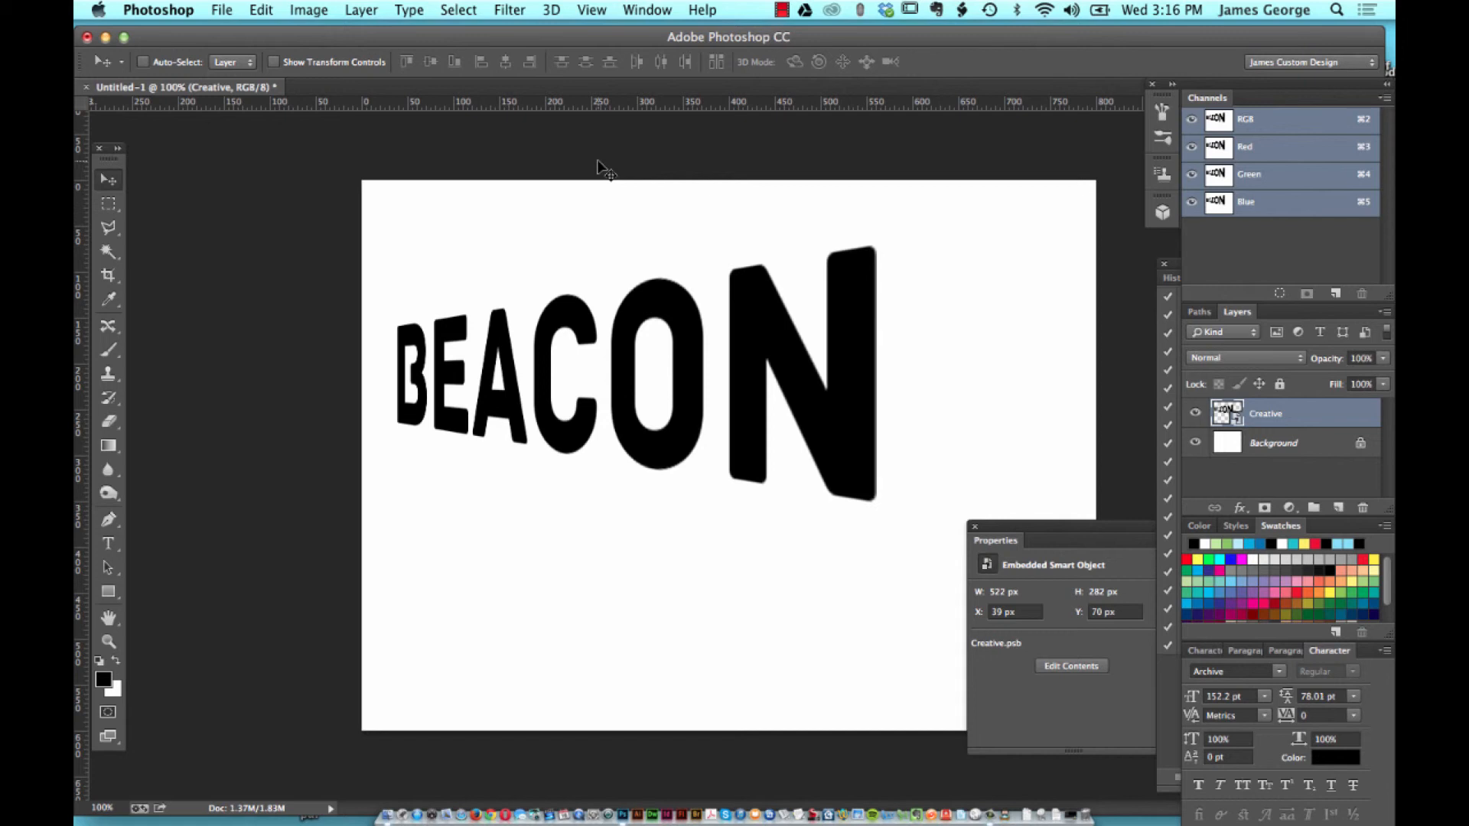
mouse_move(599, 167)
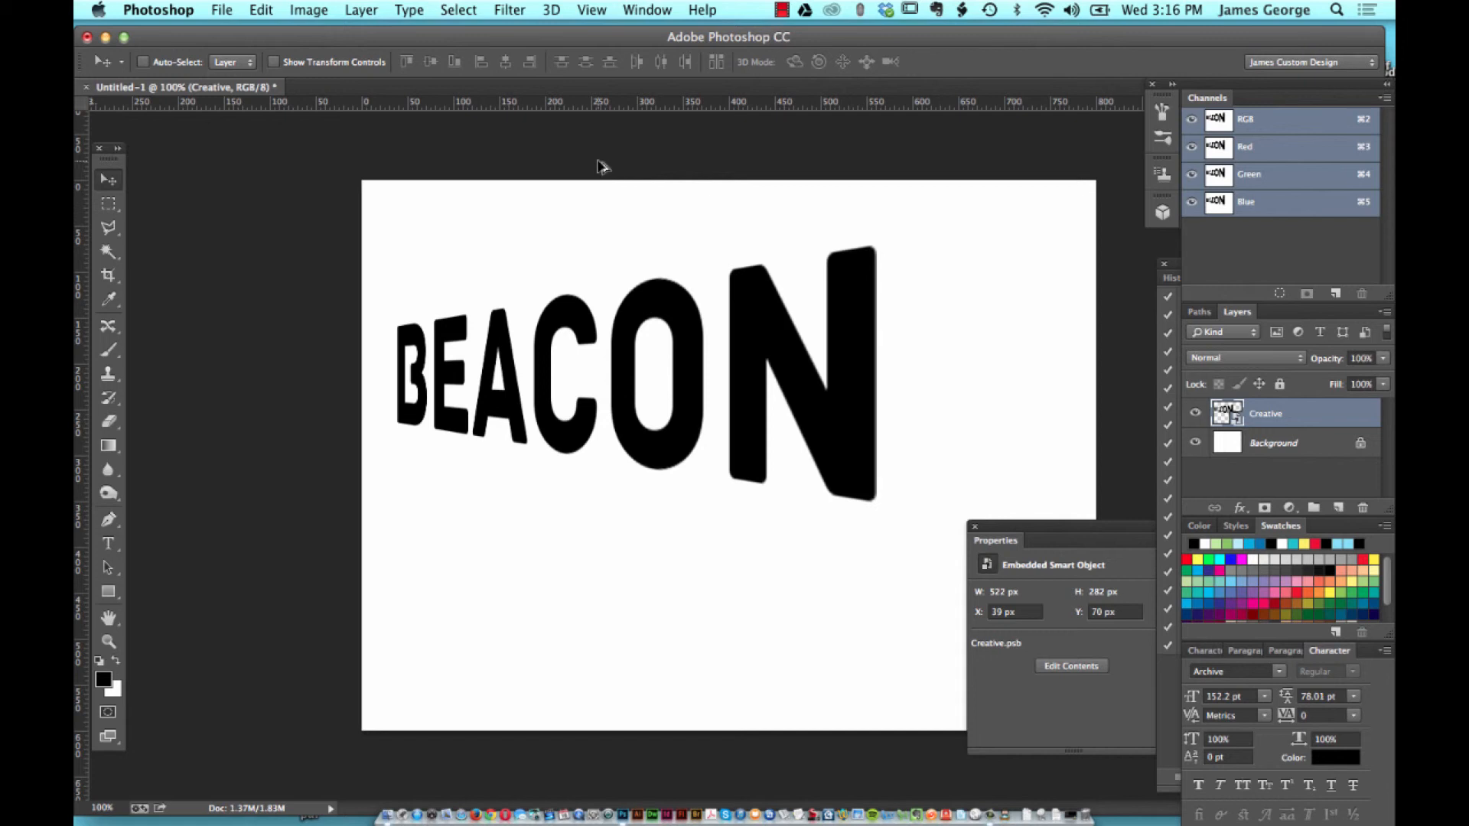